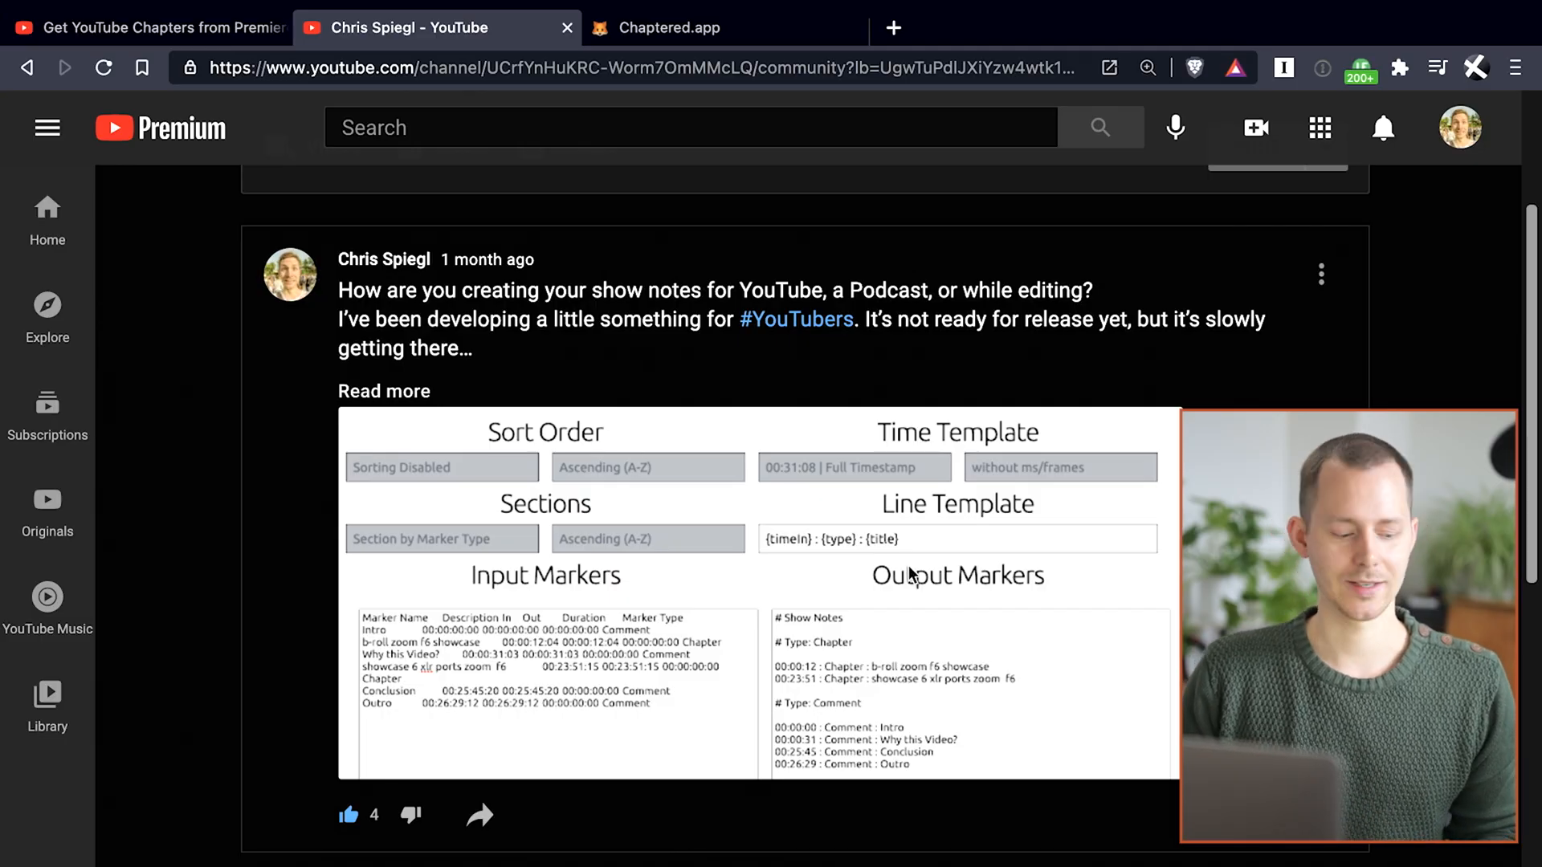
- Switch to the 'Get YouTube Chapters from Premiere Pro Markers' video tab and watch its excerpts
{"action": "scroll", "scroll_direction": "down", "scroll_amount": 3}
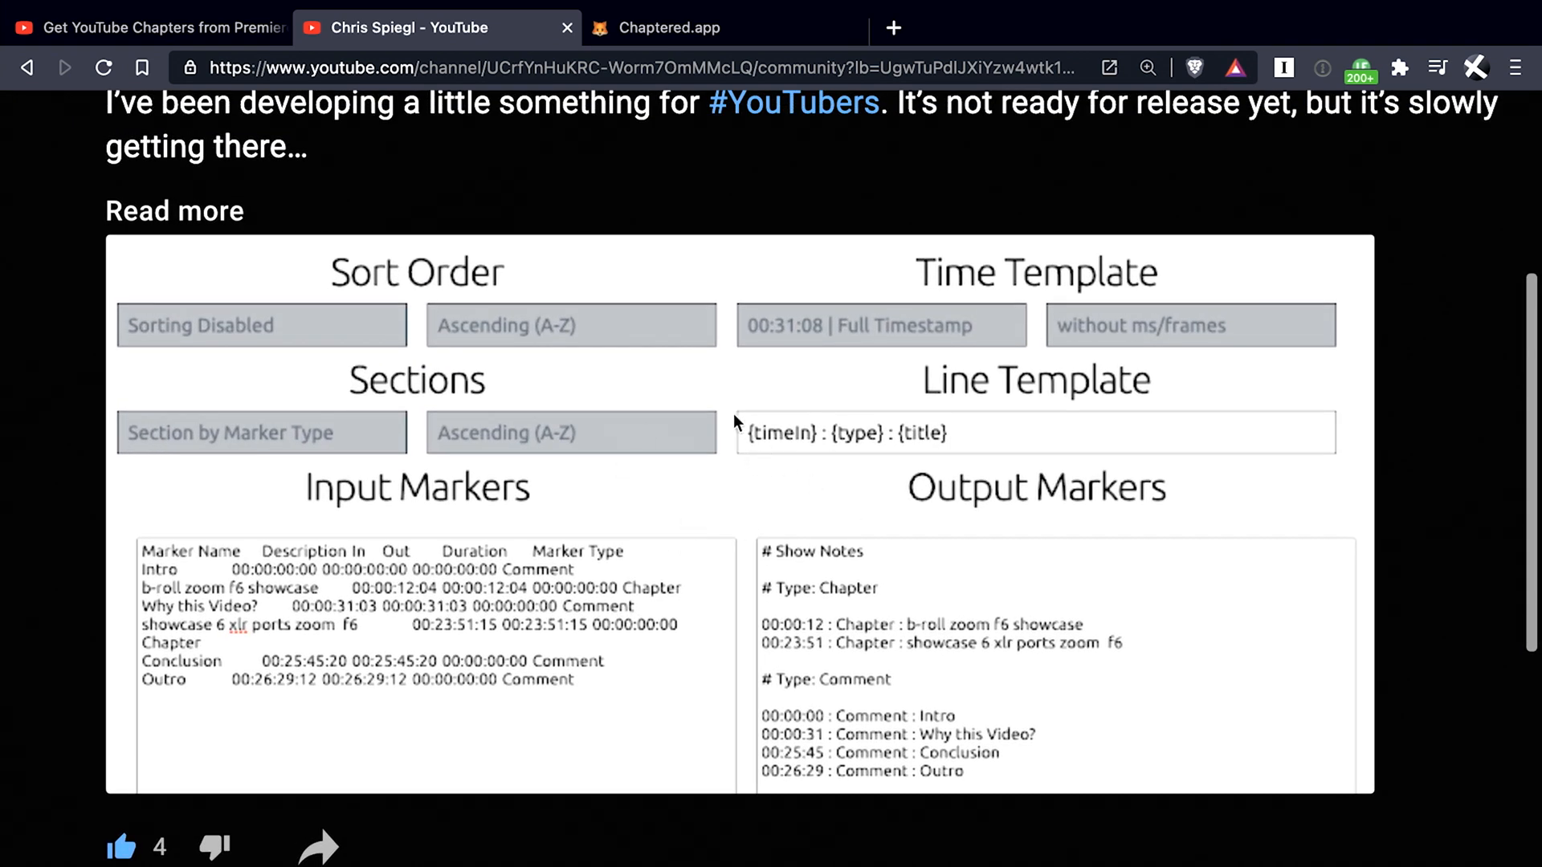
{"action": "mouse_move", "coordinate": [709, 498]}
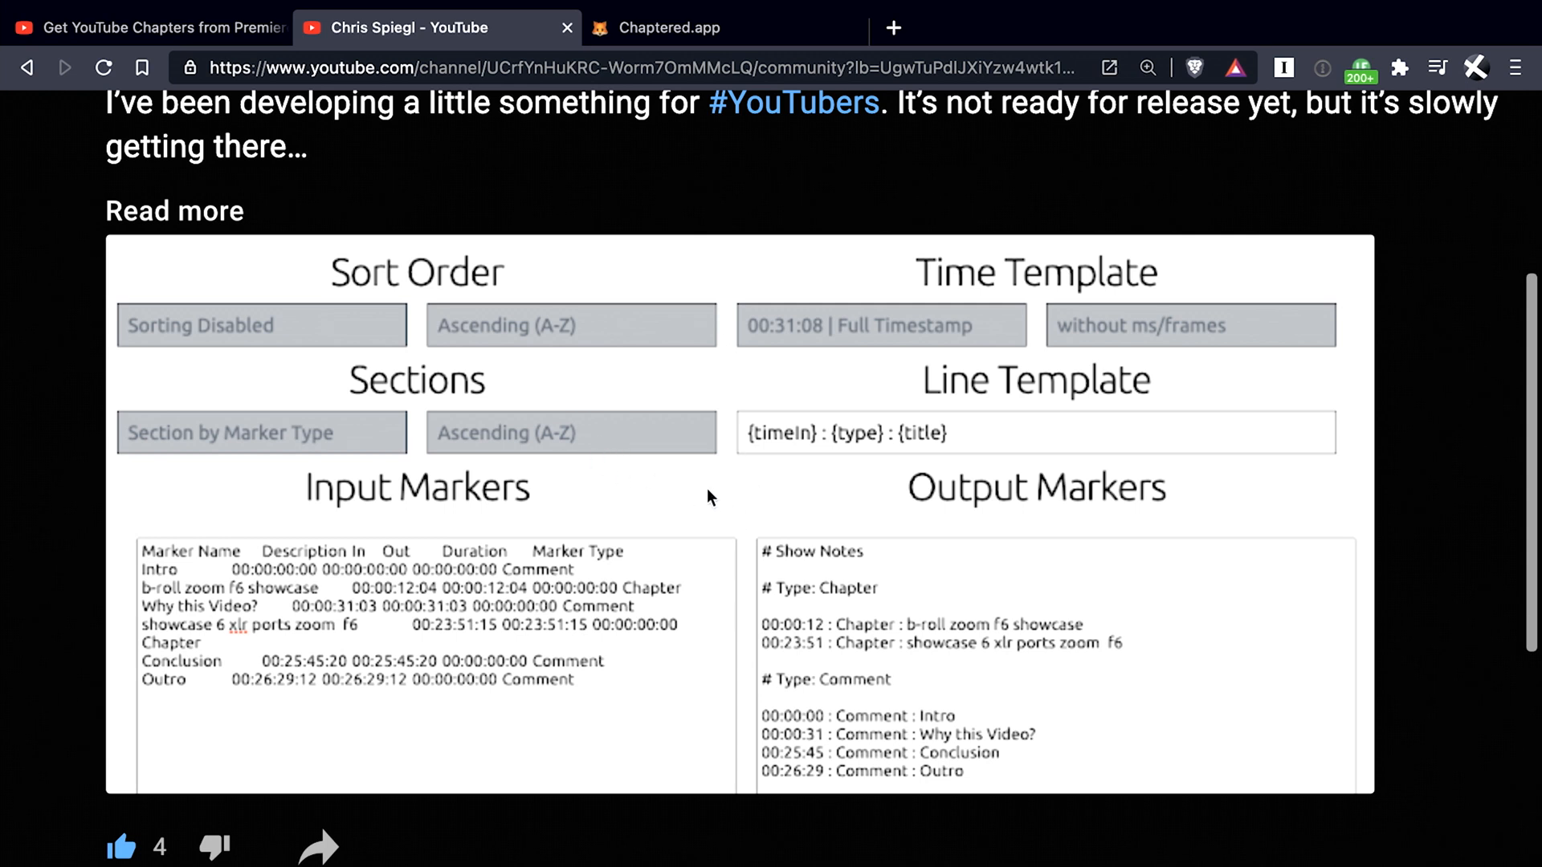
{"action": "mouse_move", "coordinate": [658, 512]}
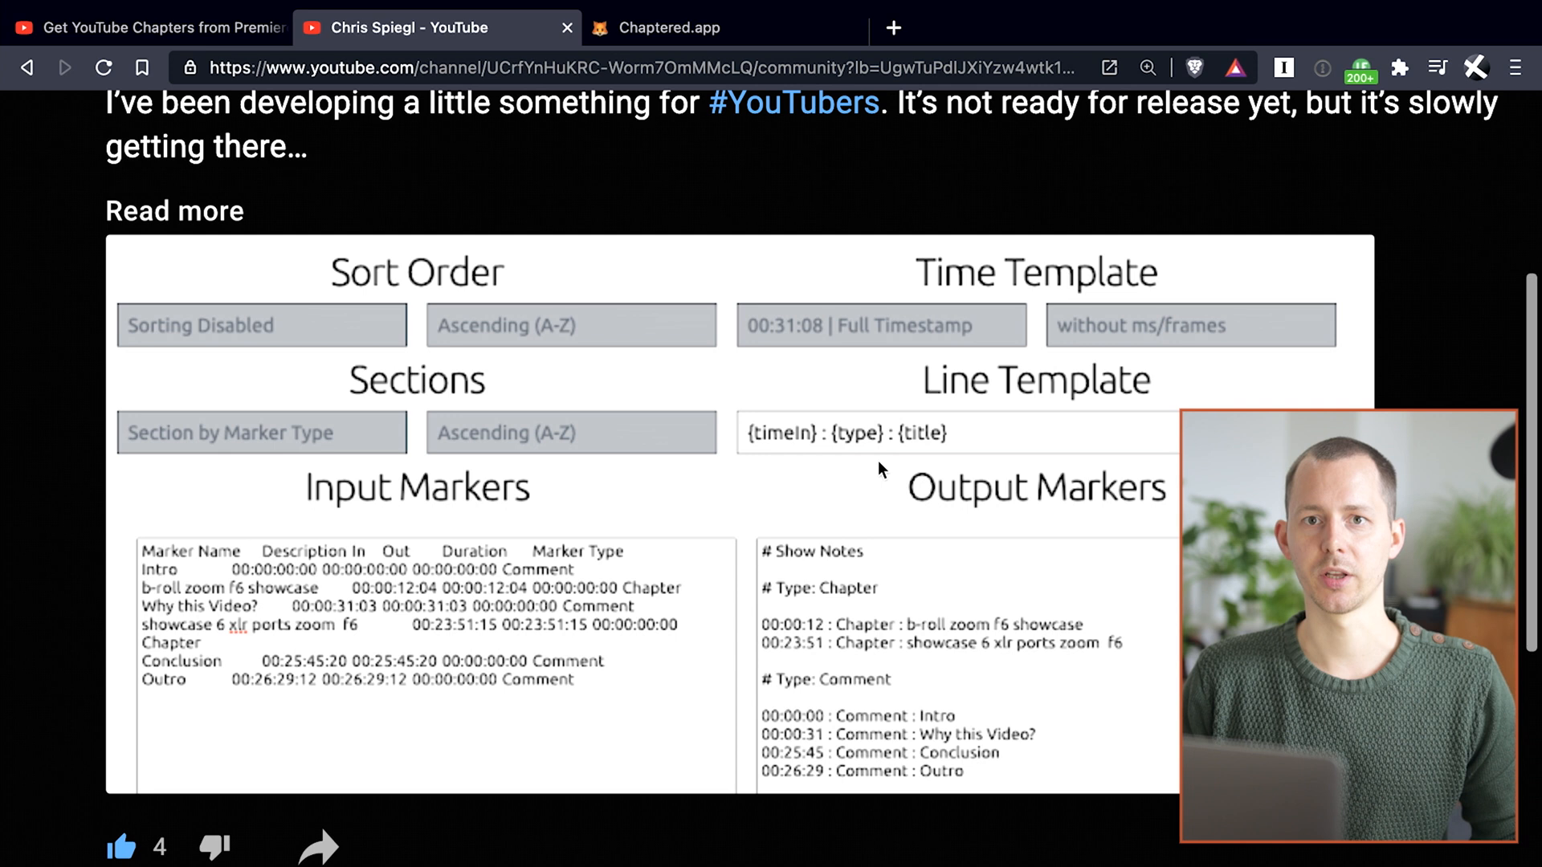
{"action": "scroll", "scroll_direction": "down", "scroll_amount": 3}
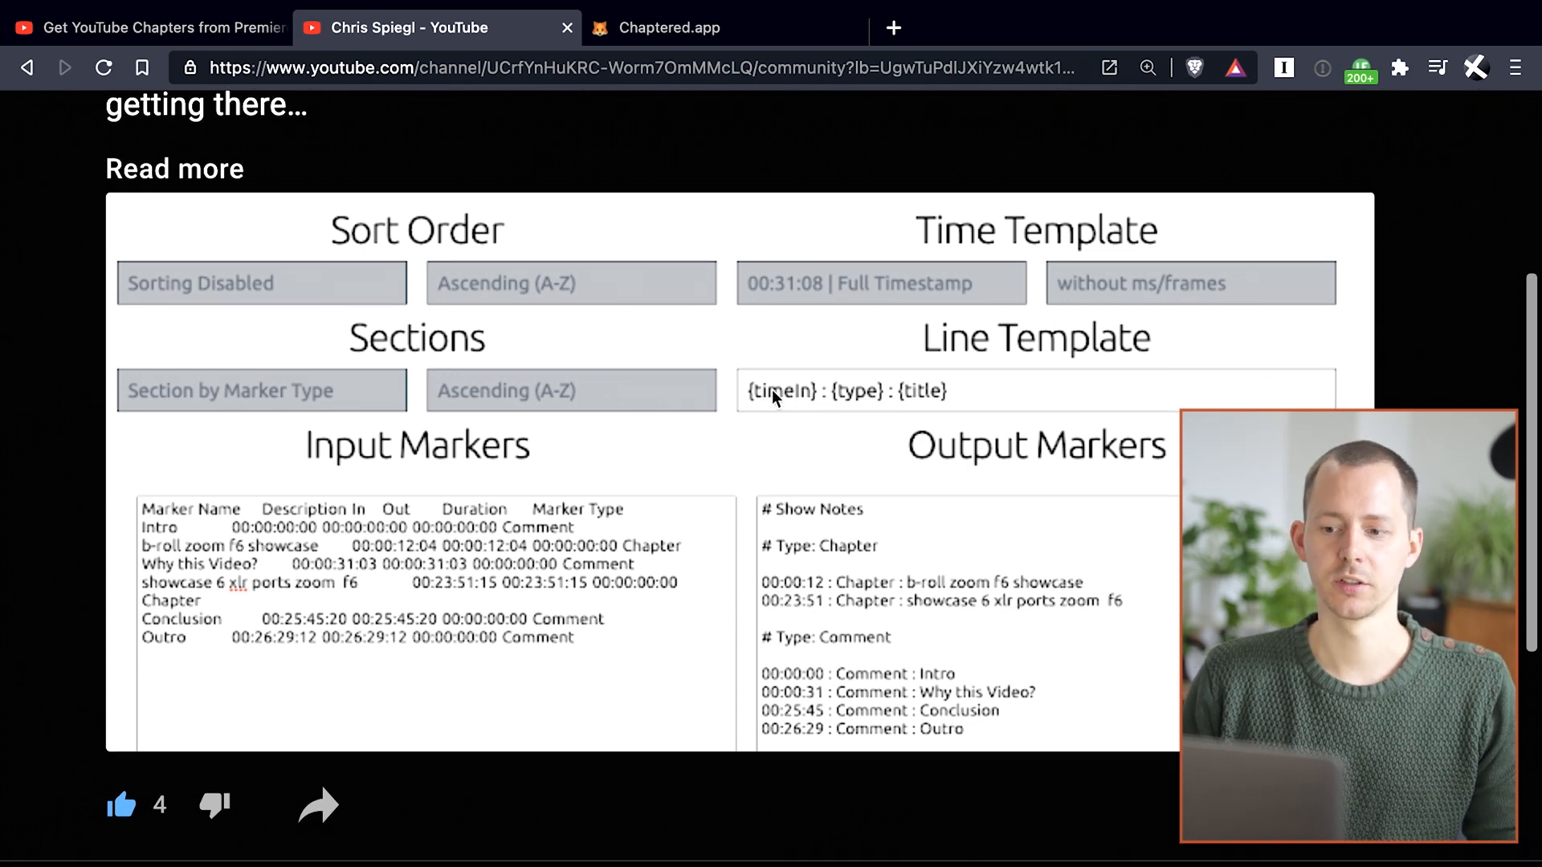
{"action": "mouse_move", "coordinate": [796, 406]}
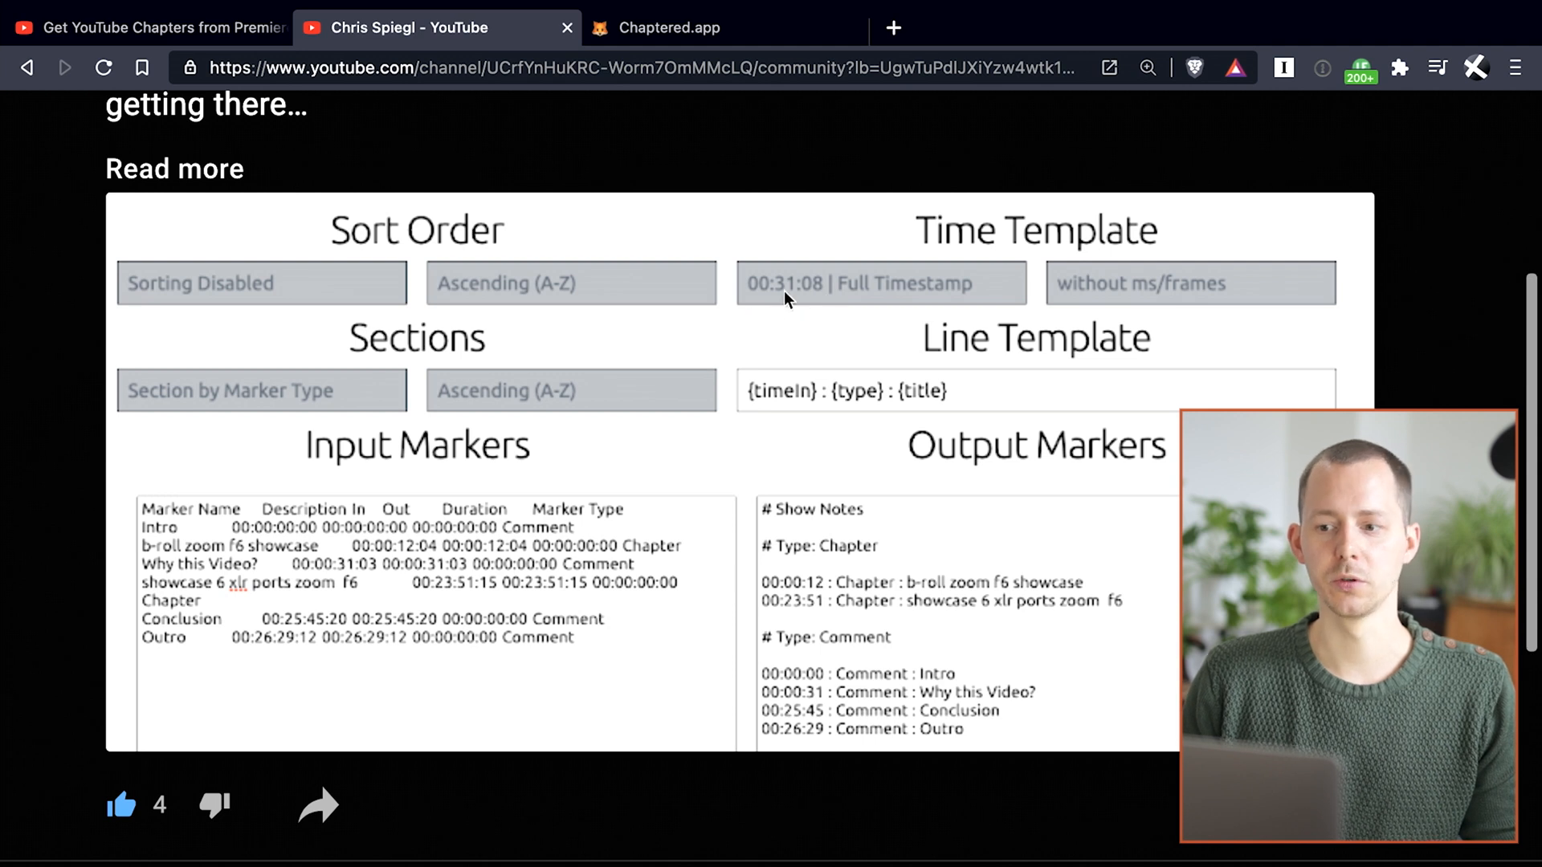
{"action": "mouse_move", "coordinate": [748, 286]}
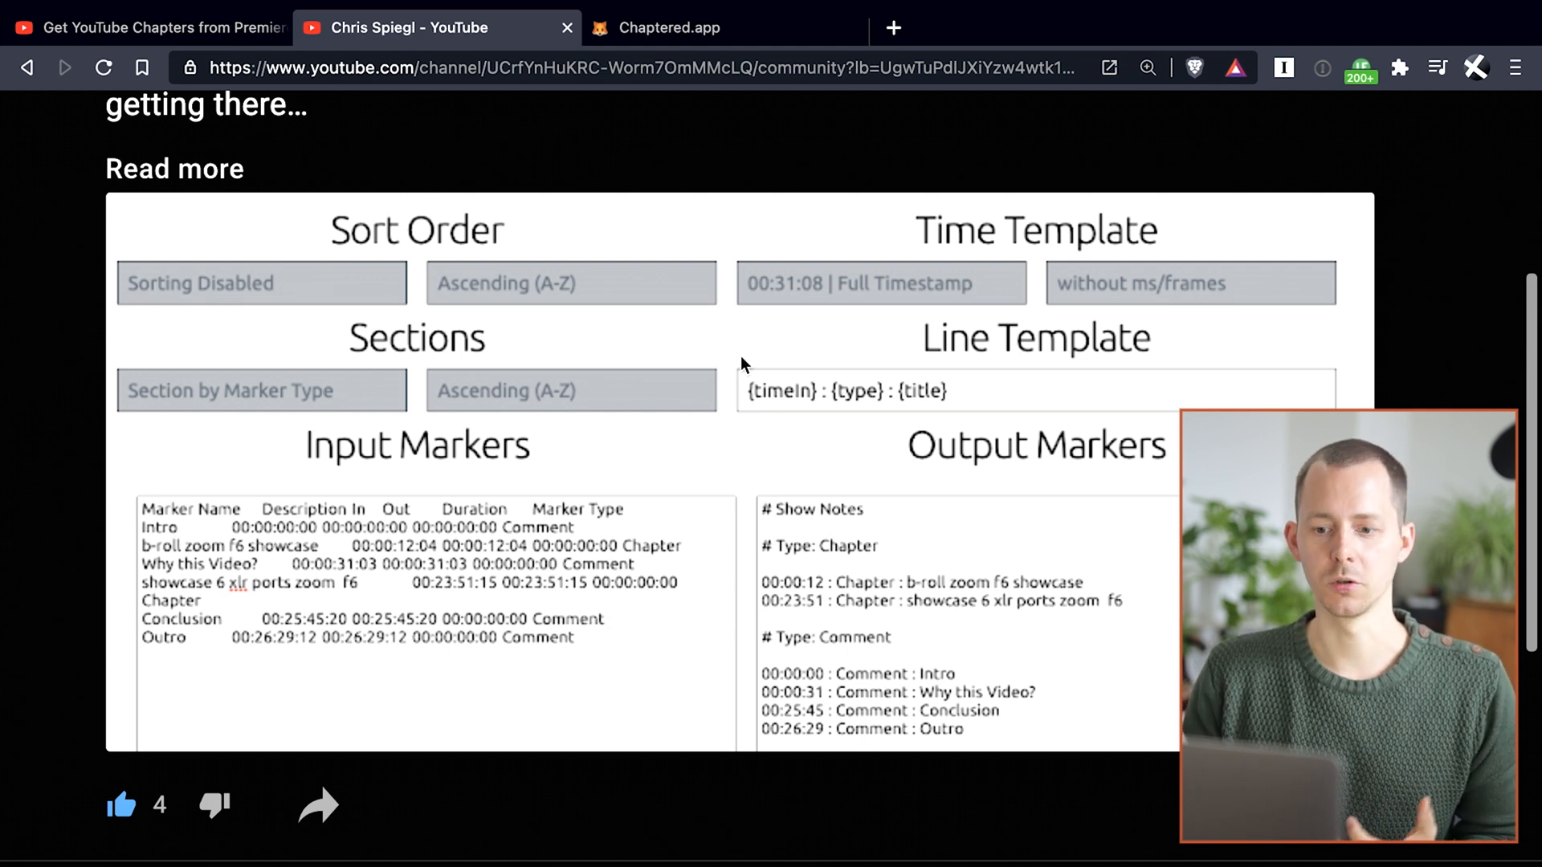
{"action": "mouse_move", "coordinate": [699, 370]}
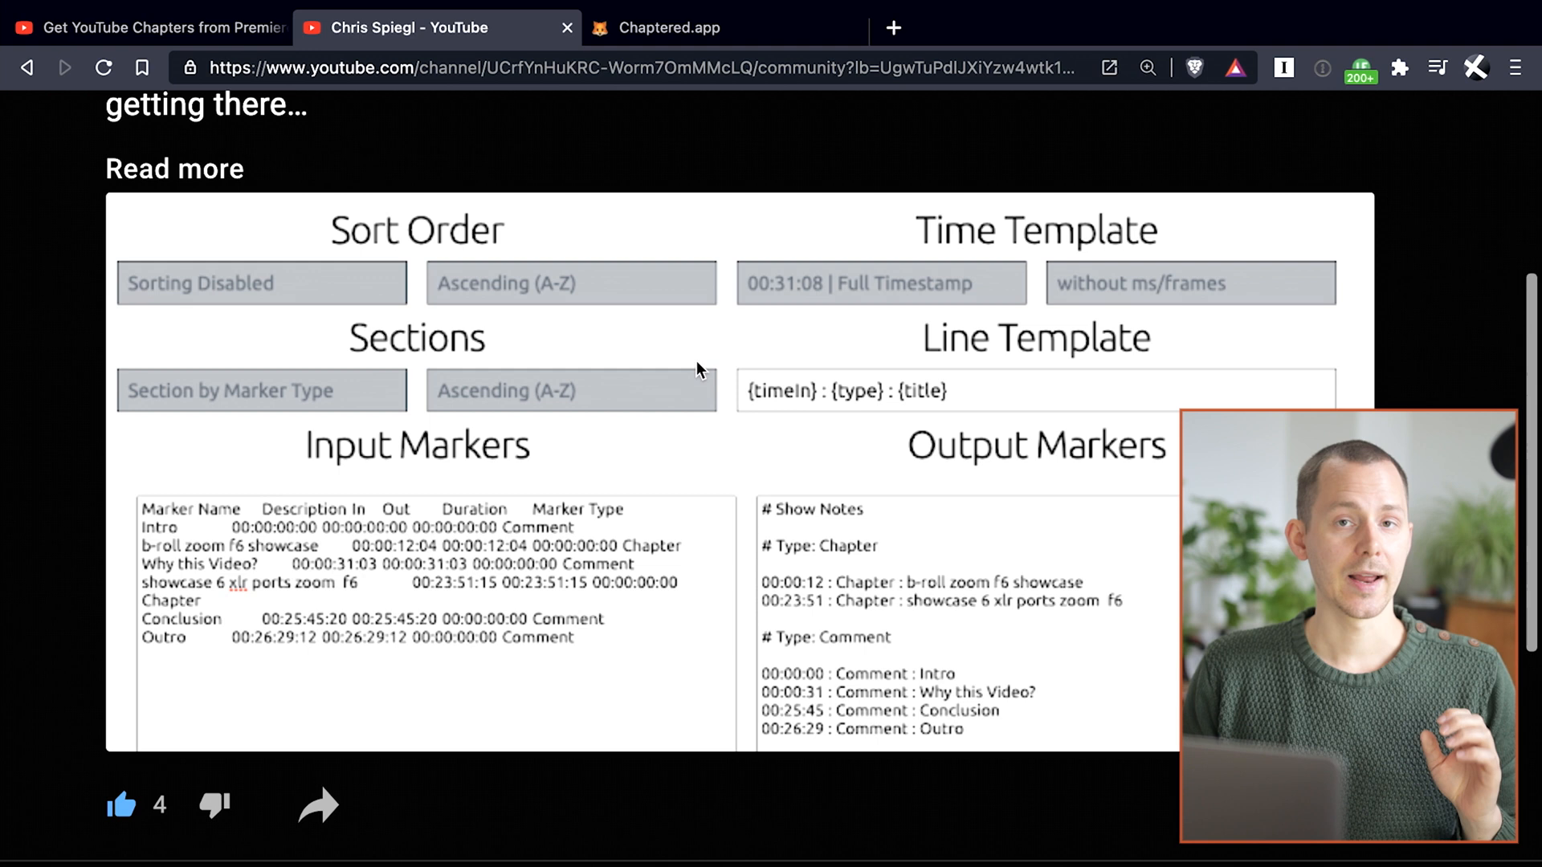
{"action": "left_click", "coordinate": [160, 27]}
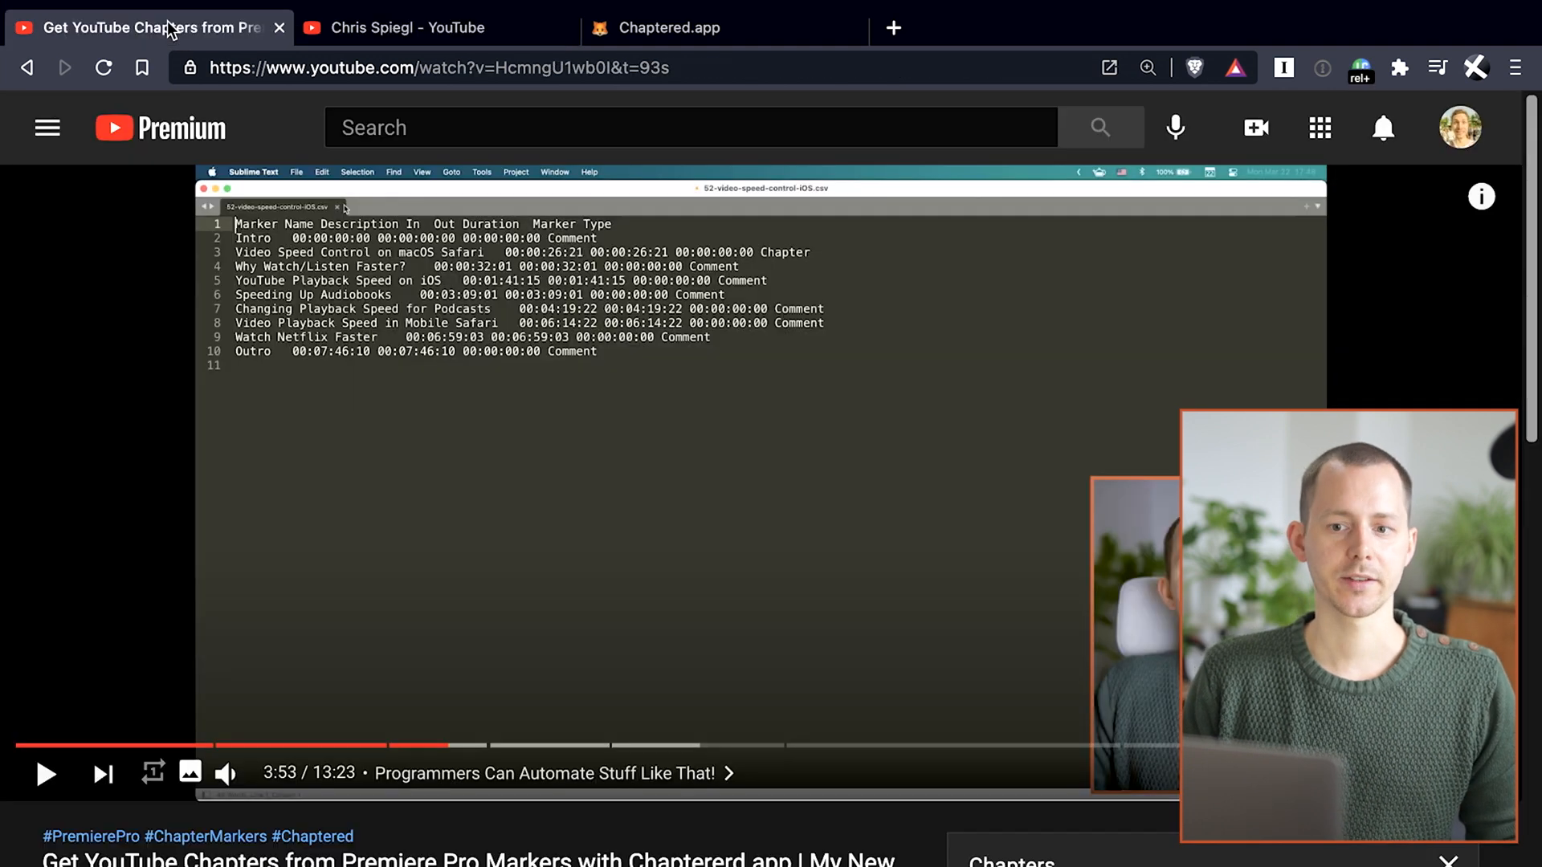
{"action": "mouse_move", "coordinate": [680, 538]}
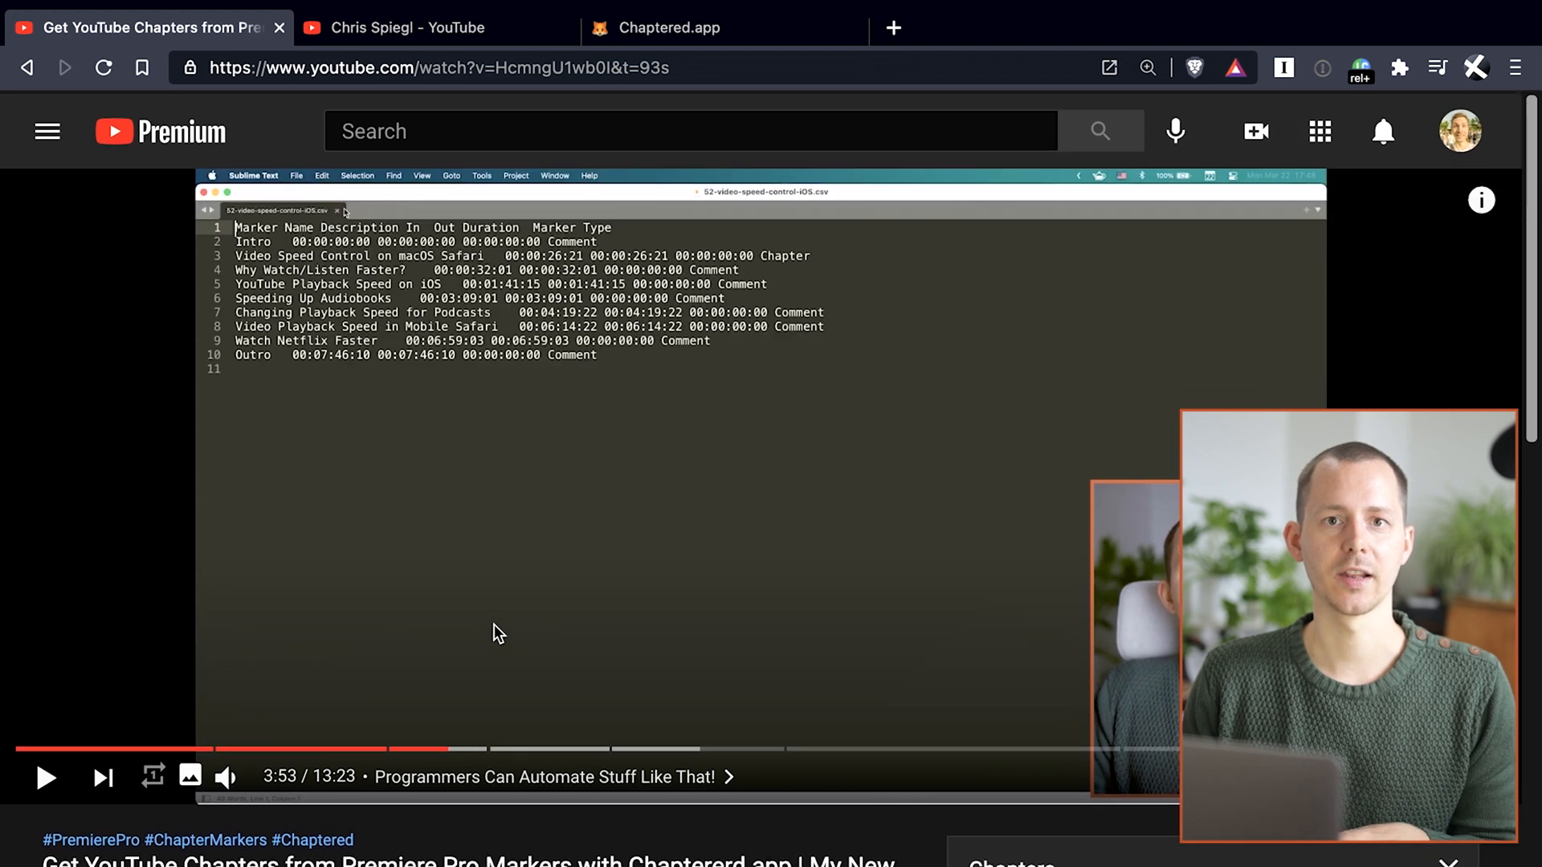
{"action": "mouse_move", "coordinate": [425, 745]}
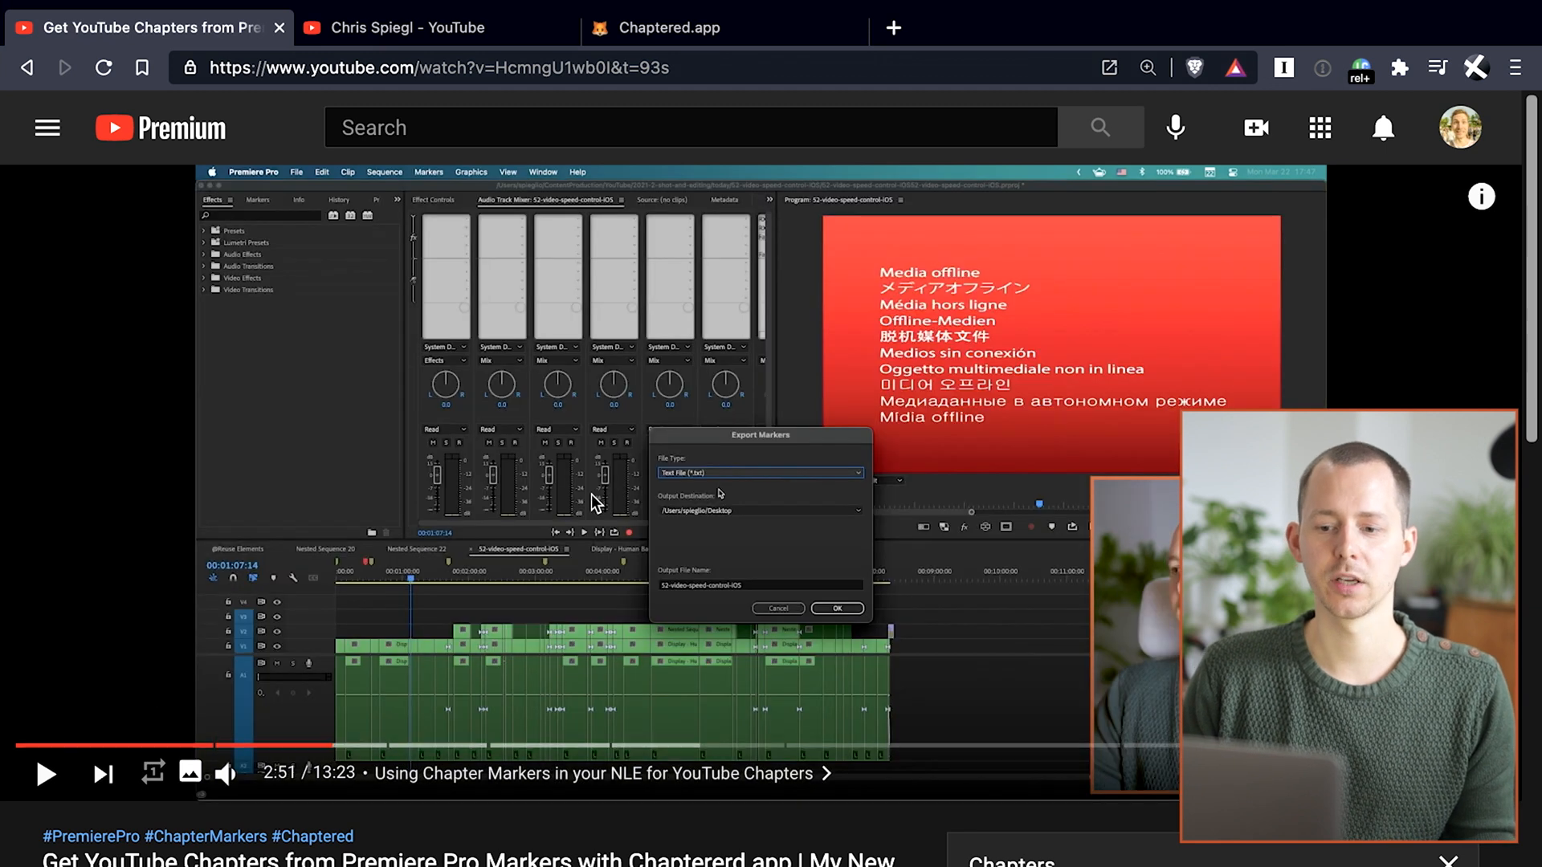
{"action": "mouse_move", "coordinate": [639, 581]}
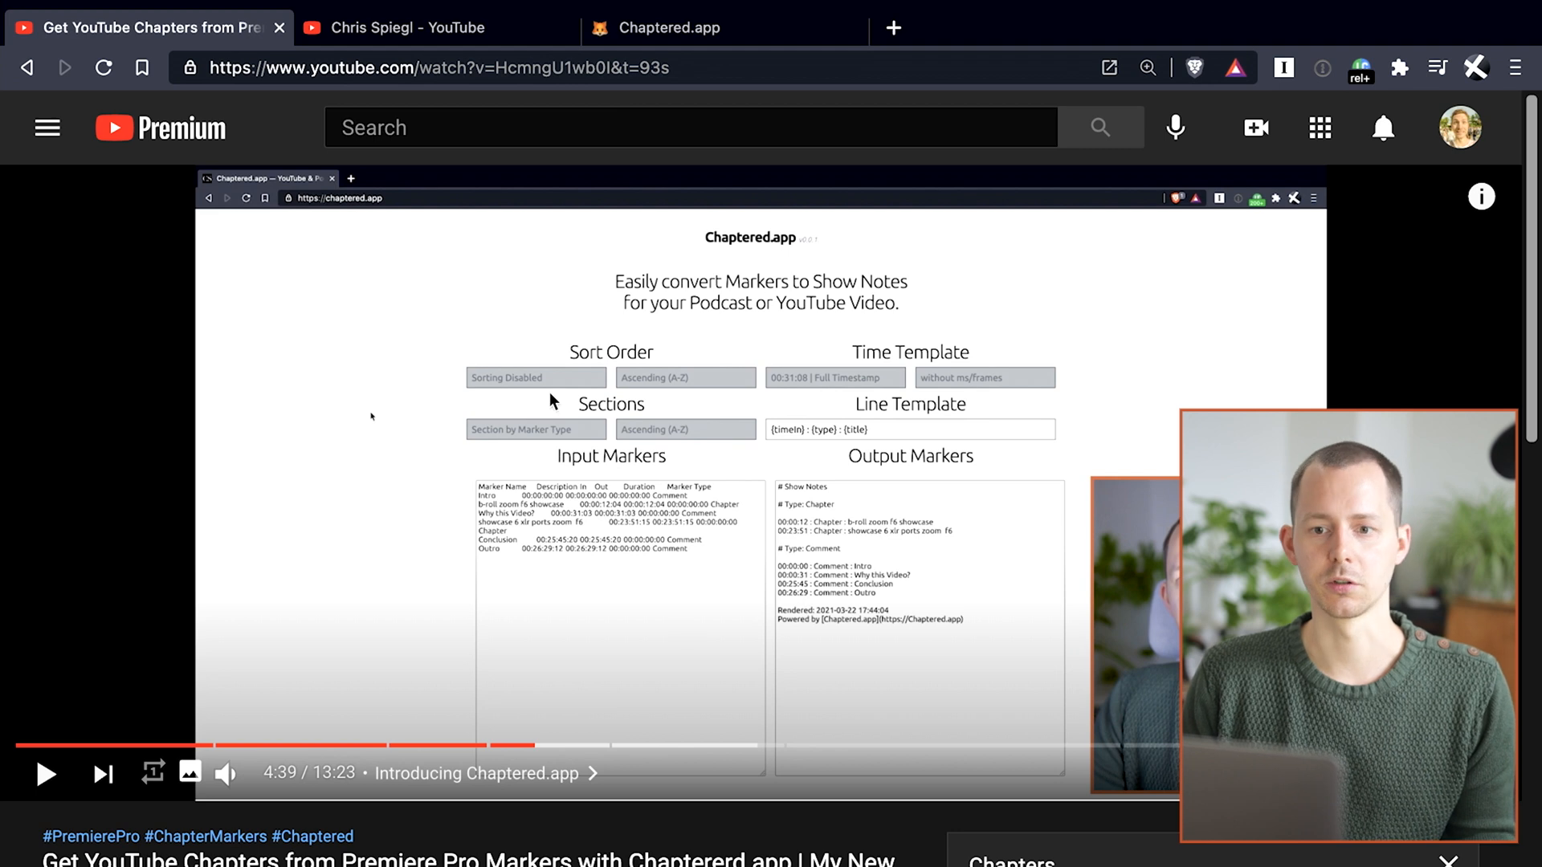
{"action": "mouse_move", "coordinate": [565, 50]}
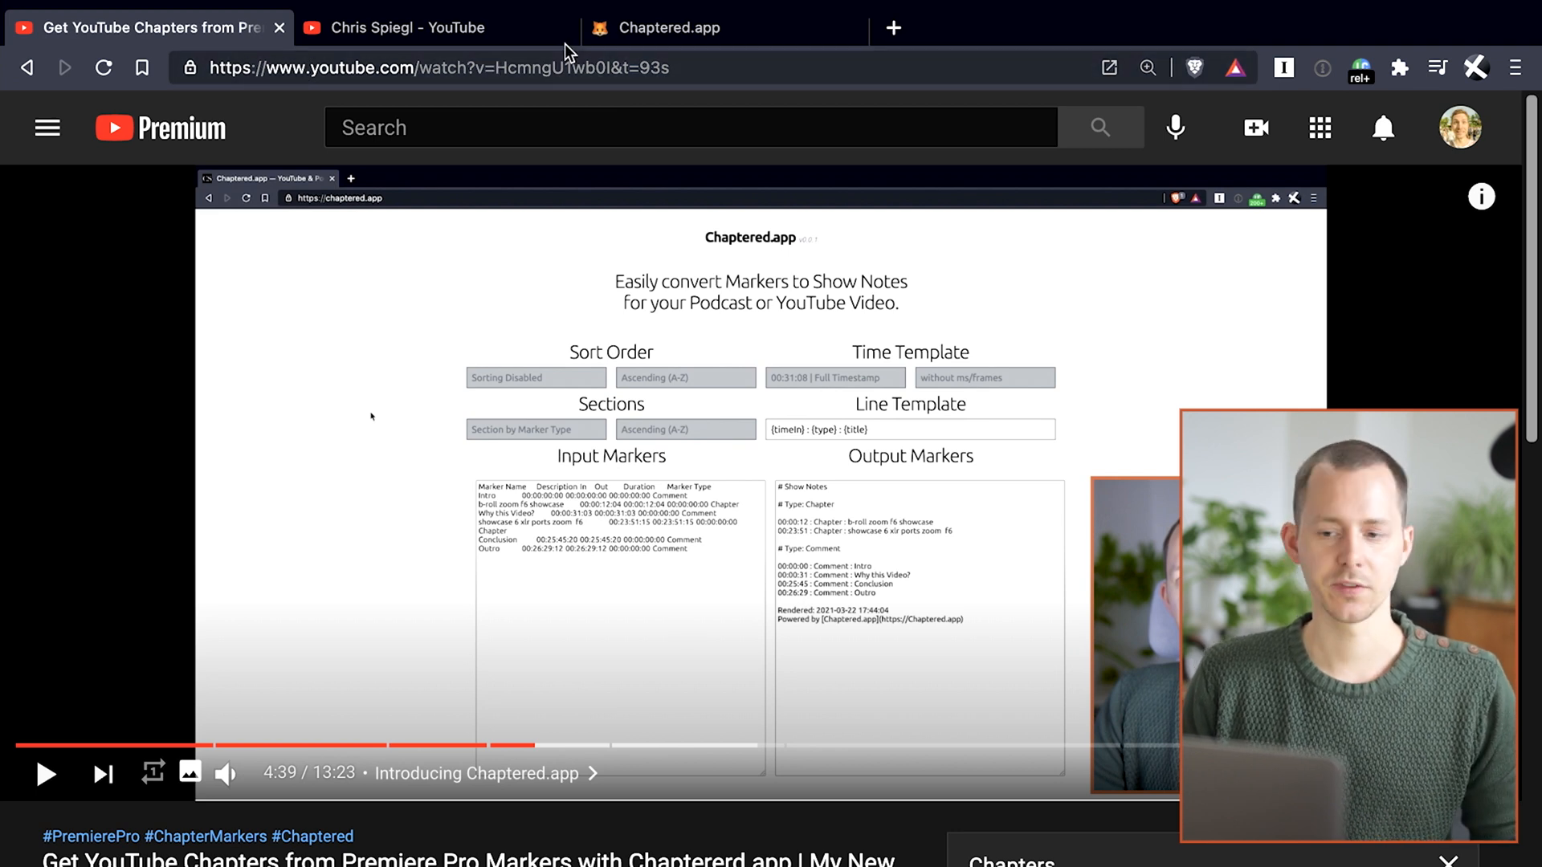
{"action": "mouse_move", "coordinate": [696, 40]}
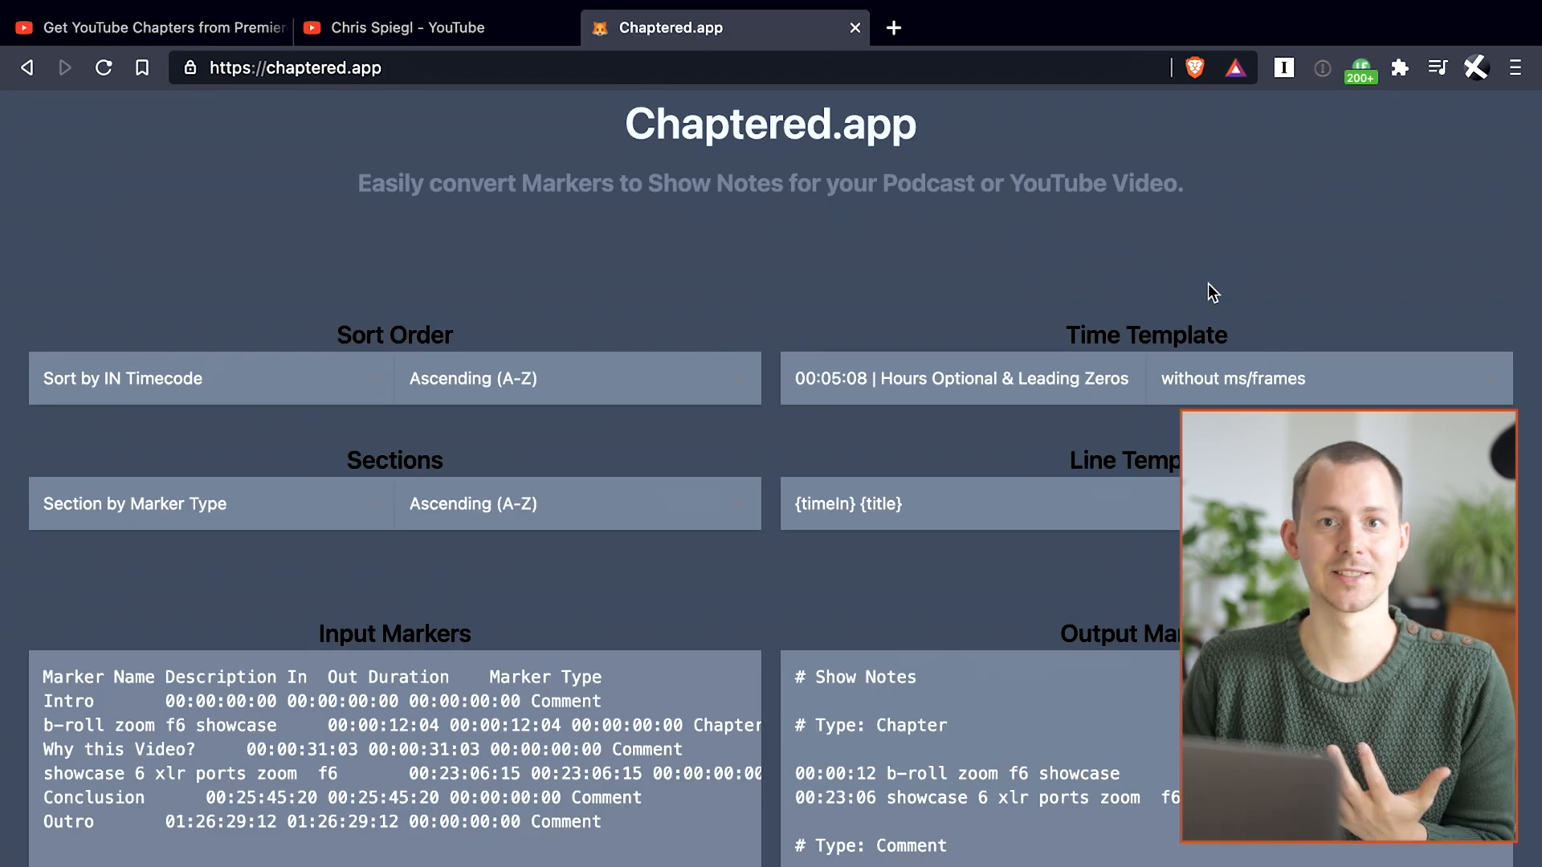
{"action": "mouse_move", "coordinate": [1074, 307]}
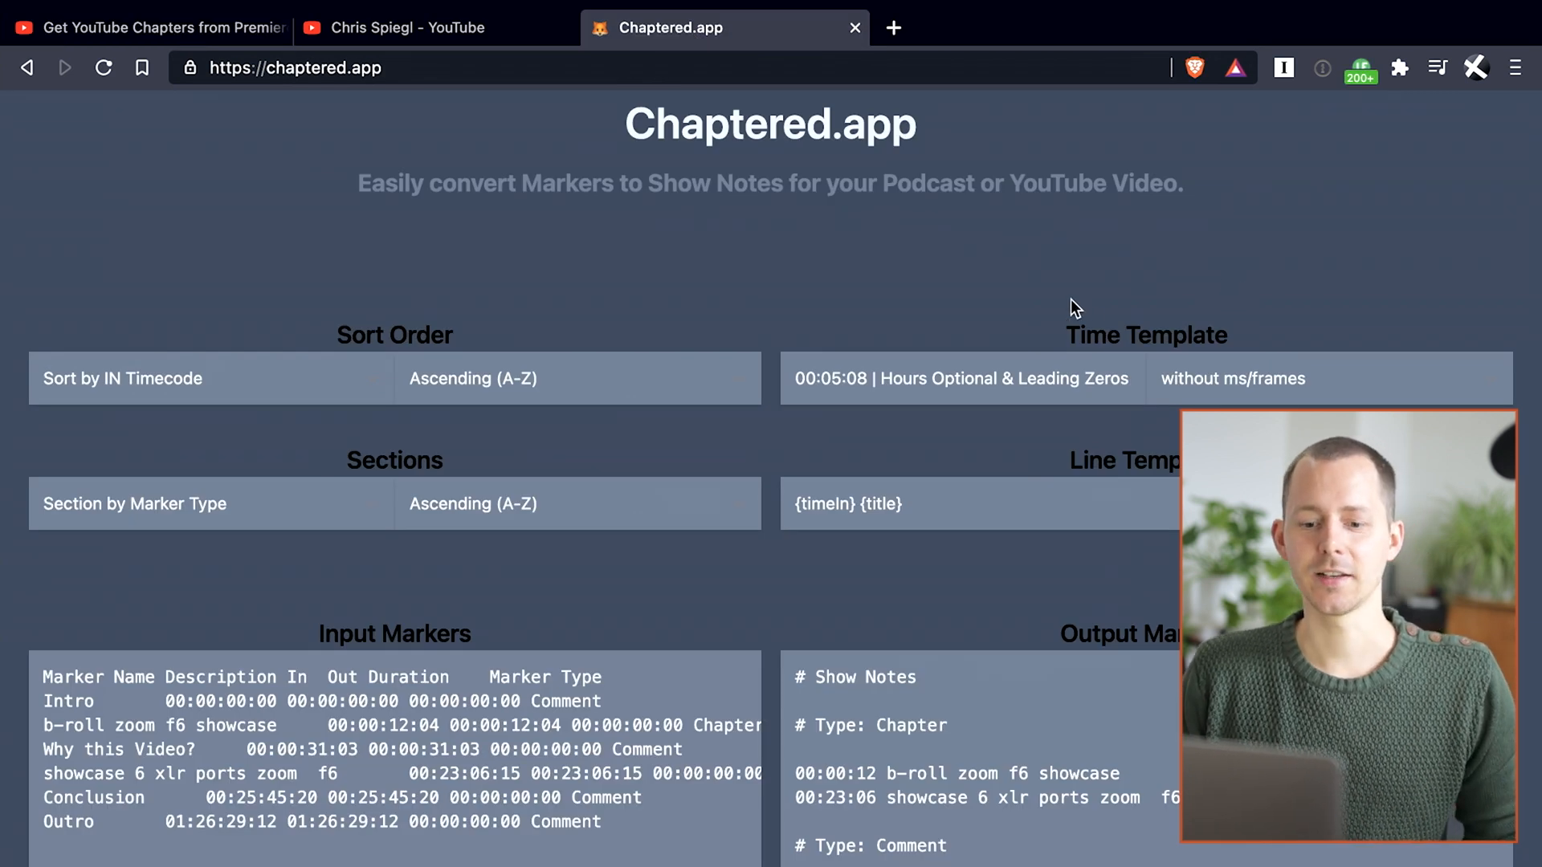
- In Chaptered.app, keep the markers sorted by IN timecode in the Sort Order dropdown
{"action": "scroll", "scroll_direction": "down", "scroll_amount": 3}
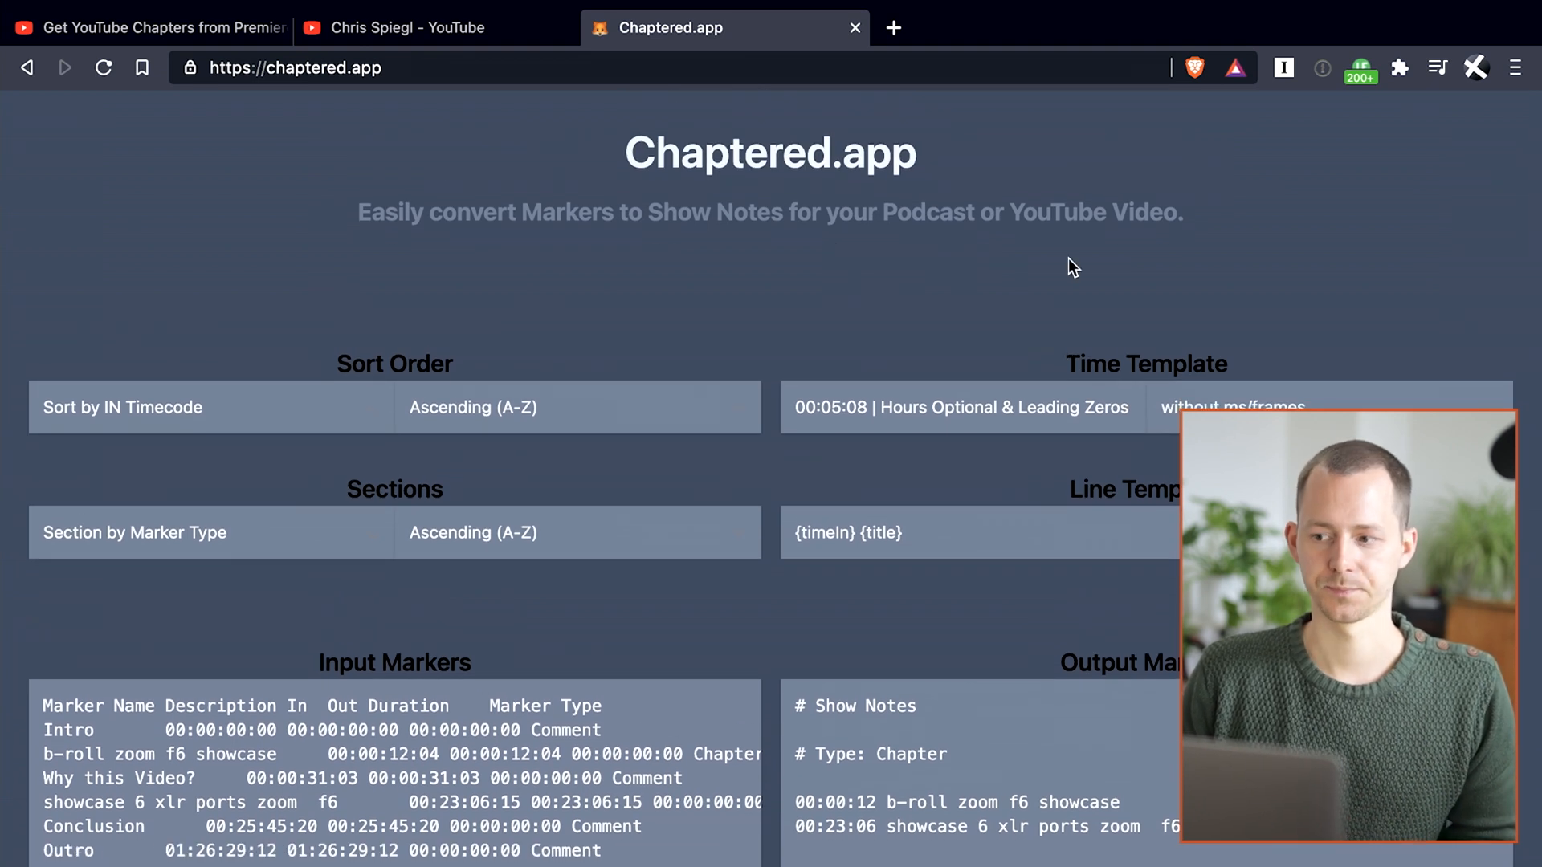
{"action": "scroll", "scroll_direction": "down", "scroll_amount": 3}
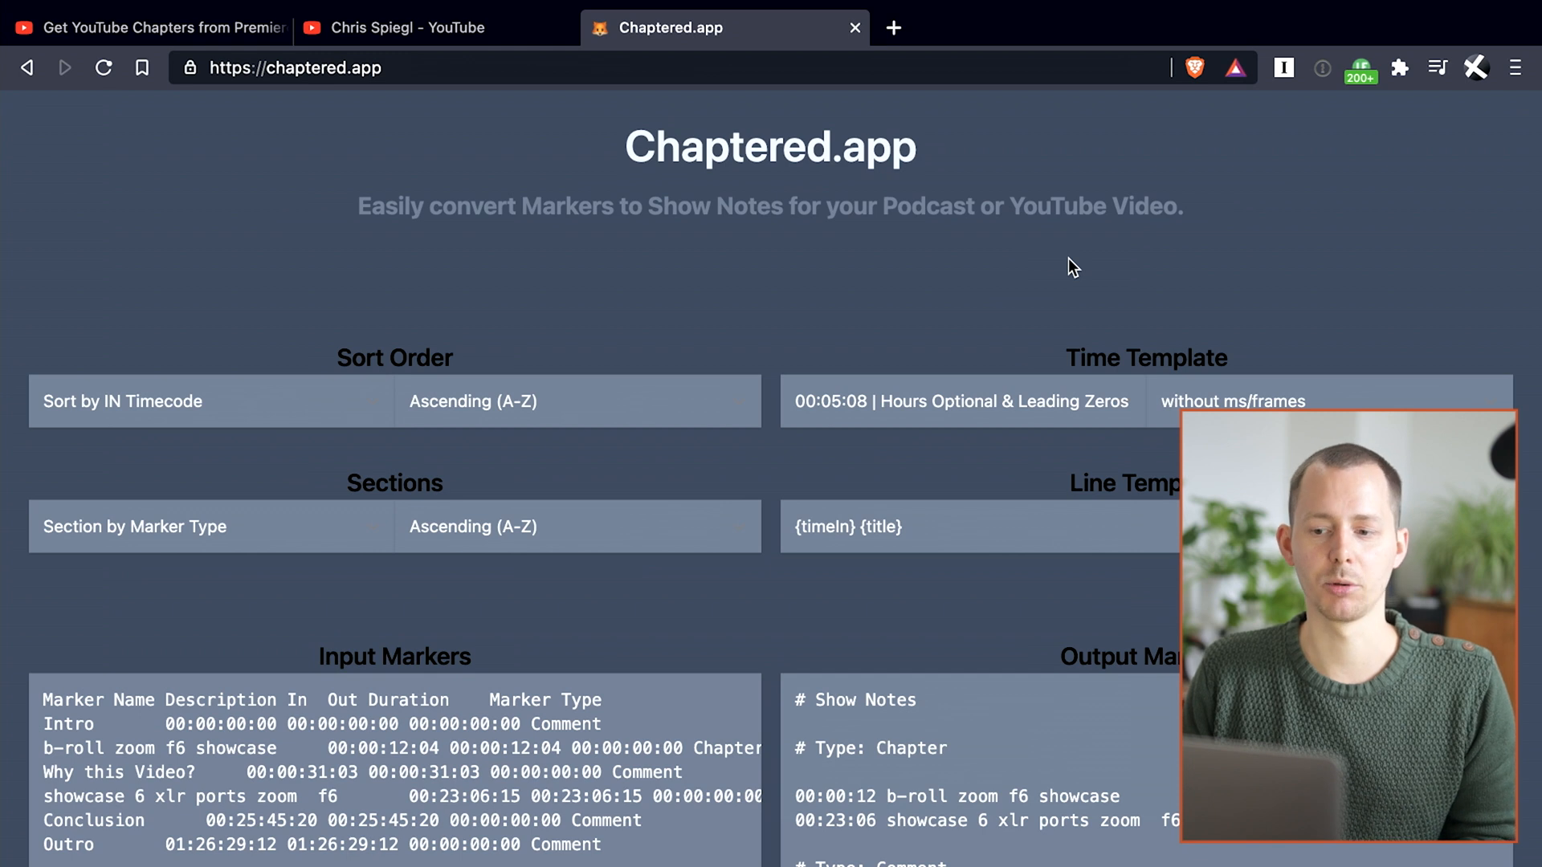
{"action": "scroll", "scroll_direction": "down", "scroll_amount": 3}
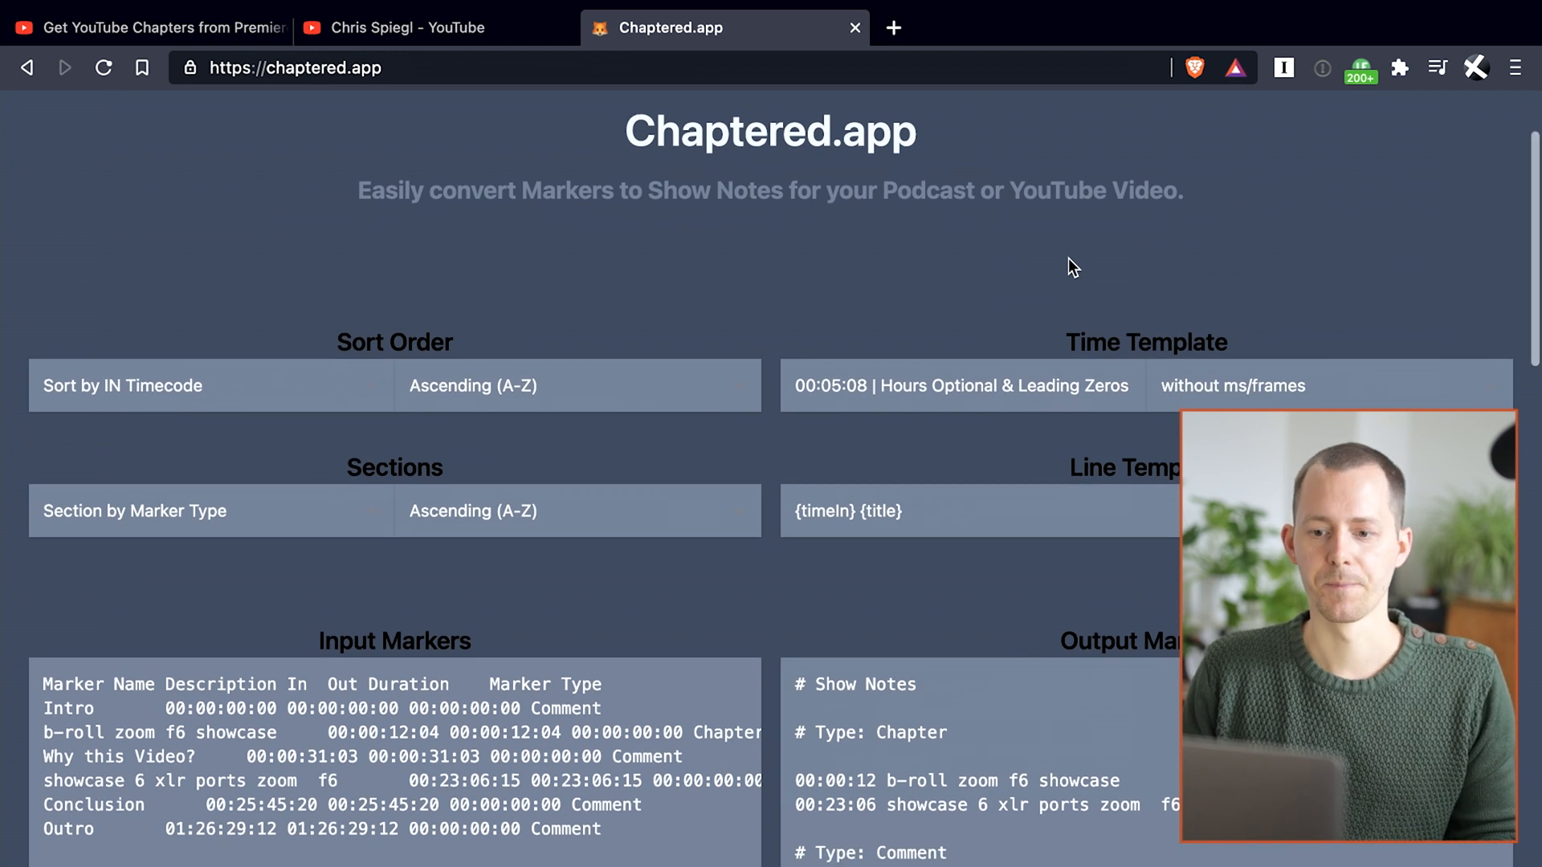
{"action": "left_click", "coordinate": [211, 385]}
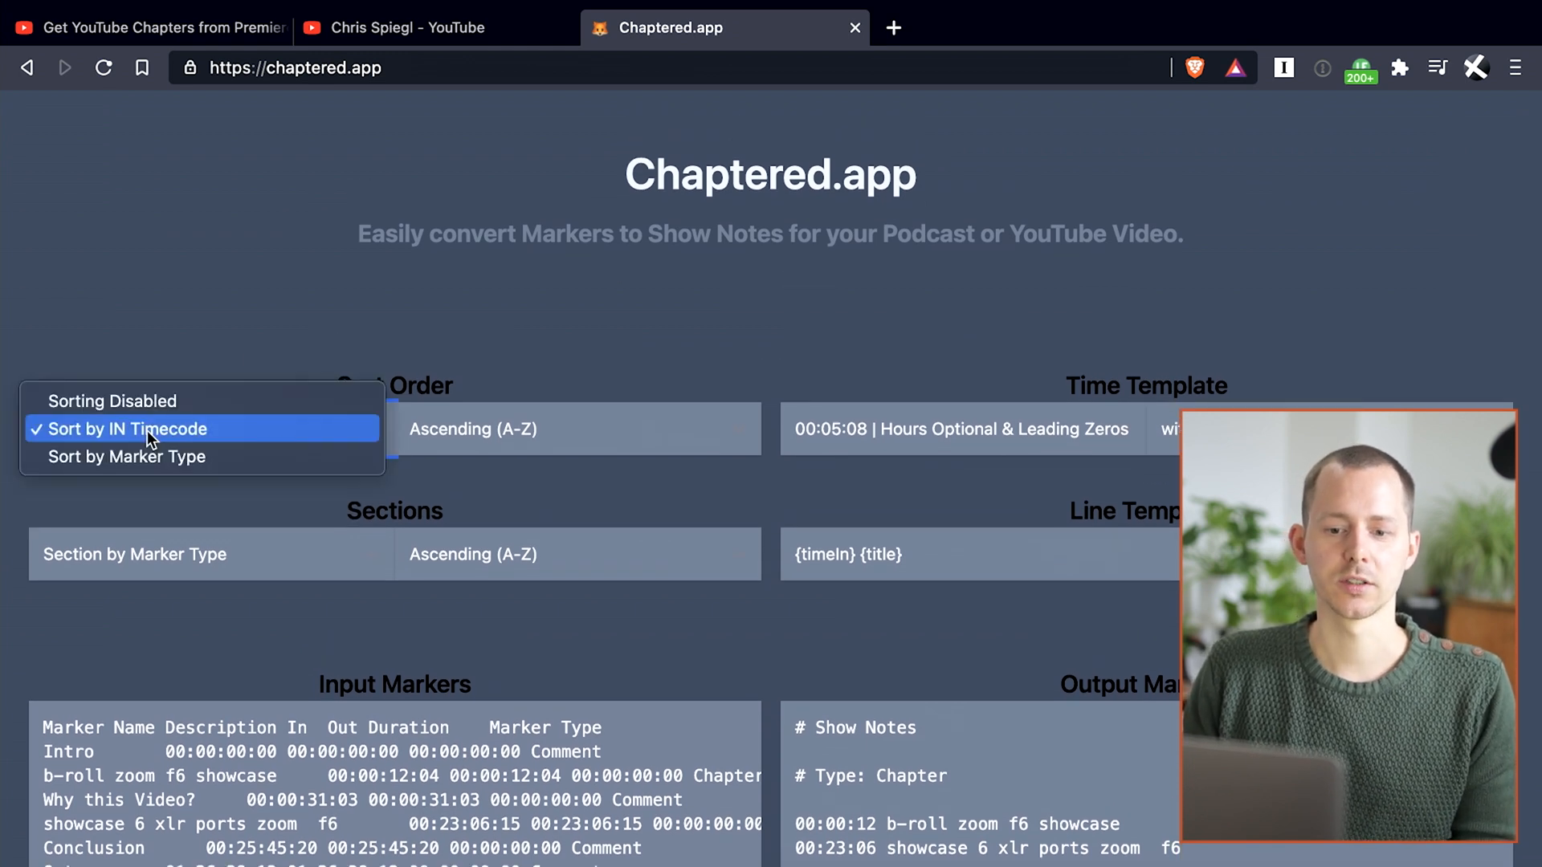
{"action": "left_click", "coordinate": [127, 429]}
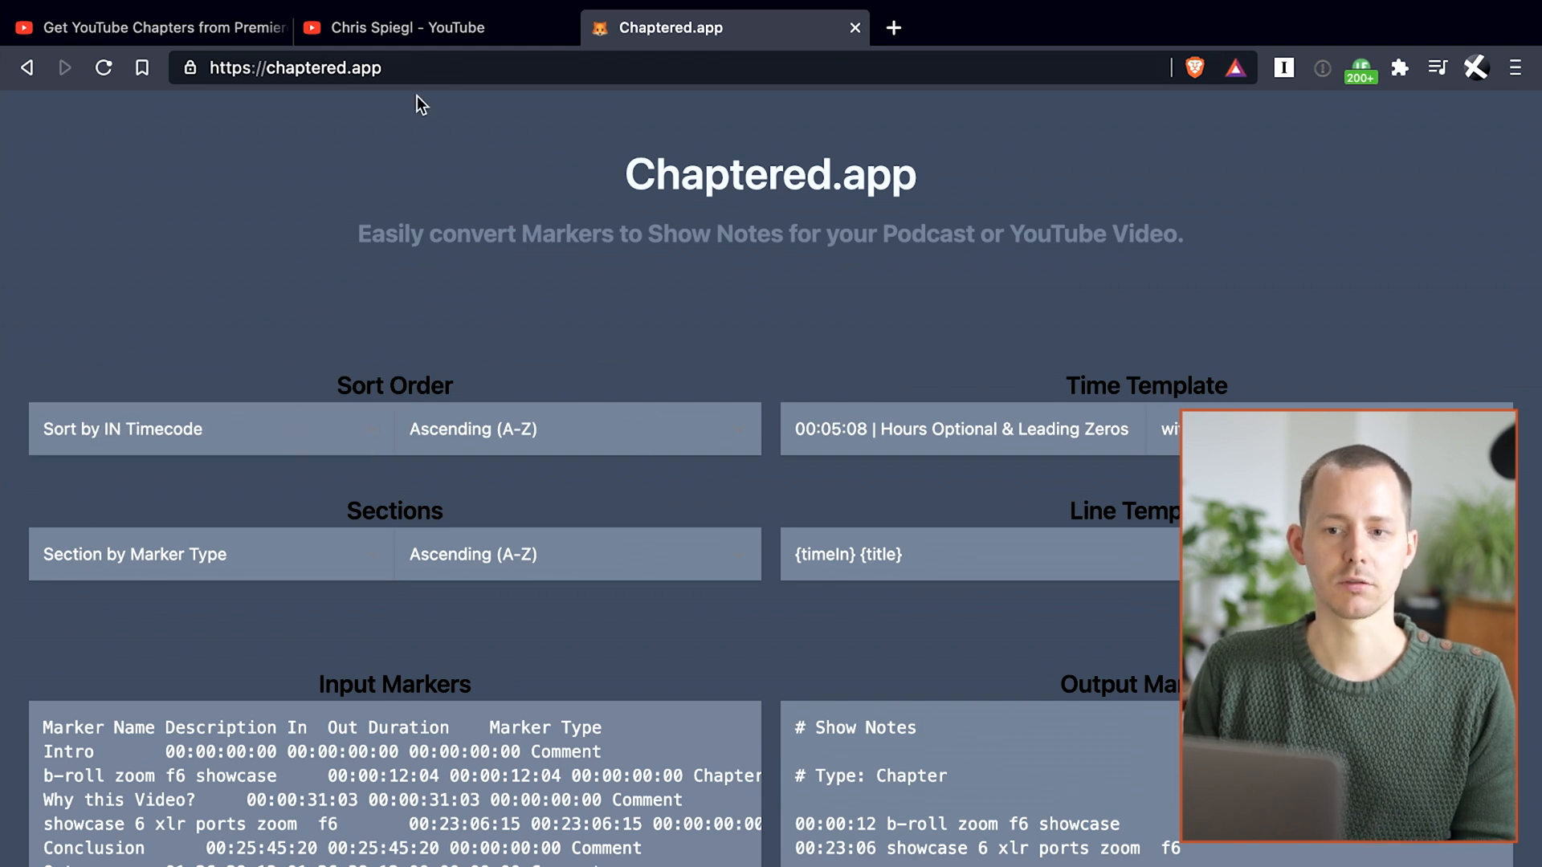
{"action": "left_click", "coordinate": [403, 26]}
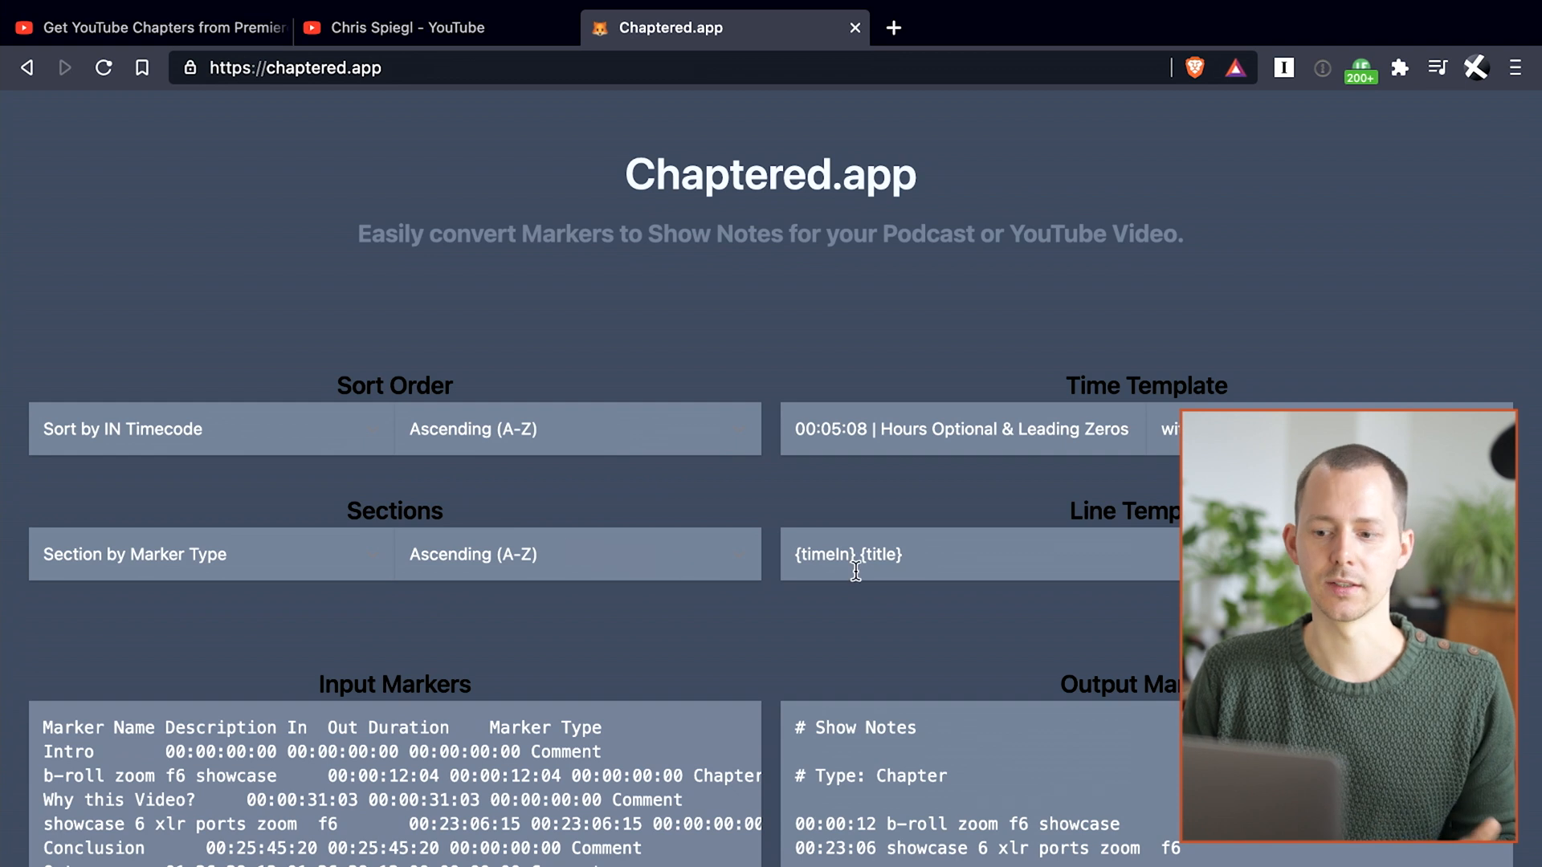
{"action": "mouse_move", "coordinate": [717, 406]}
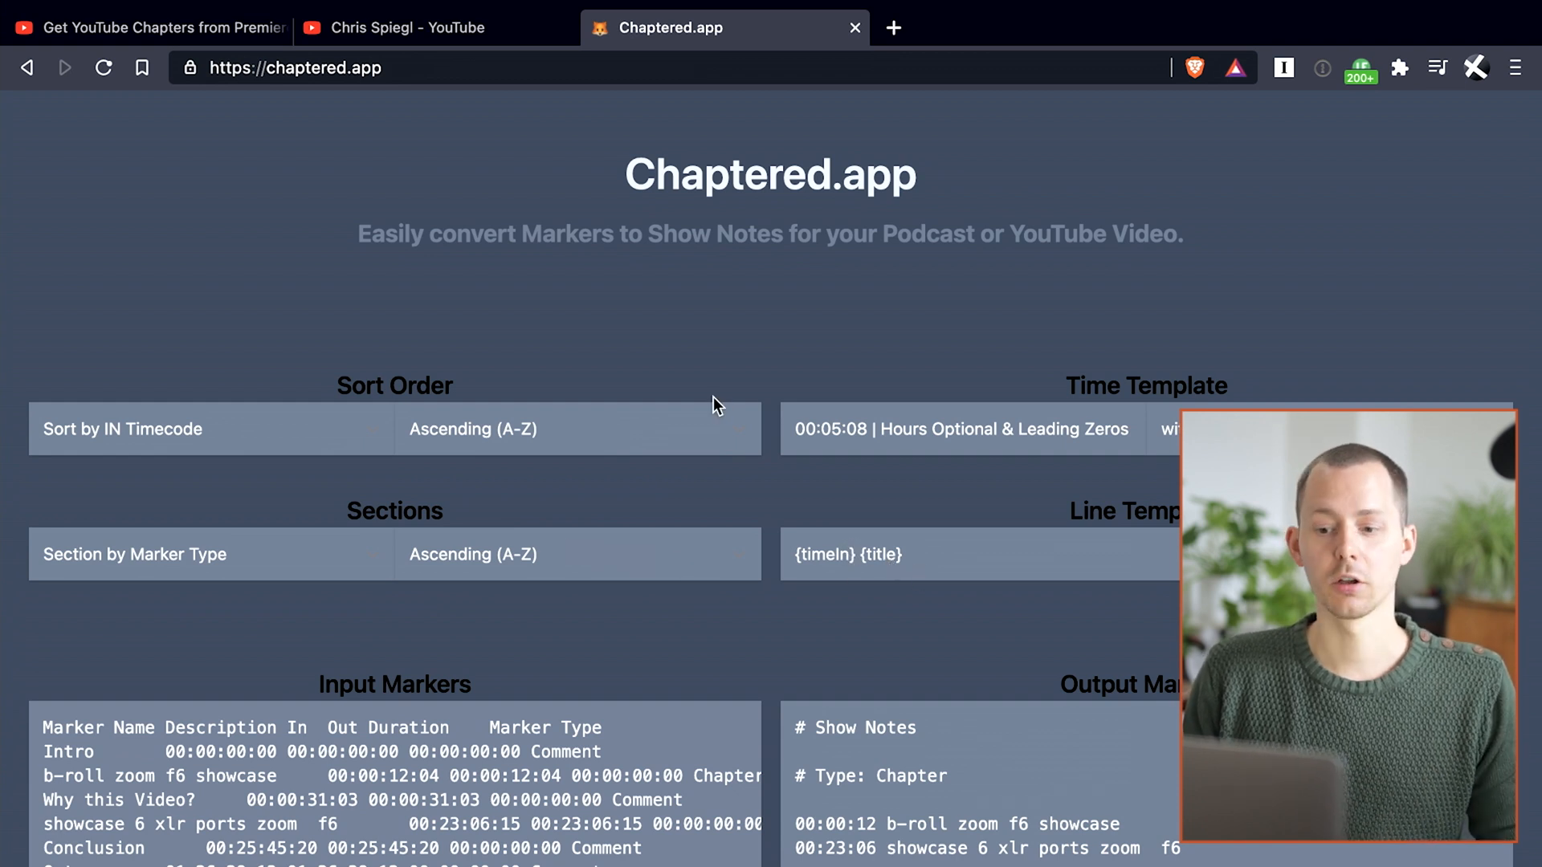
{"action": "scroll", "scroll_direction": "down", "scroll_amount": 3}
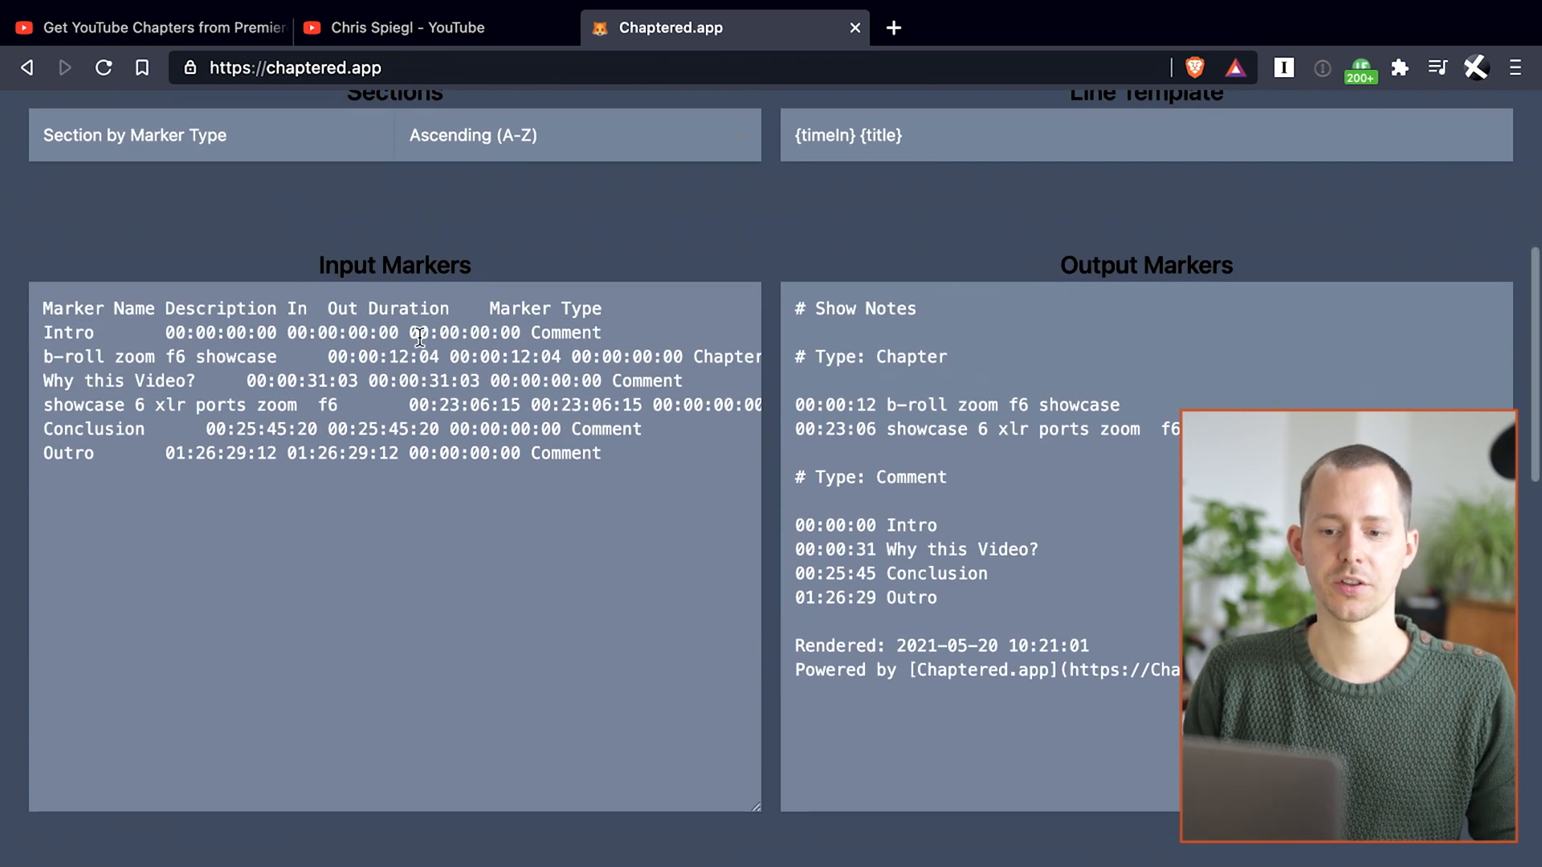
{"action": "left_click", "coordinate": [279, 304]}
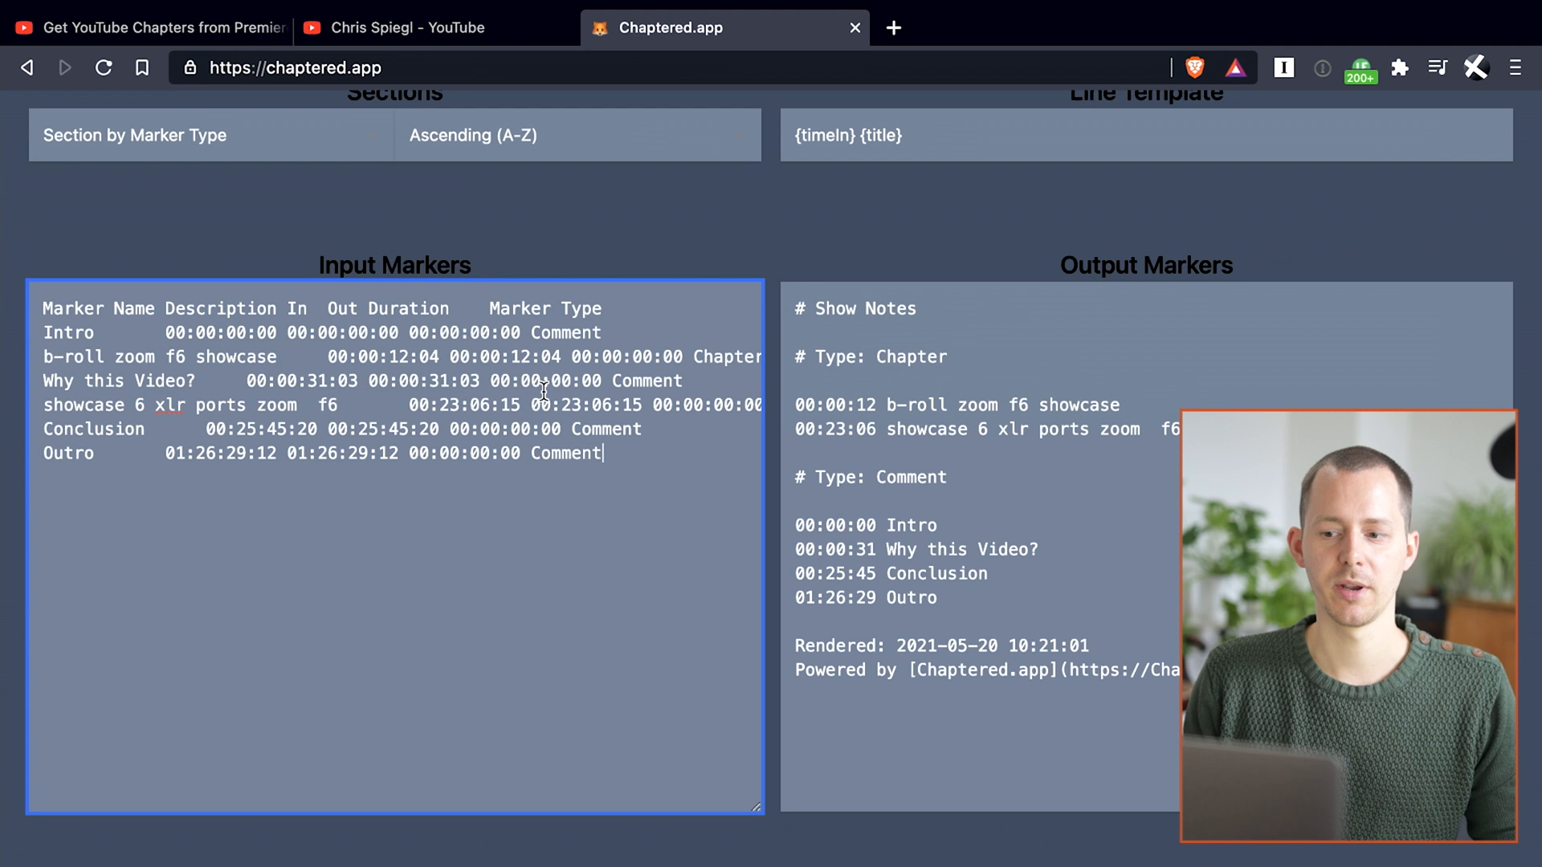
{"action": "left_click", "coordinate": [818, 478]}
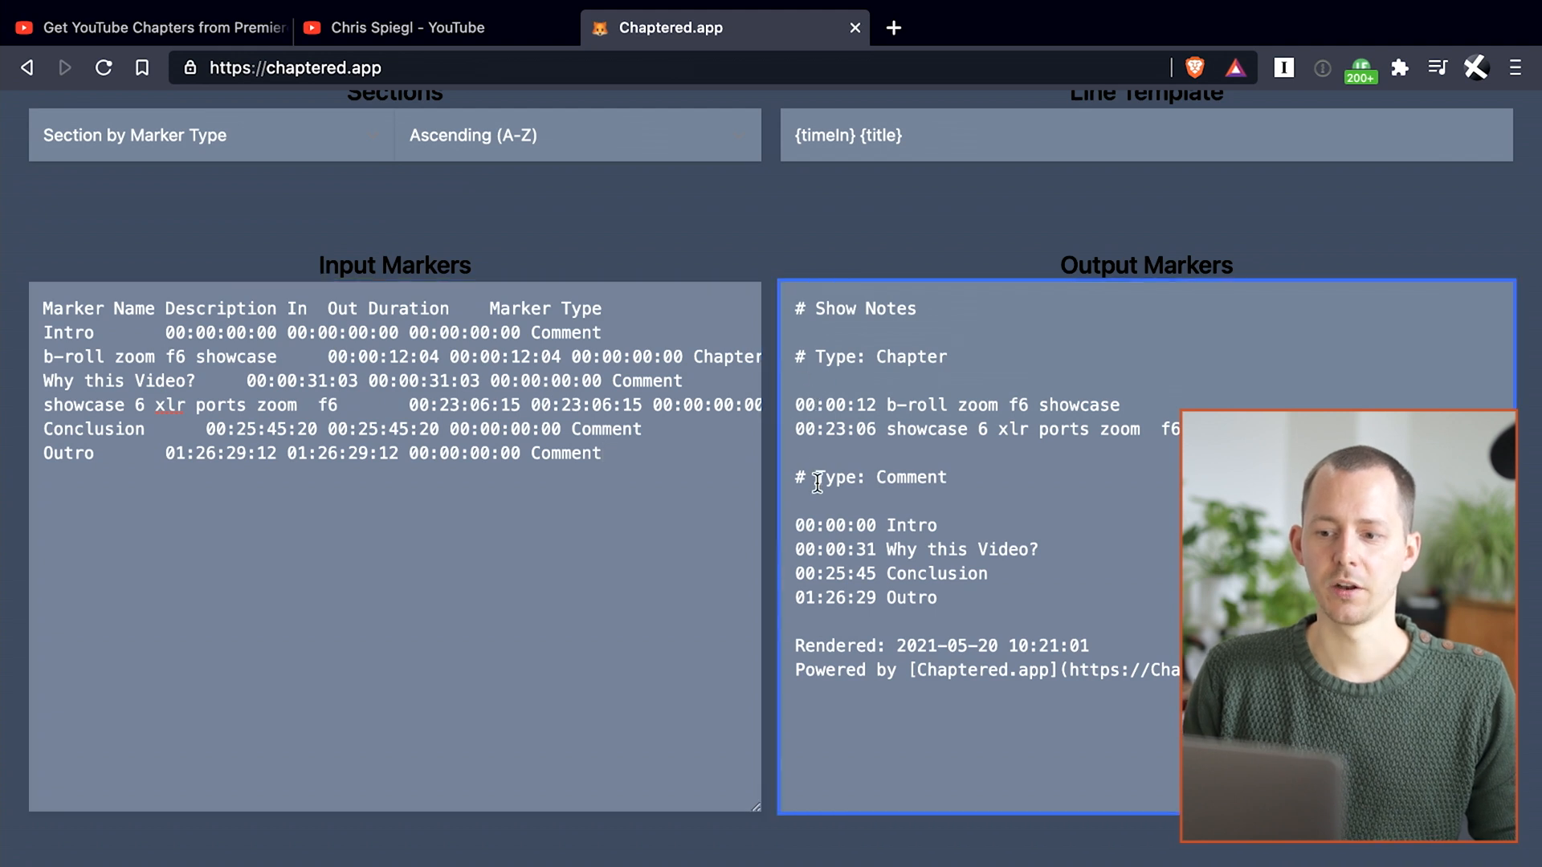
{"action": "mouse_move", "coordinate": [857, 430]}
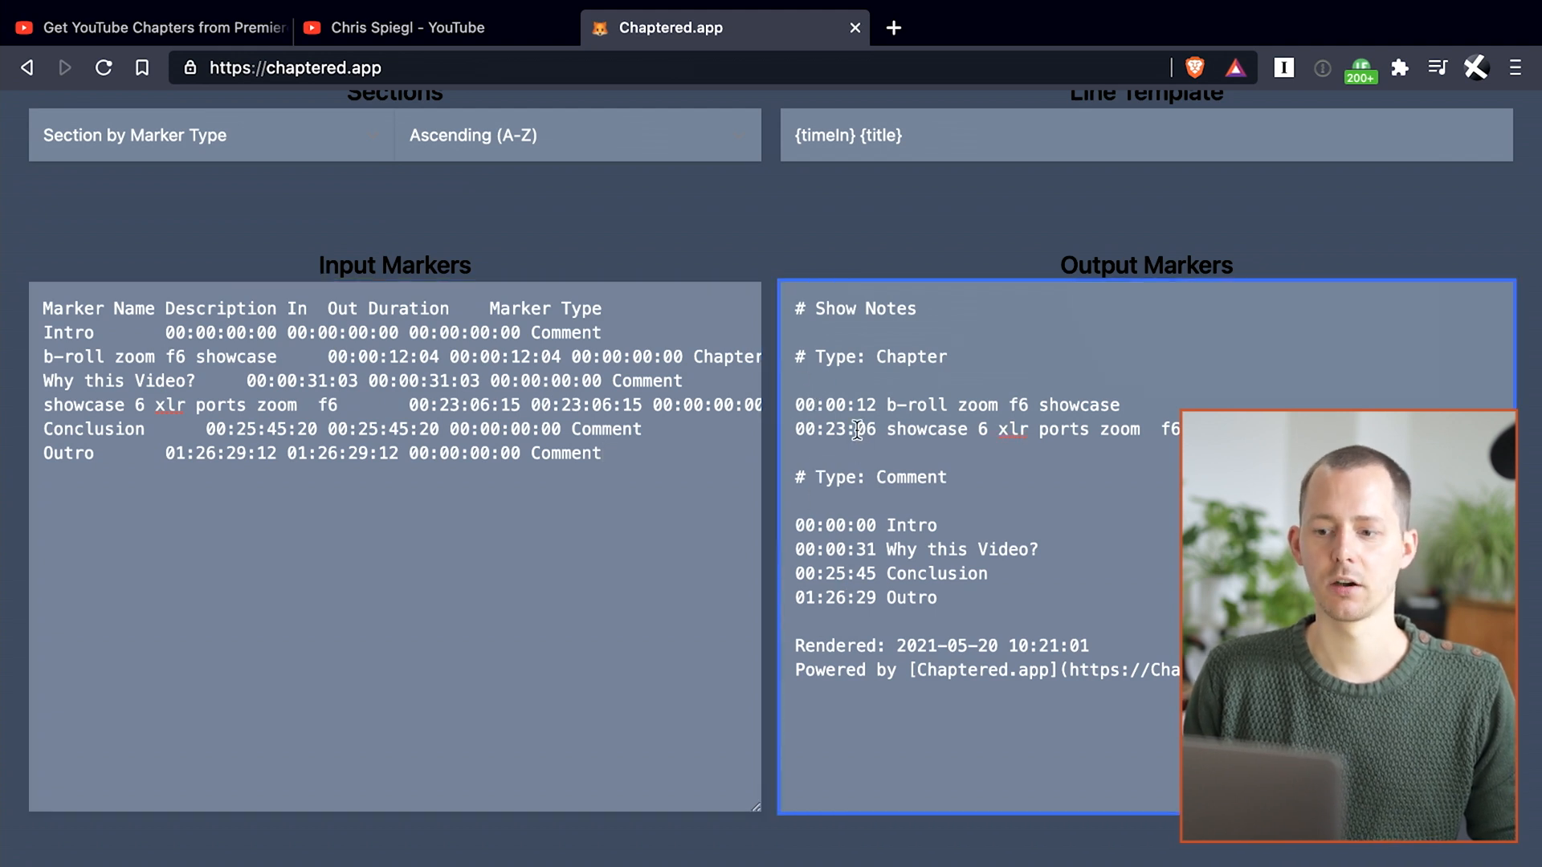
{"action": "mouse_move", "coordinate": [923, 429]}
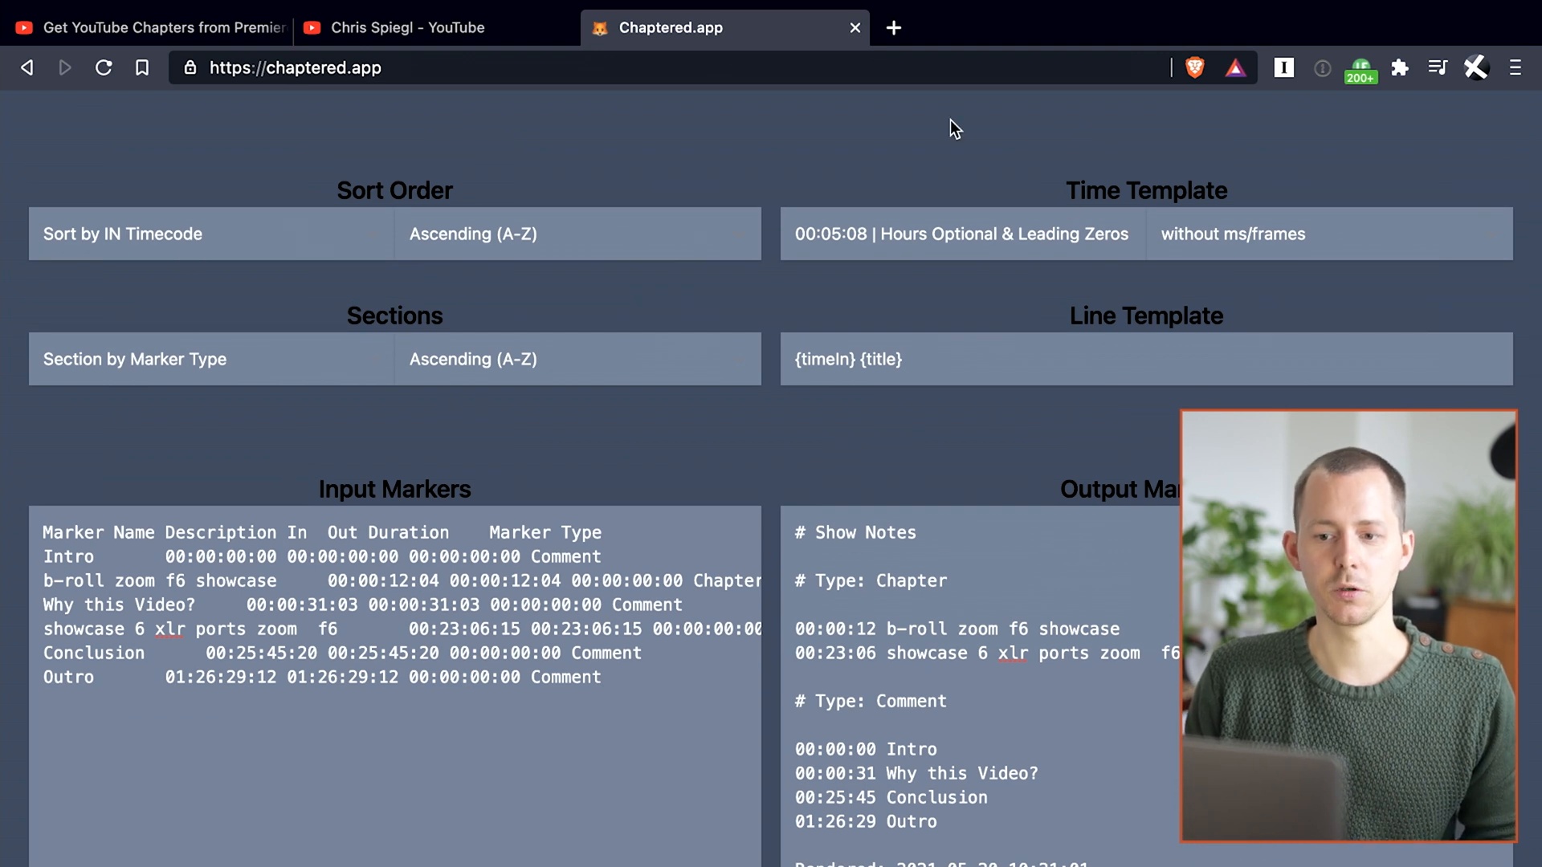
{"action": "mouse_move", "coordinate": [876, 461]}
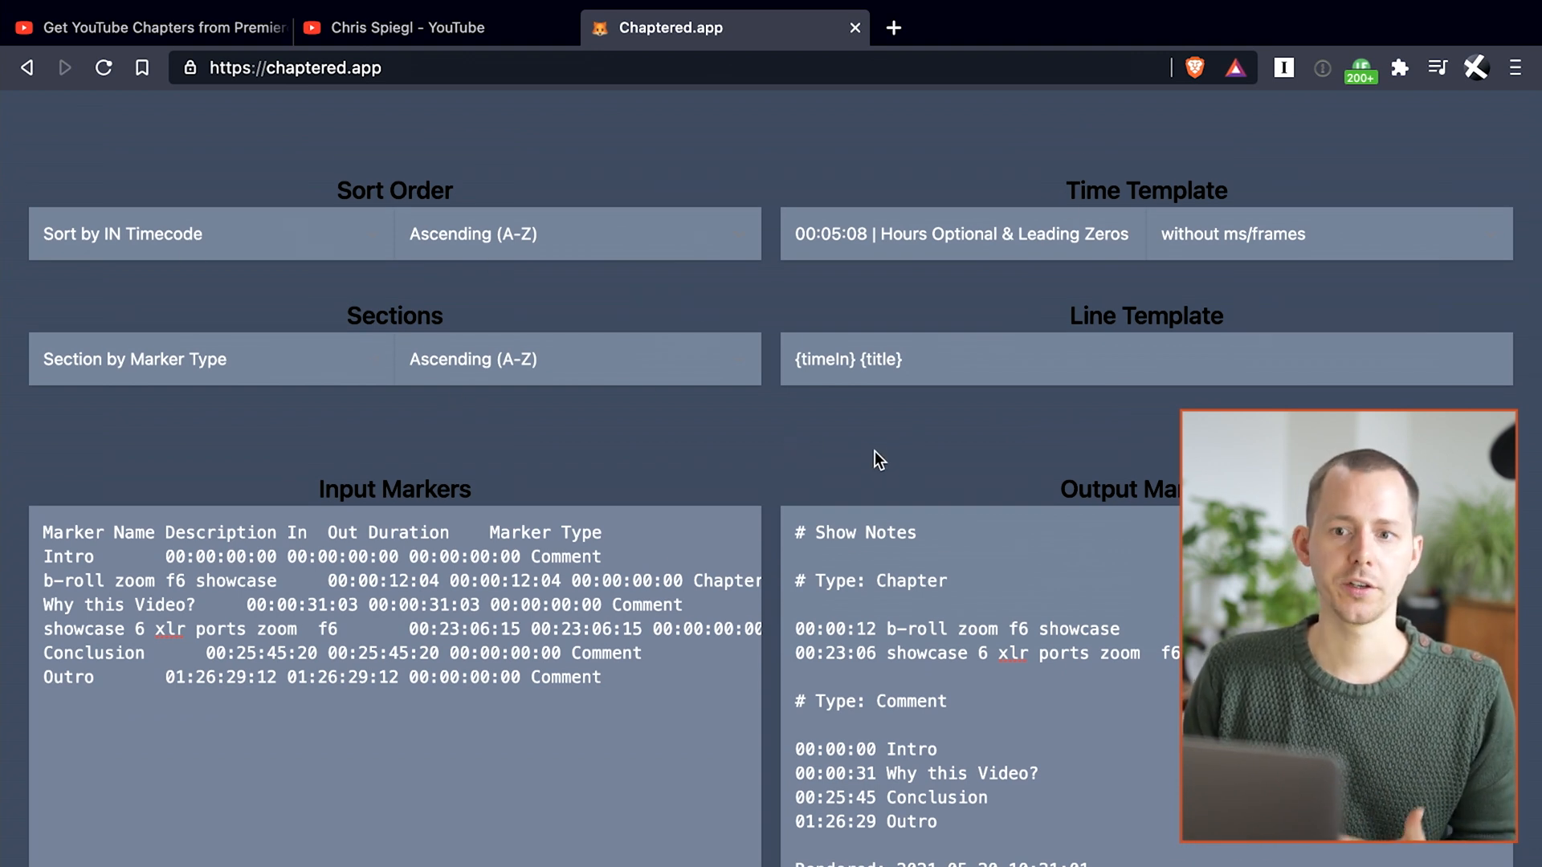
{"action": "mouse_move", "coordinate": [780, 457]}
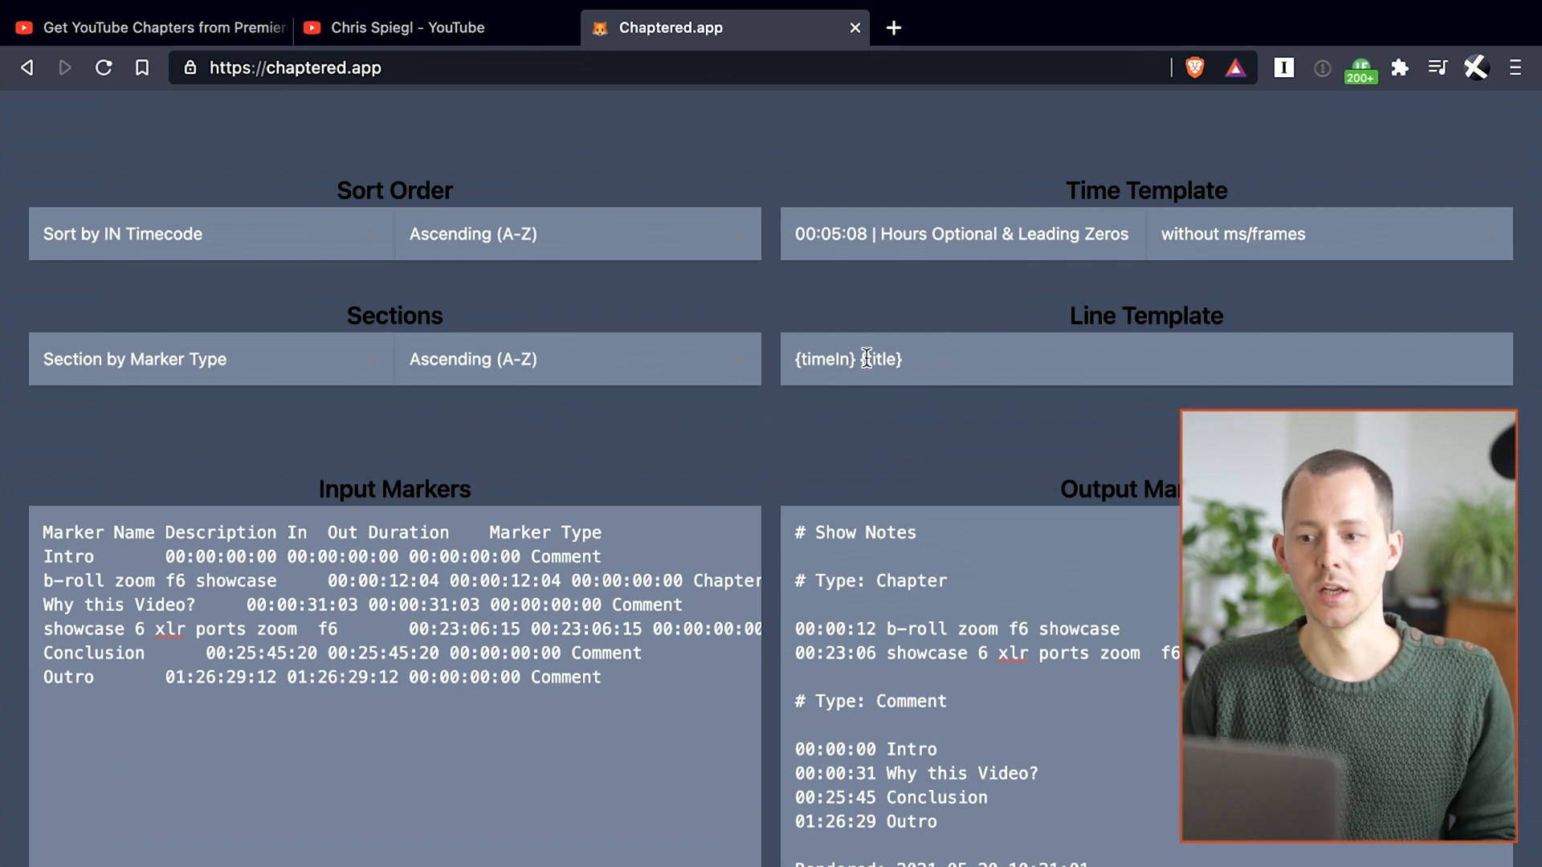
- Rearrange the line template from {title} ({timeIn}) to {timeIn} {title}
{"action": "left_click", "coordinate": [865, 359]}
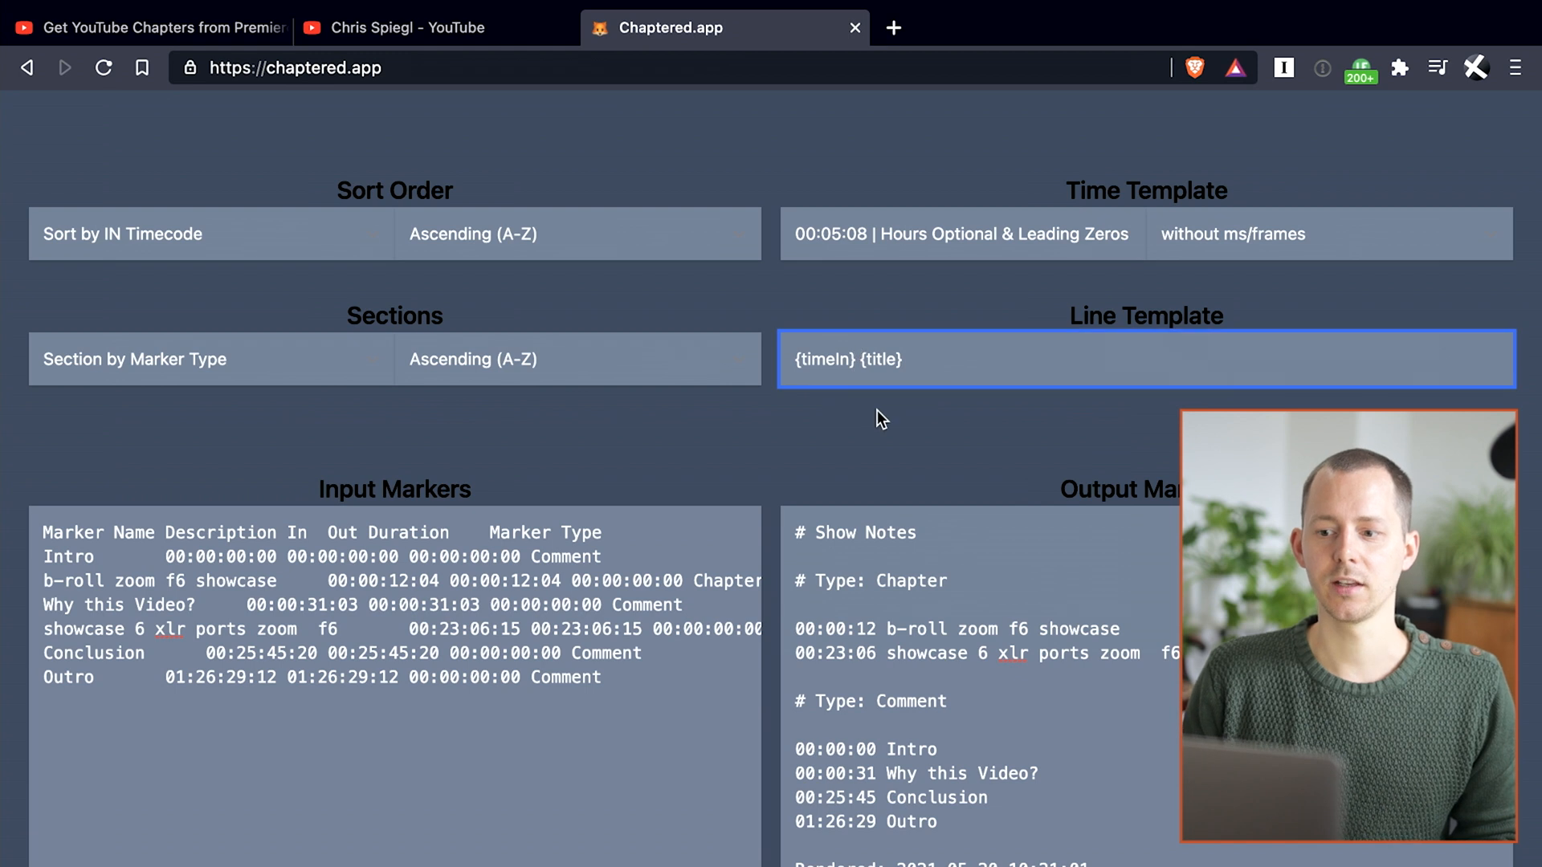
{"action": "type", "text": "{title}{timeIn}"}
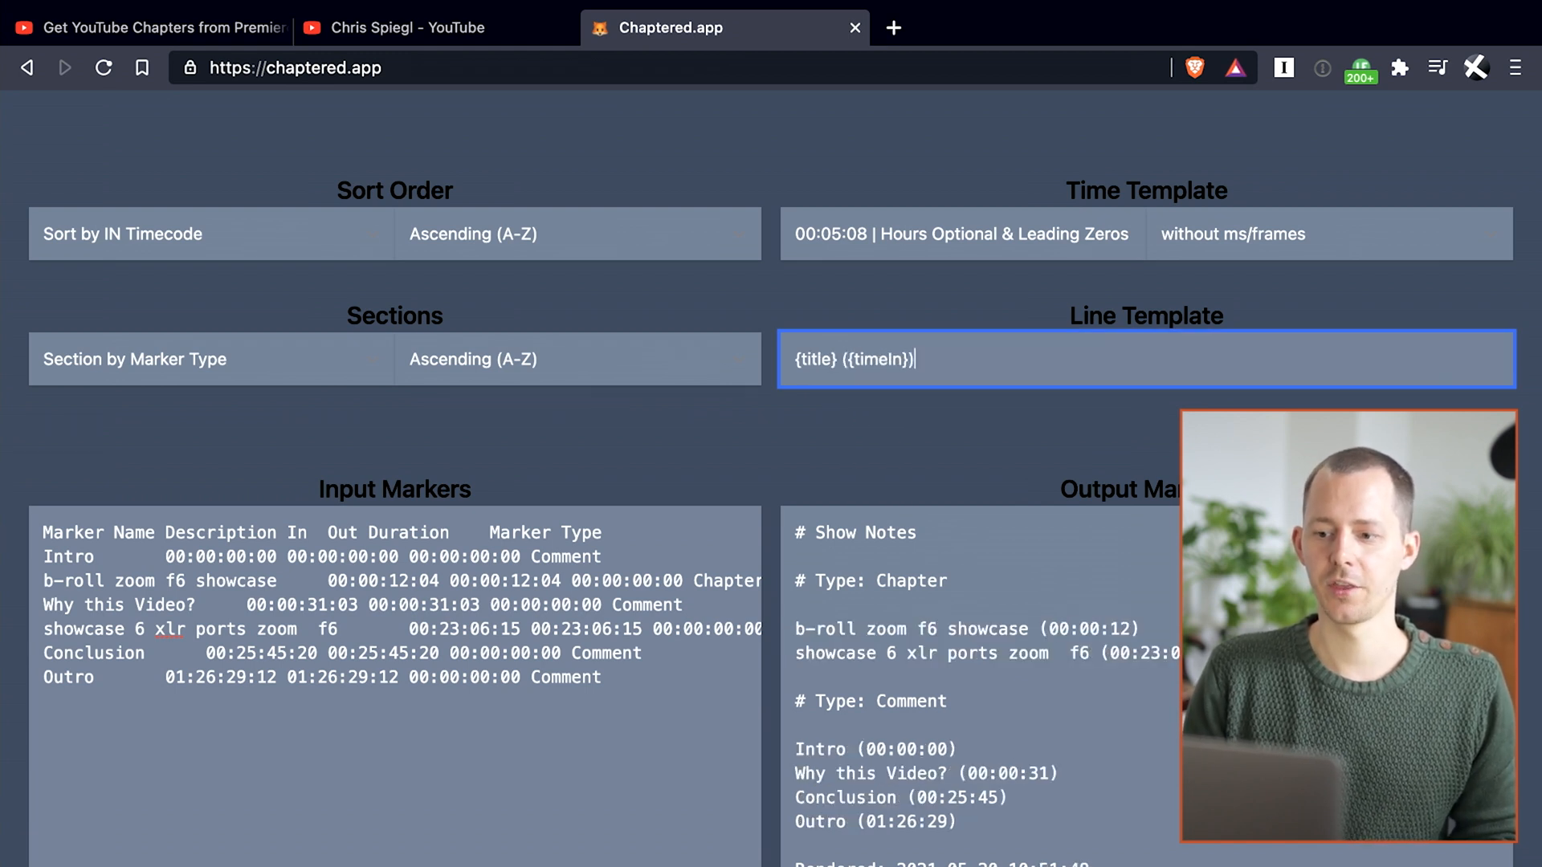
{"action": "mouse_move", "coordinate": [973, 517]}
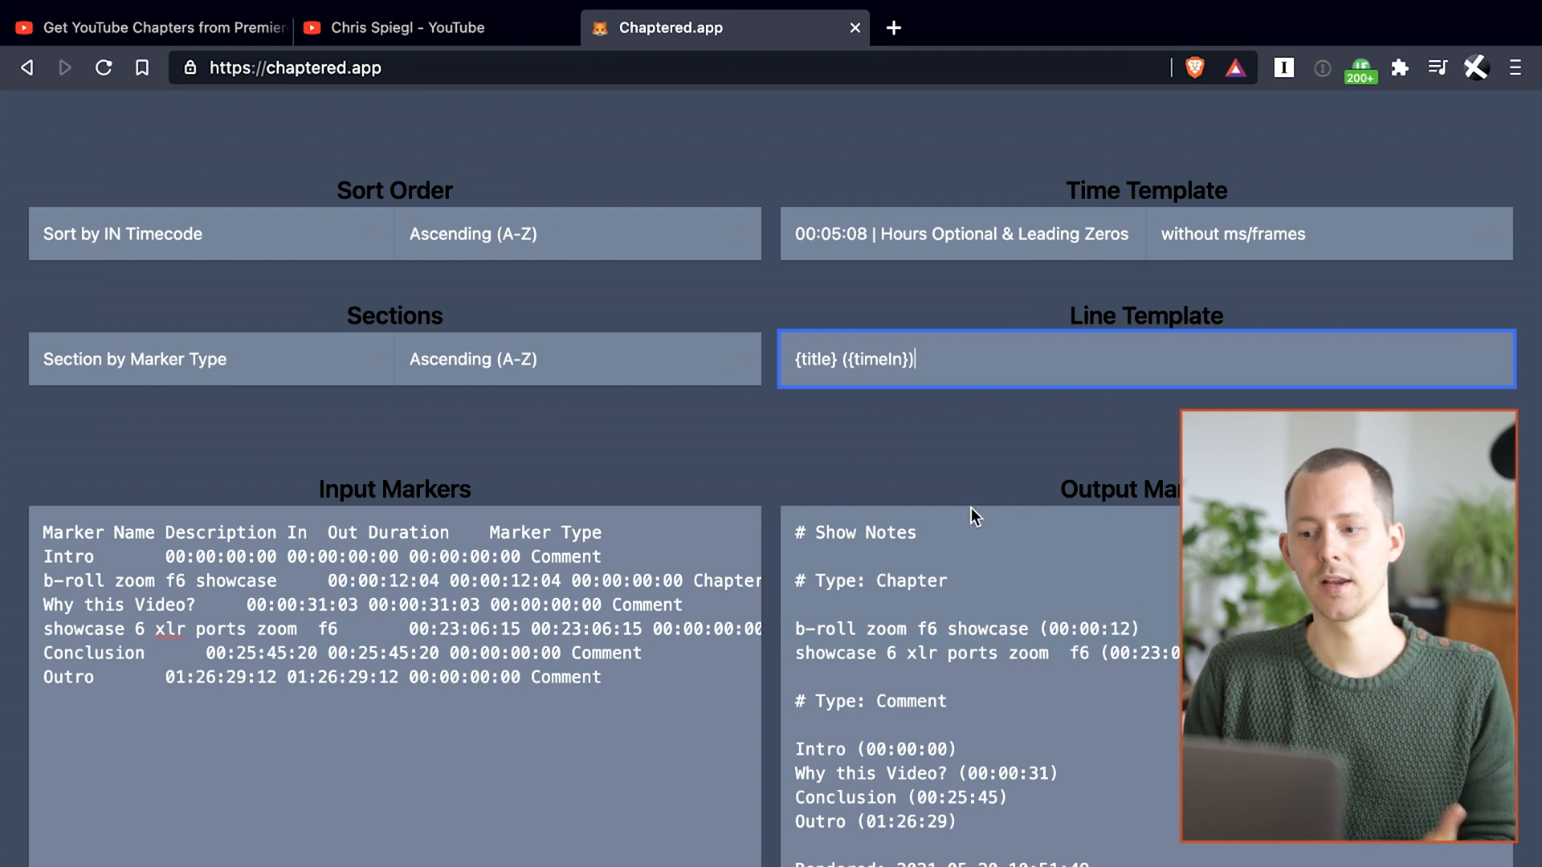
{"action": "mouse_move", "coordinate": [939, 621]}
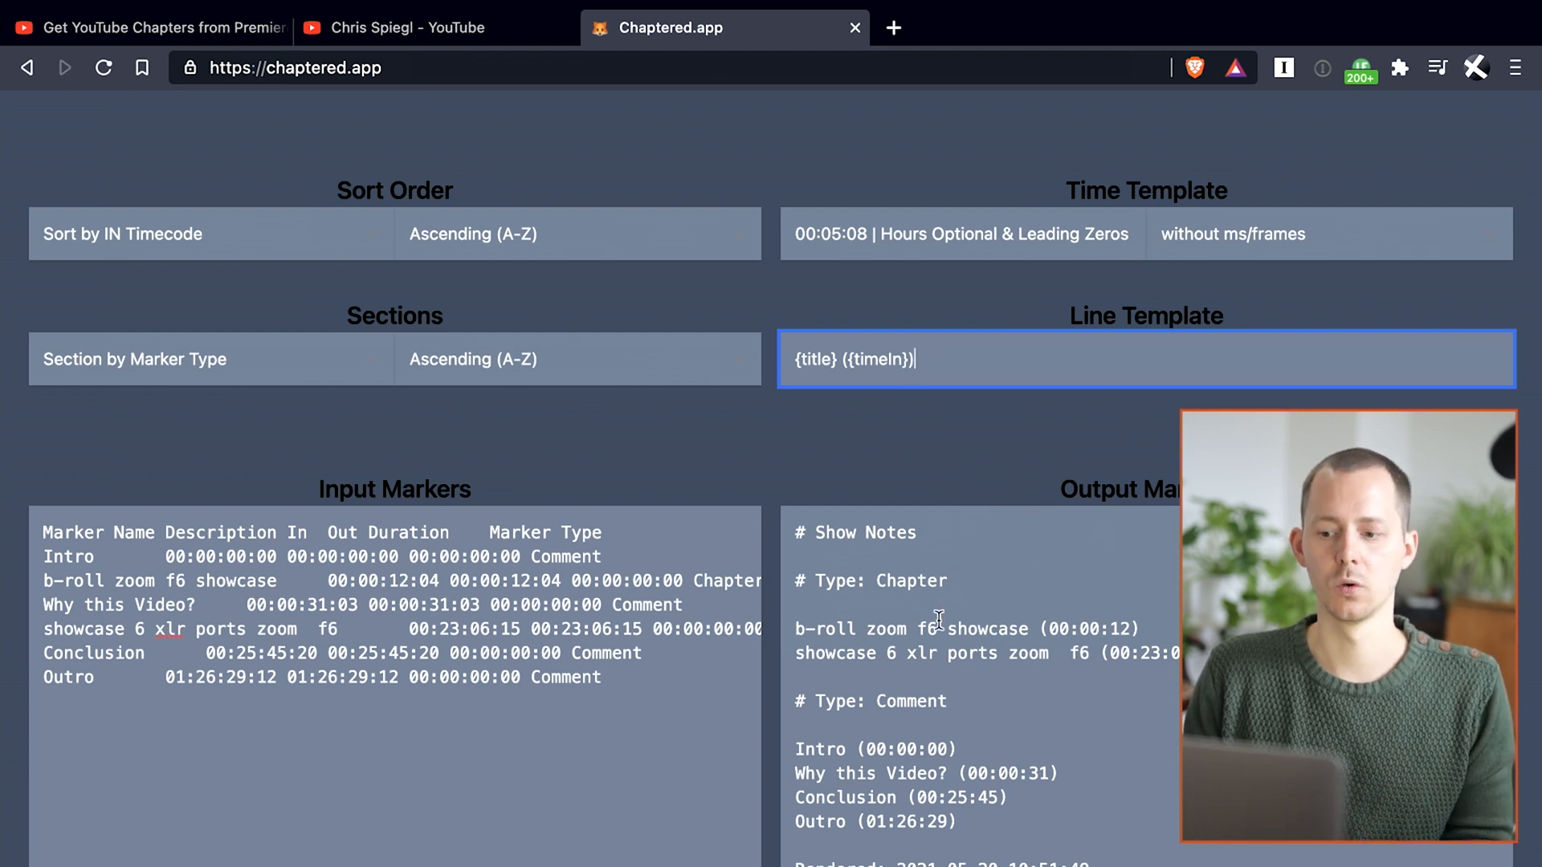
{"action": "scroll", "scroll_direction": "down", "scroll_amount": 3}
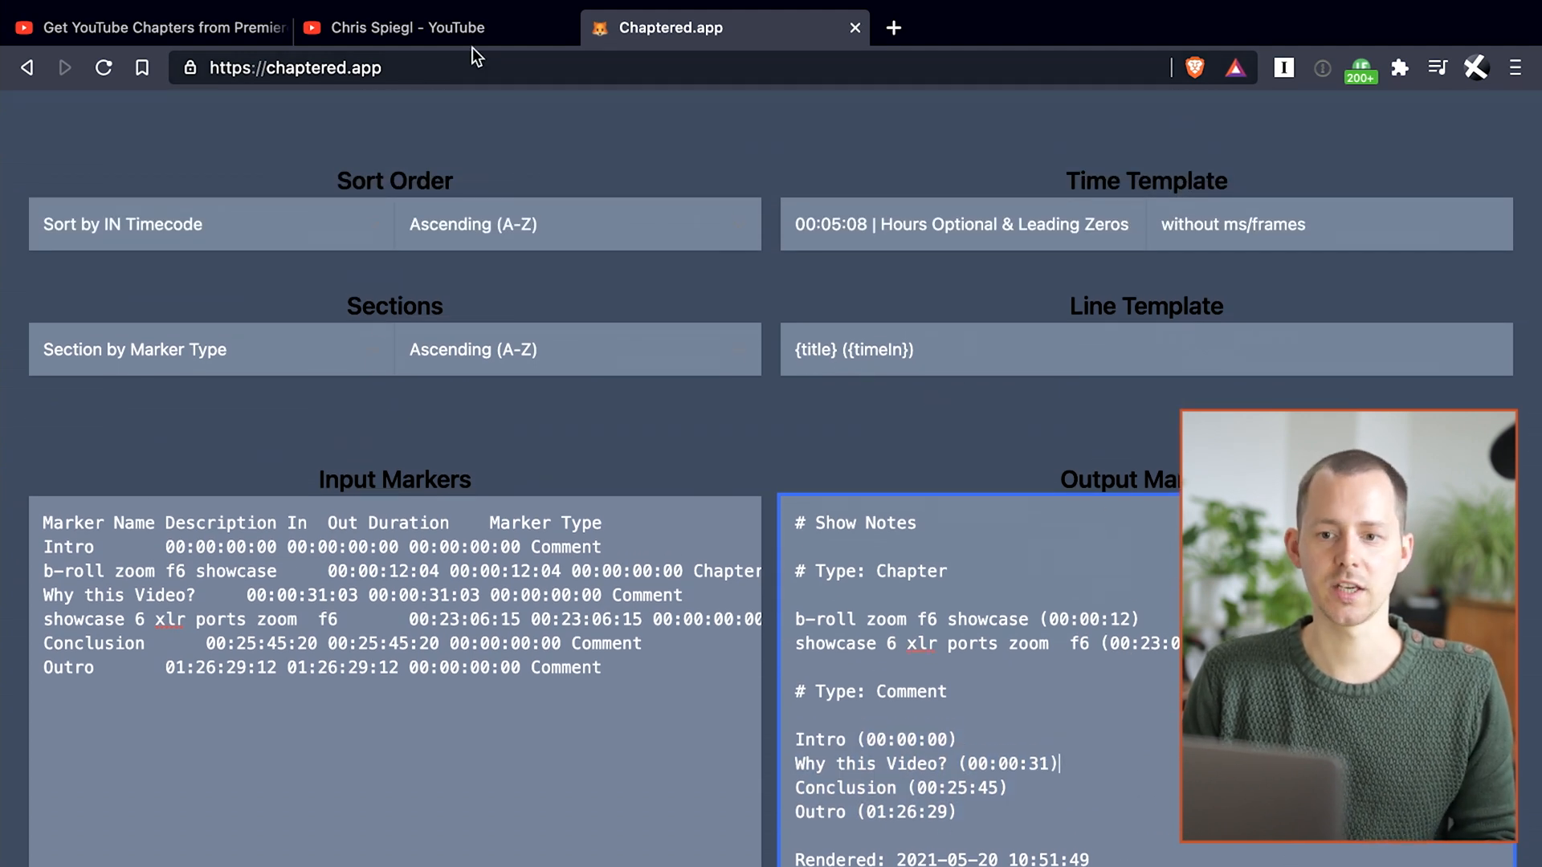
{"action": "left_click", "coordinate": [103, 67]}
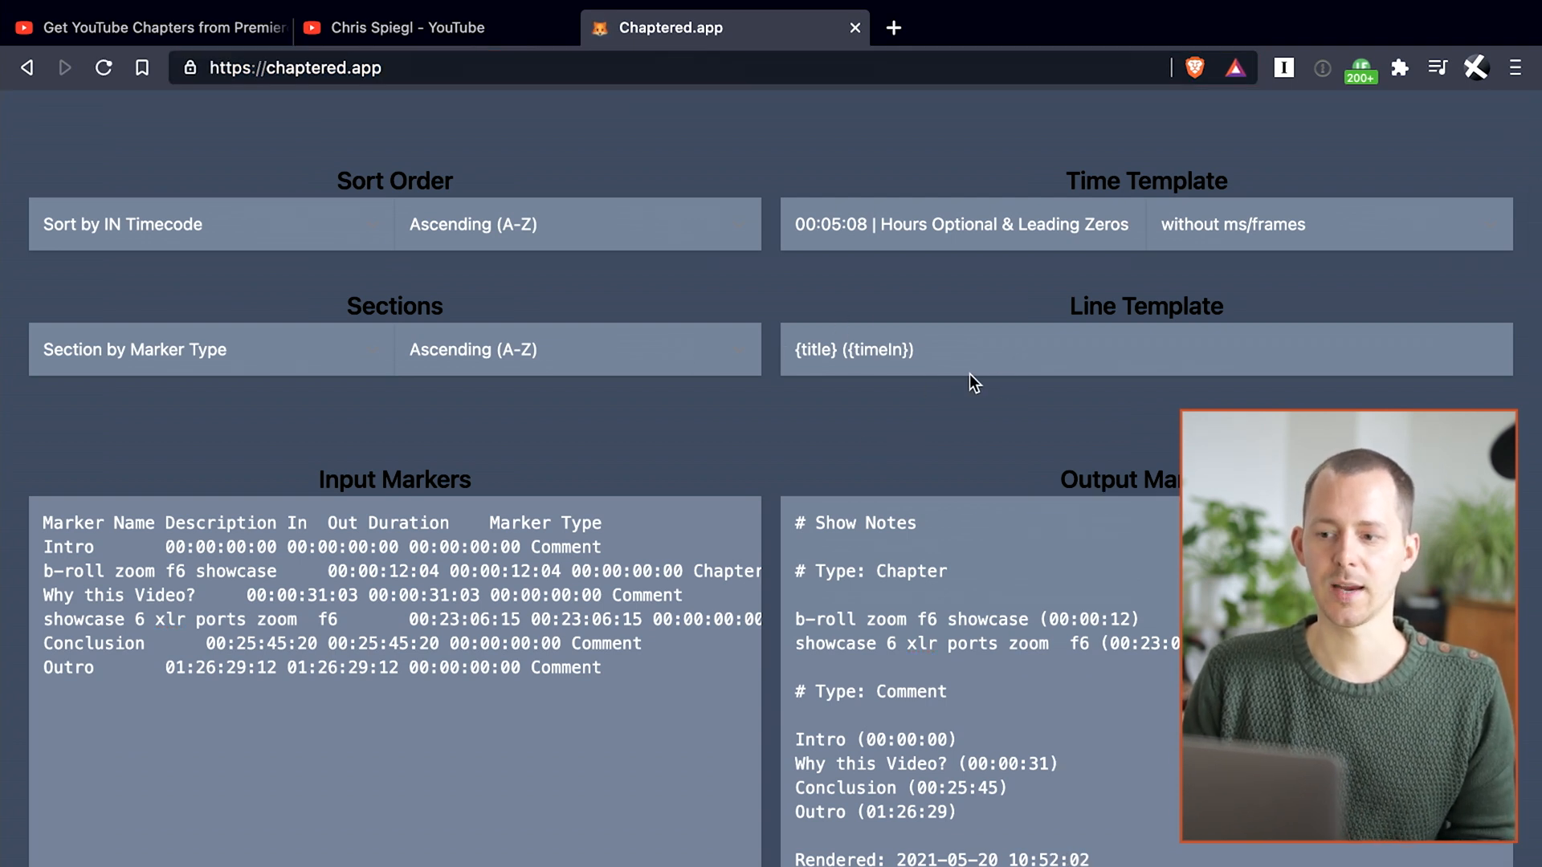
{"action": "left_click", "coordinate": [1005, 352]}
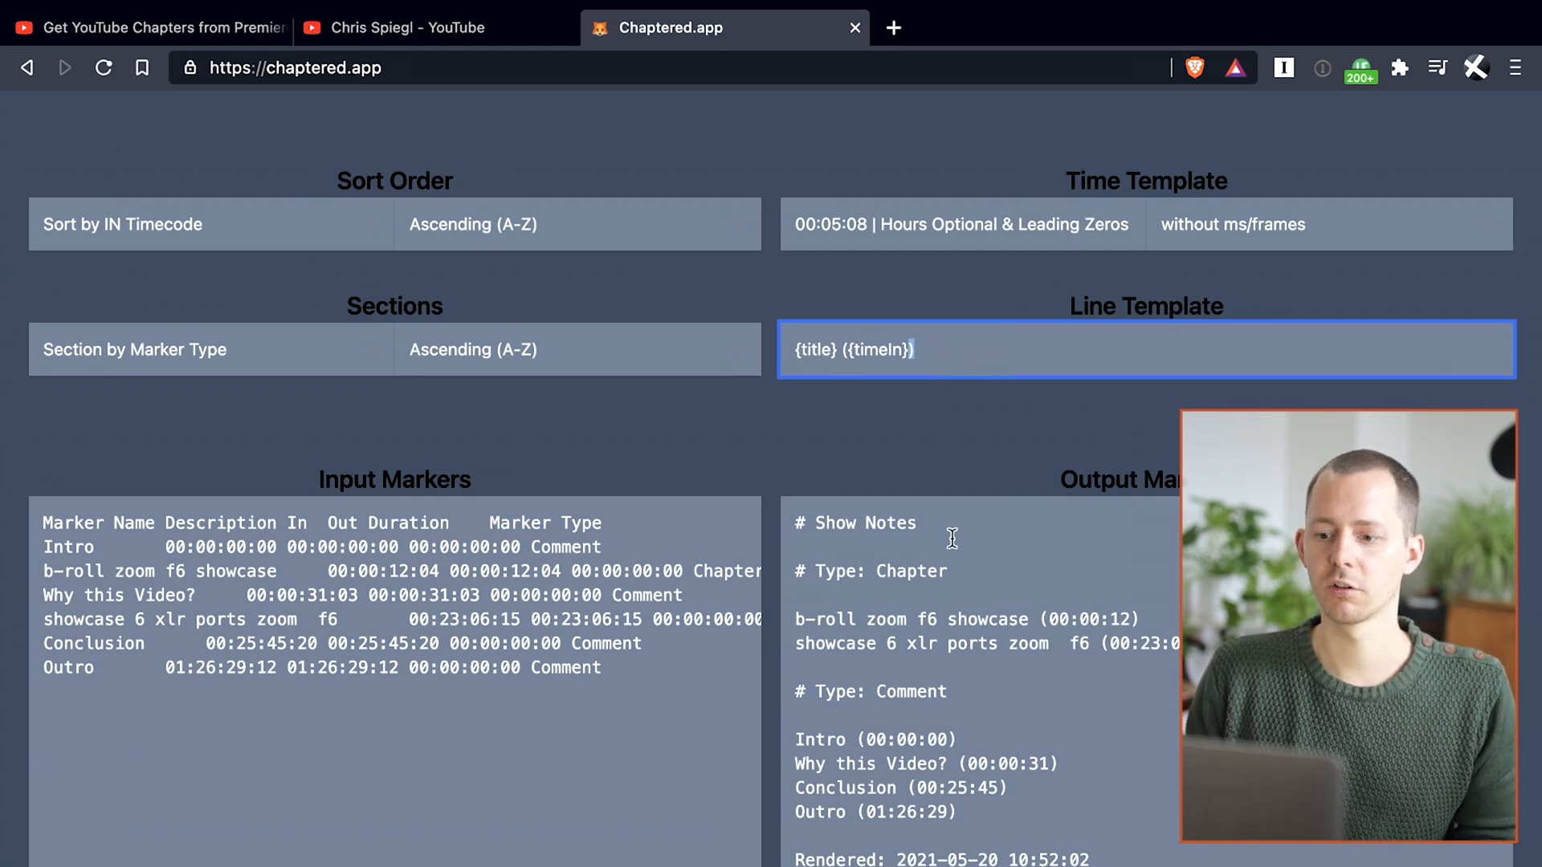
{"action": "mouse_move", "coordinate": [965, 411]}
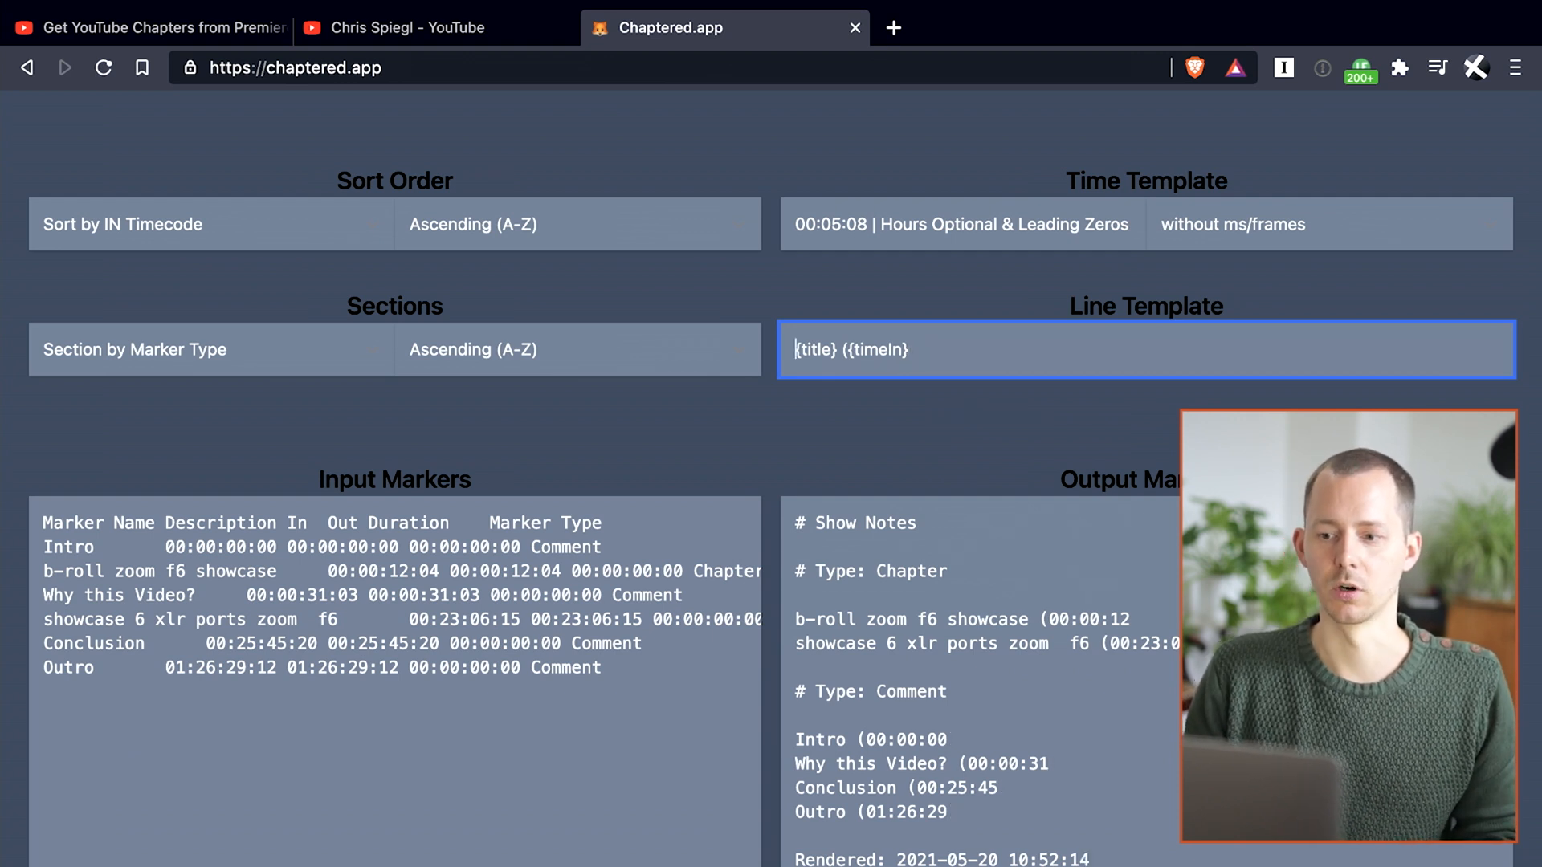
{"action": "double_click", "coordinate": [871, 349]}
{"action": "type", "text": "{timeIn} {title"}
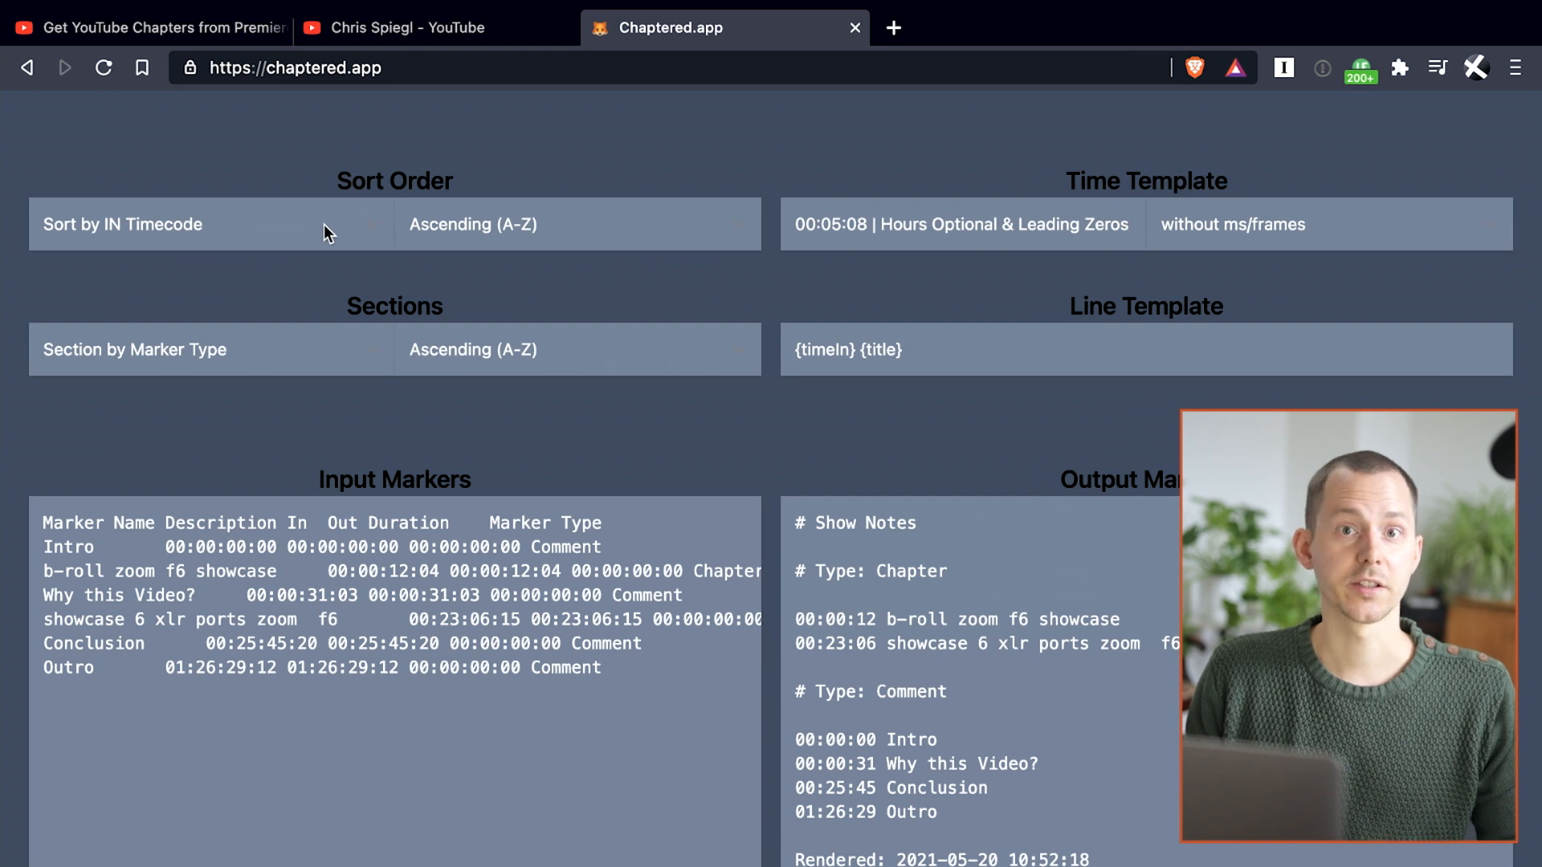
{"action": "left_click", "coordinate": [161, 225]}
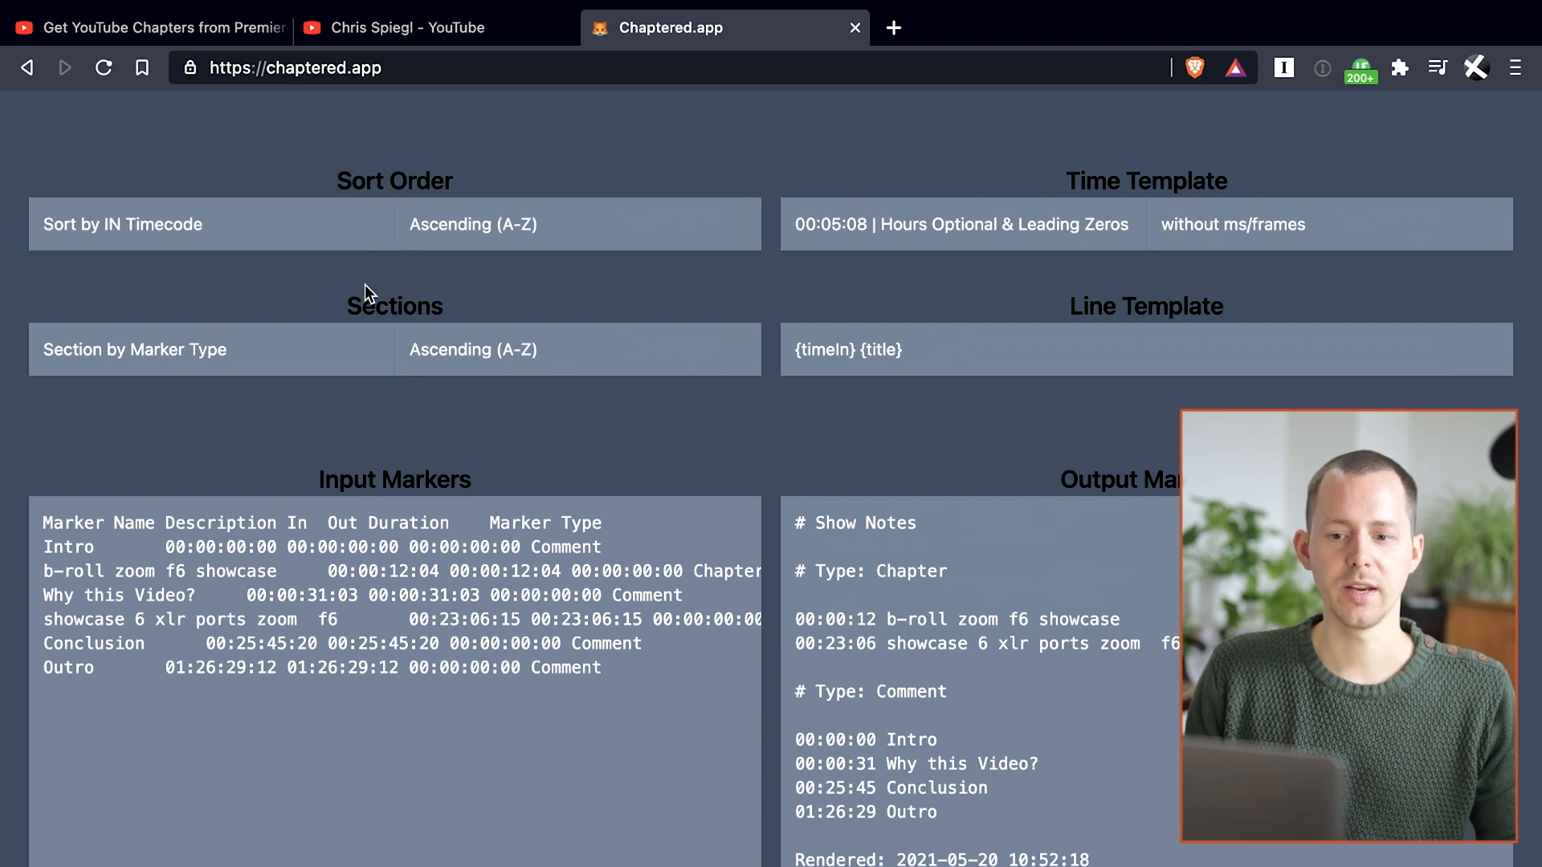
{"action": "left_click", "coordinate": [141, 350]}
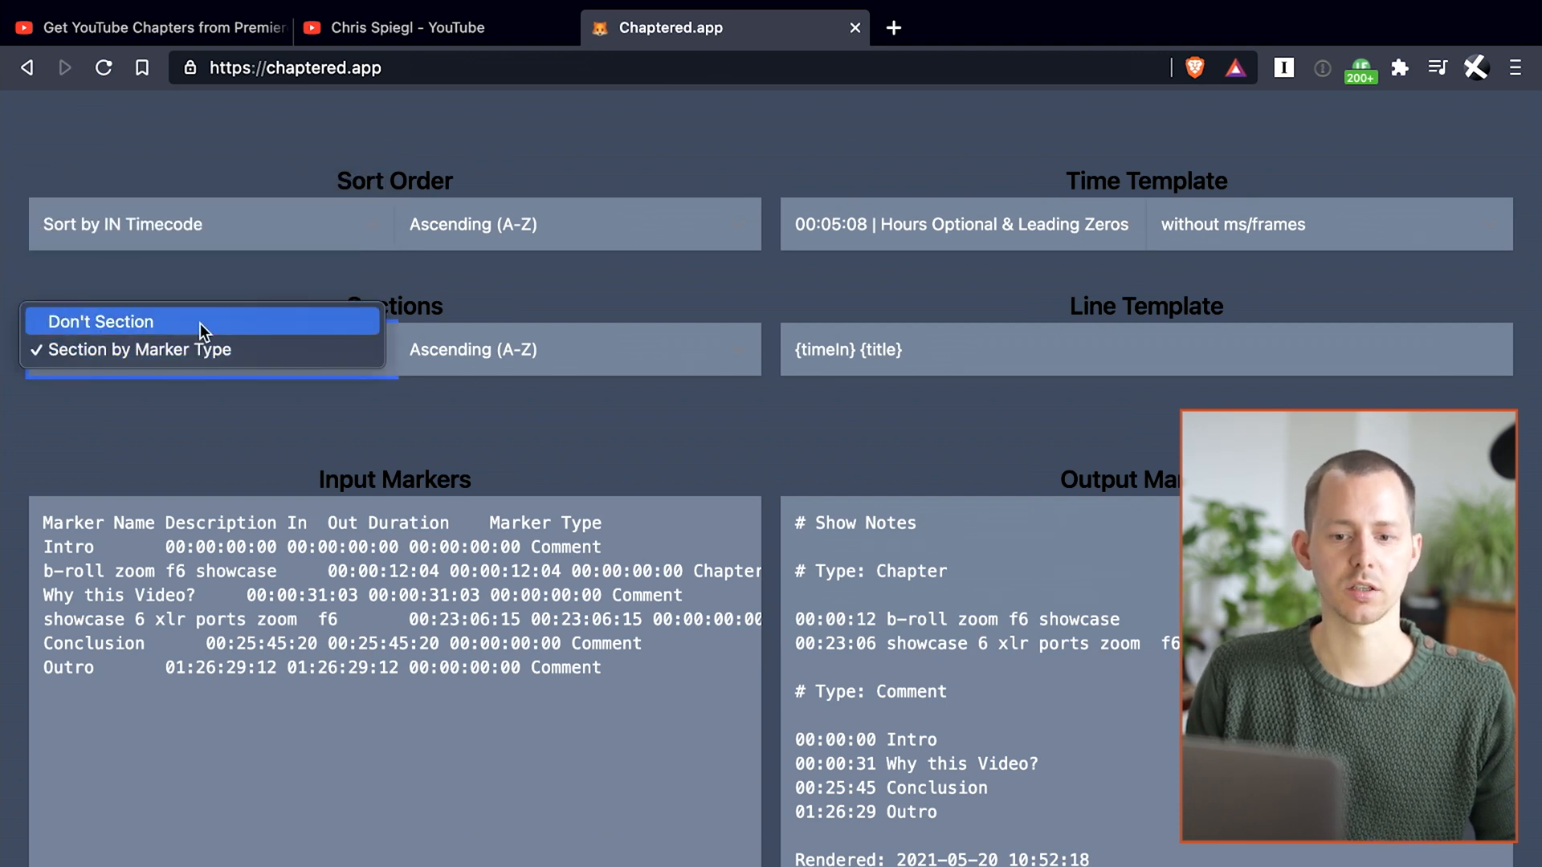
{"action": "left_click", "coordinate": [101, 321]}
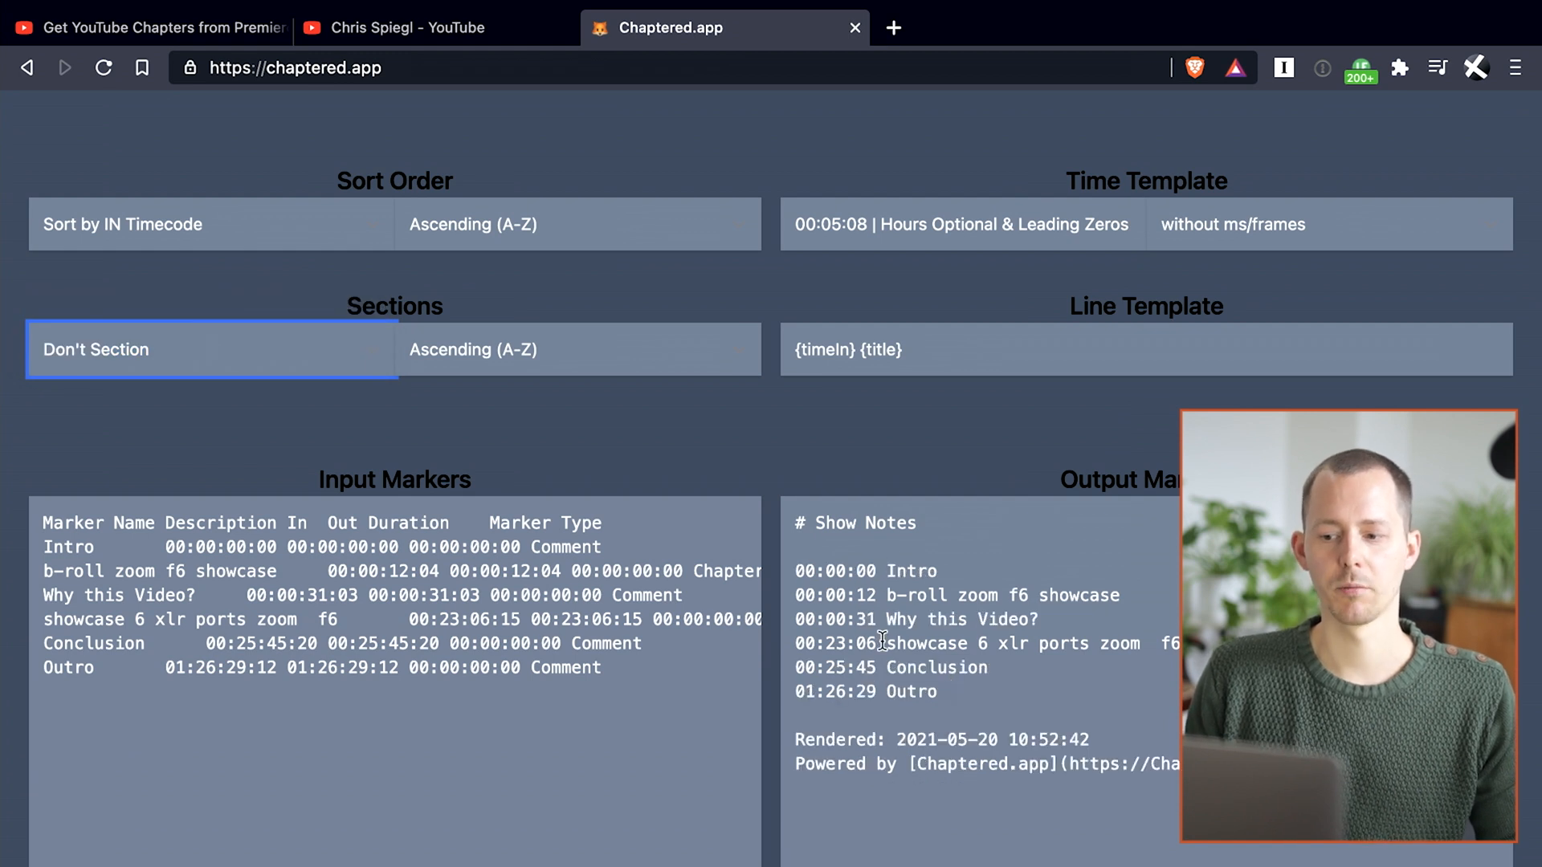
{"action": "mouse_move", "coordinate": [303, 371]}
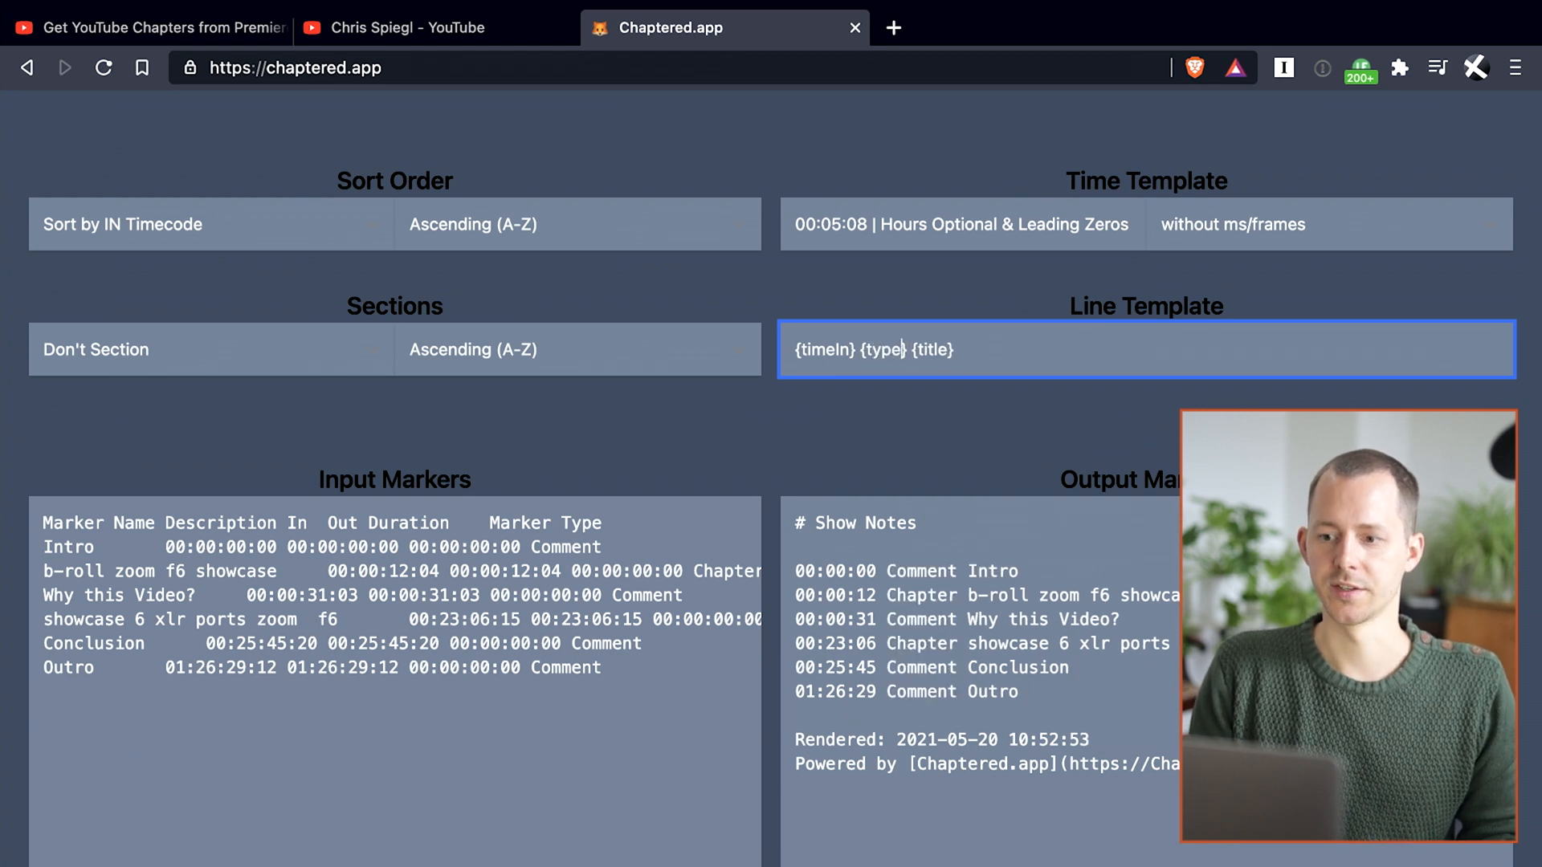
{"action": "double_click", "coordinate": [879, 350]}
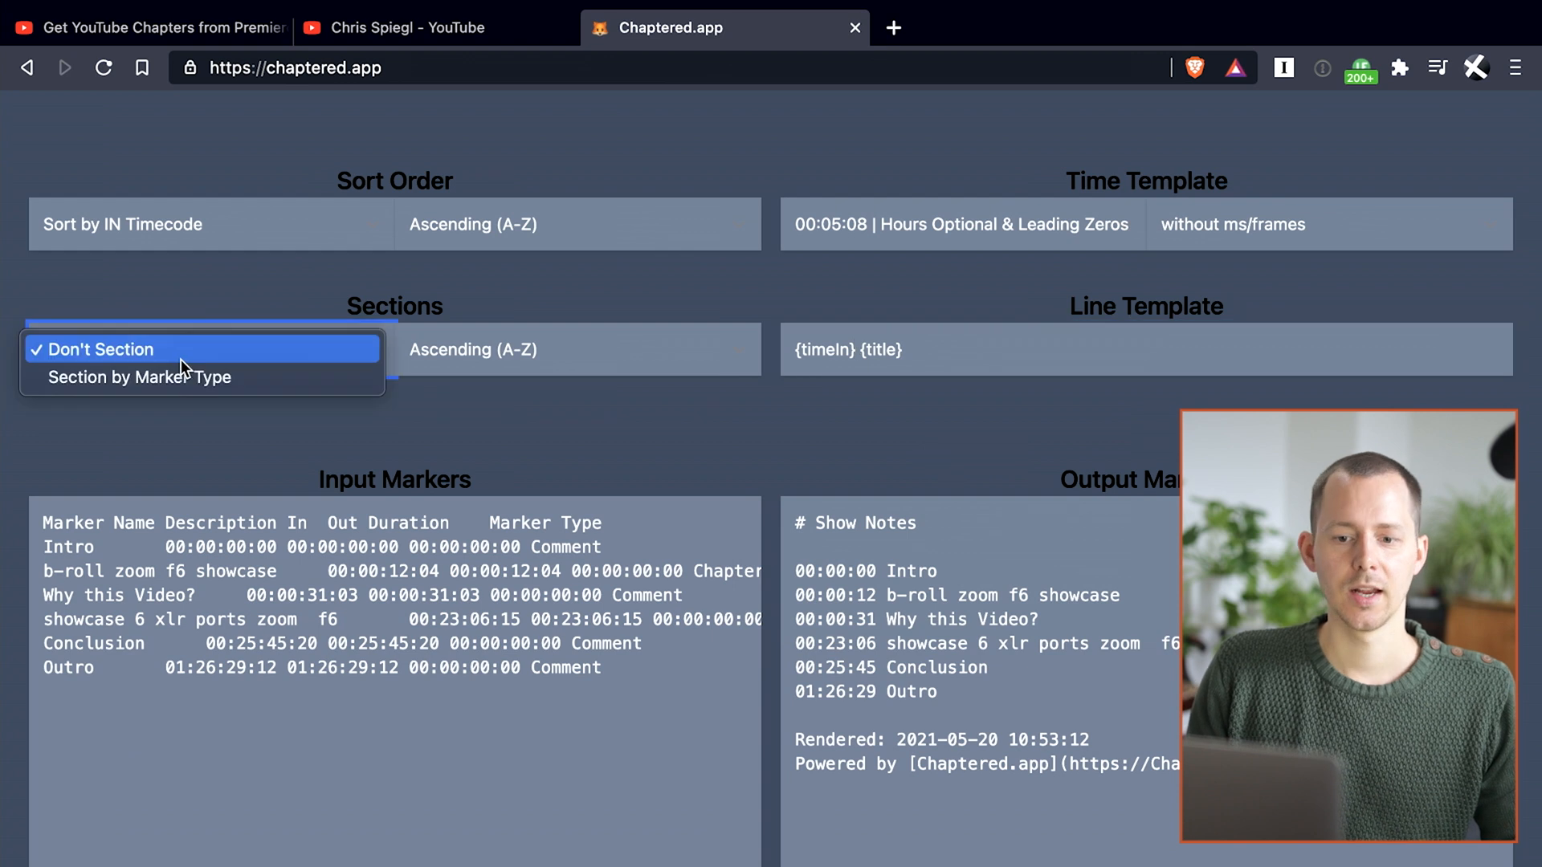
{"action": "left_click", "coordinate": [140, 377]}
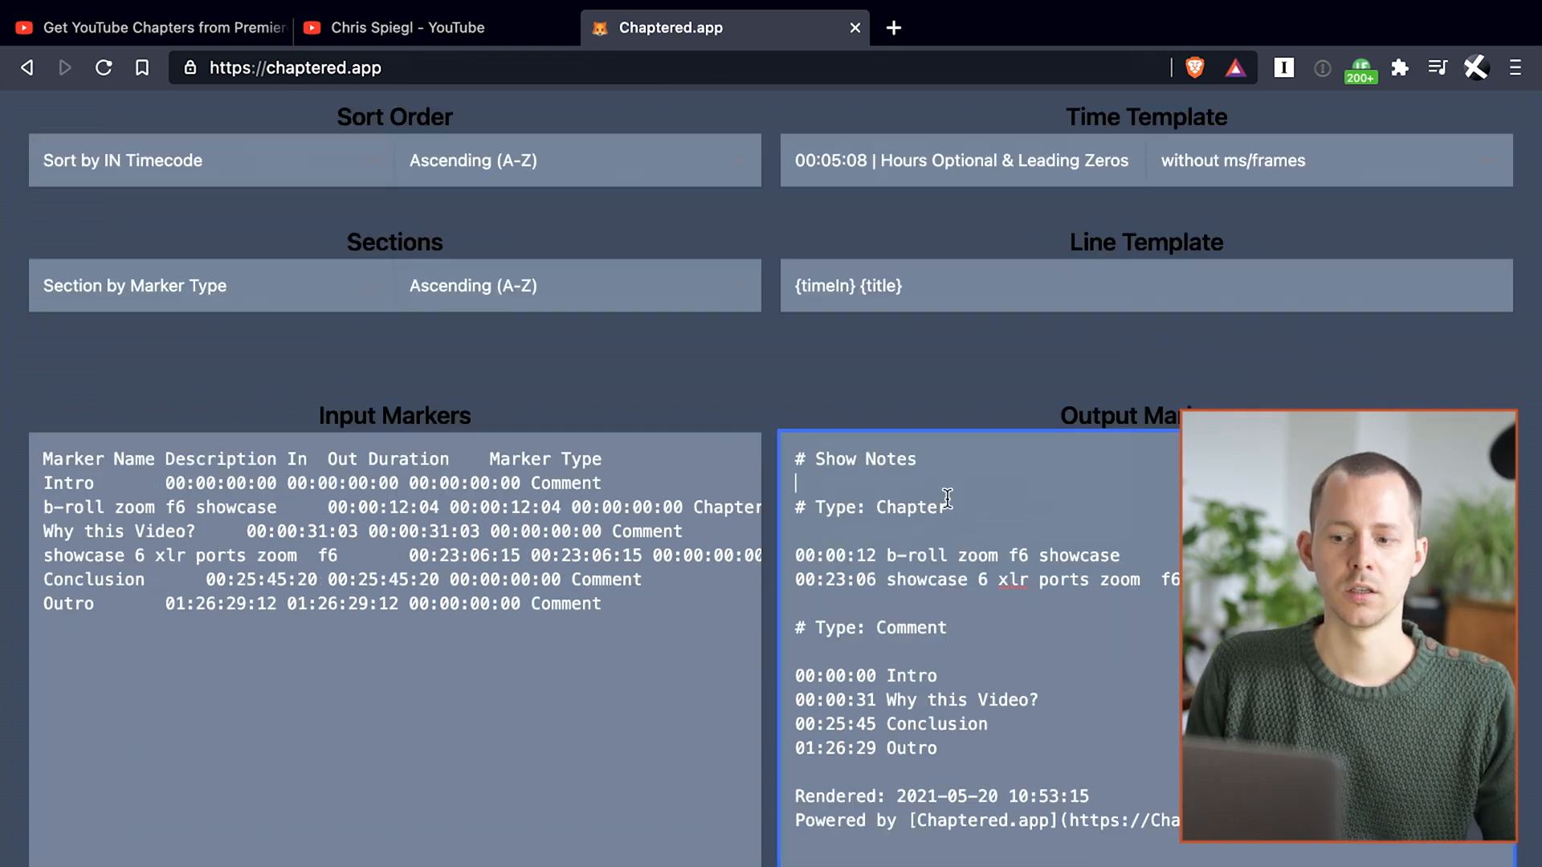
{"action": "scroll", "scroll_direction": "down", "scroll_amount": 3}
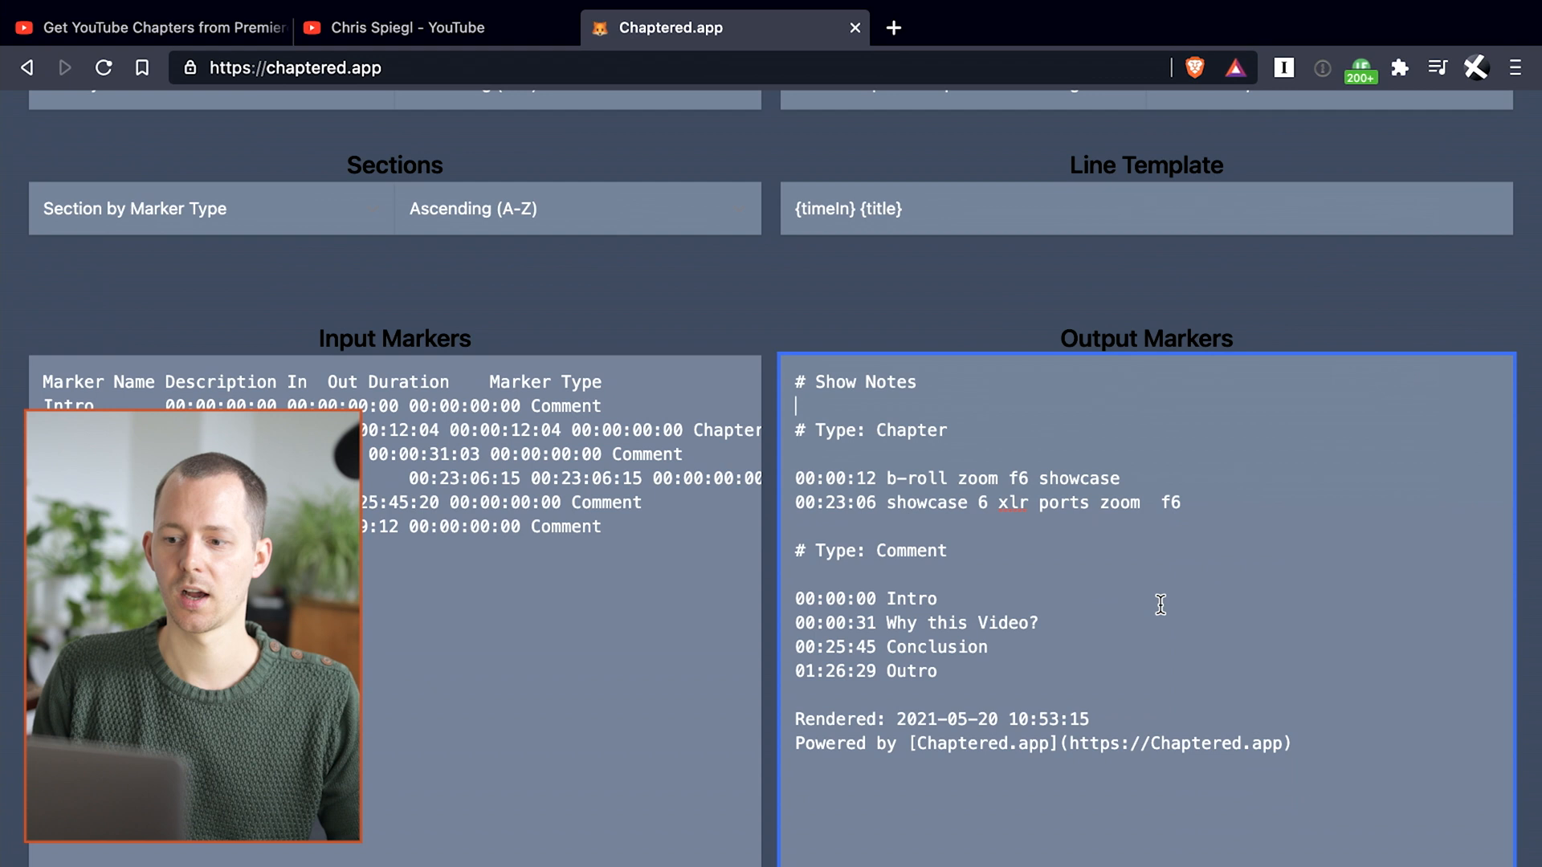
{"action": "left_click_drag", "start_coordinate": [796, 478], "coordinate": [1181, 503]}
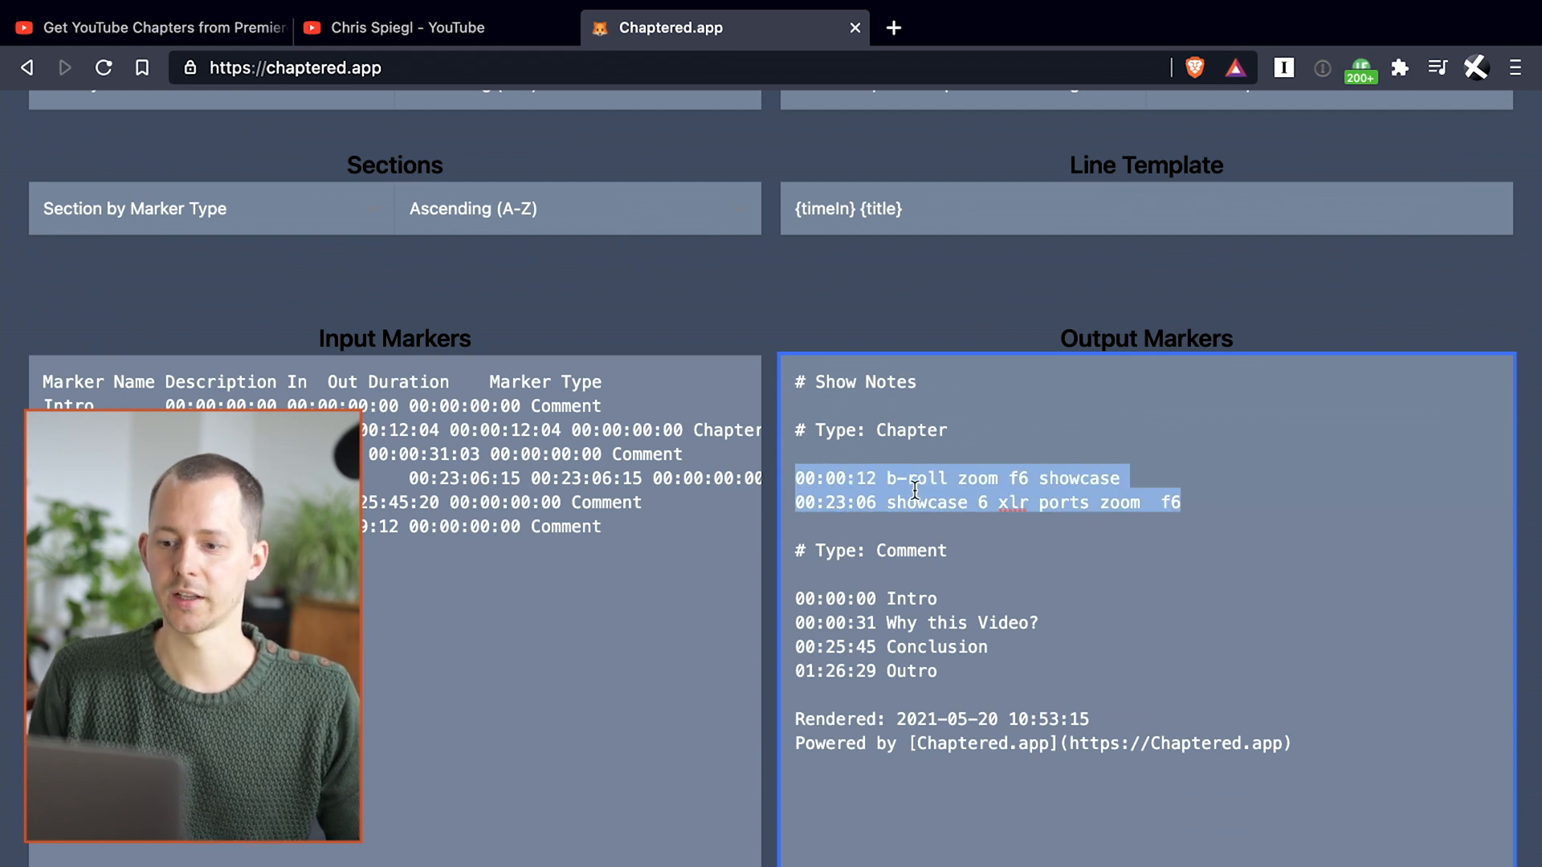
{"action": "mouse_move", "coordinate": [917, 572]}
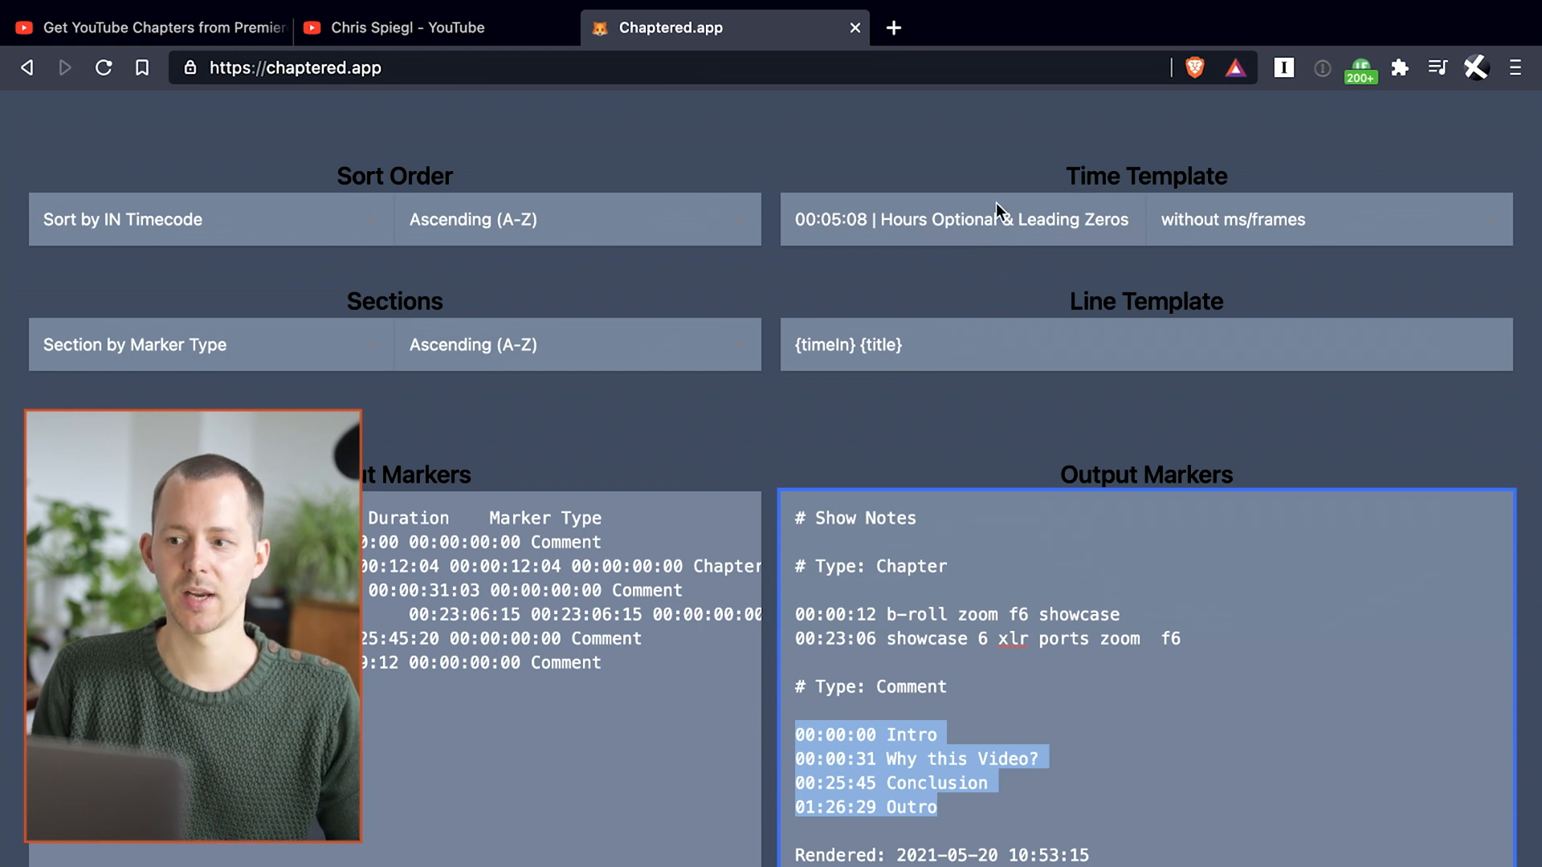
- Choose '00:31:08 | Full Timestamp' as the time template
{"action": "left_click", "coordinate": [960, 220]}
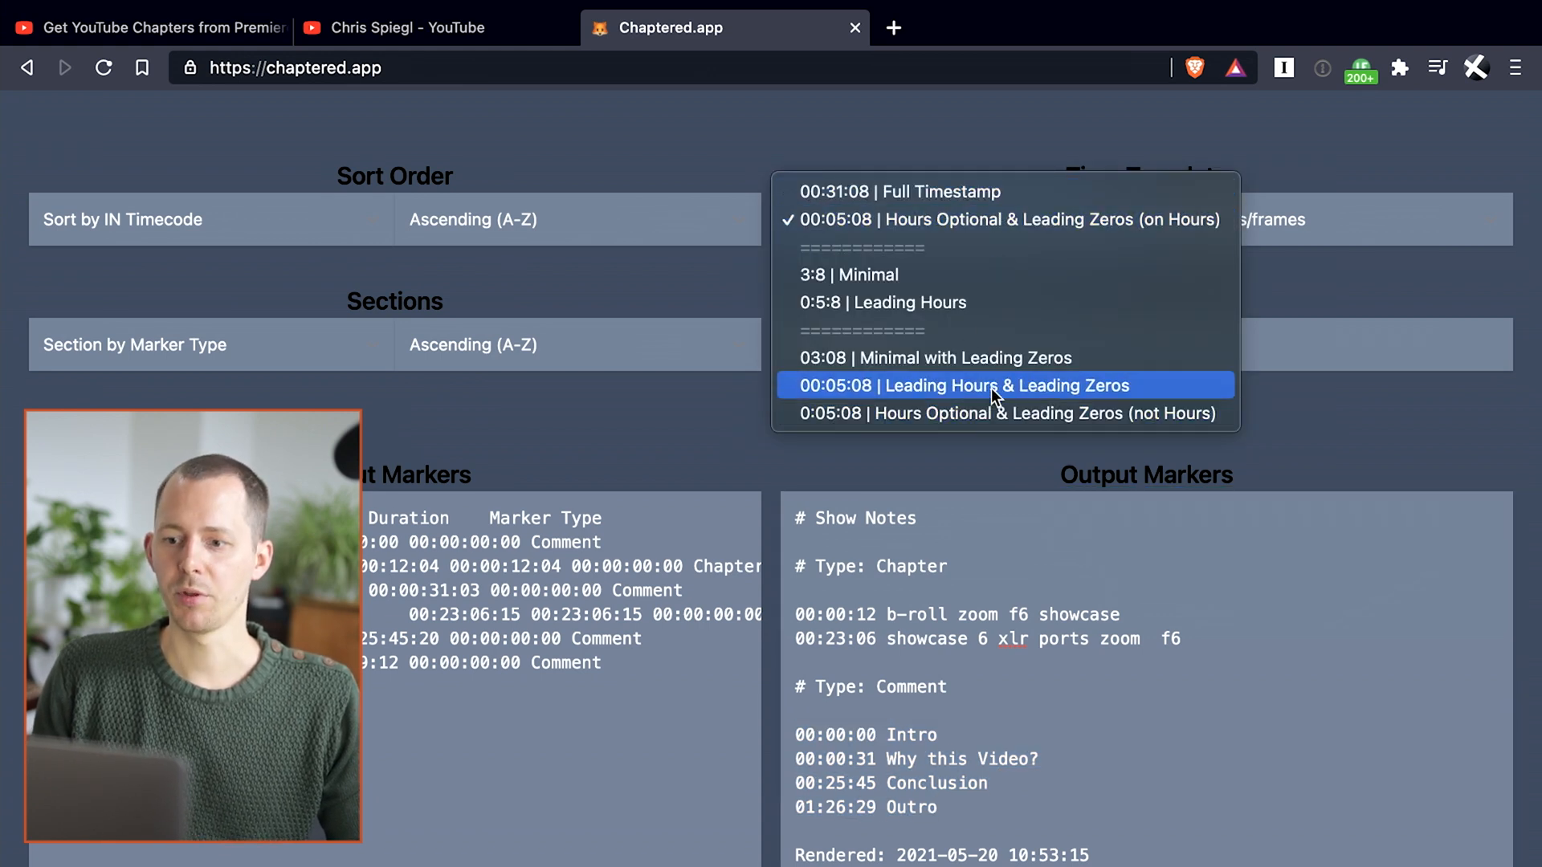
{"action": "mouse_move", "coordinate": [907, 276]}
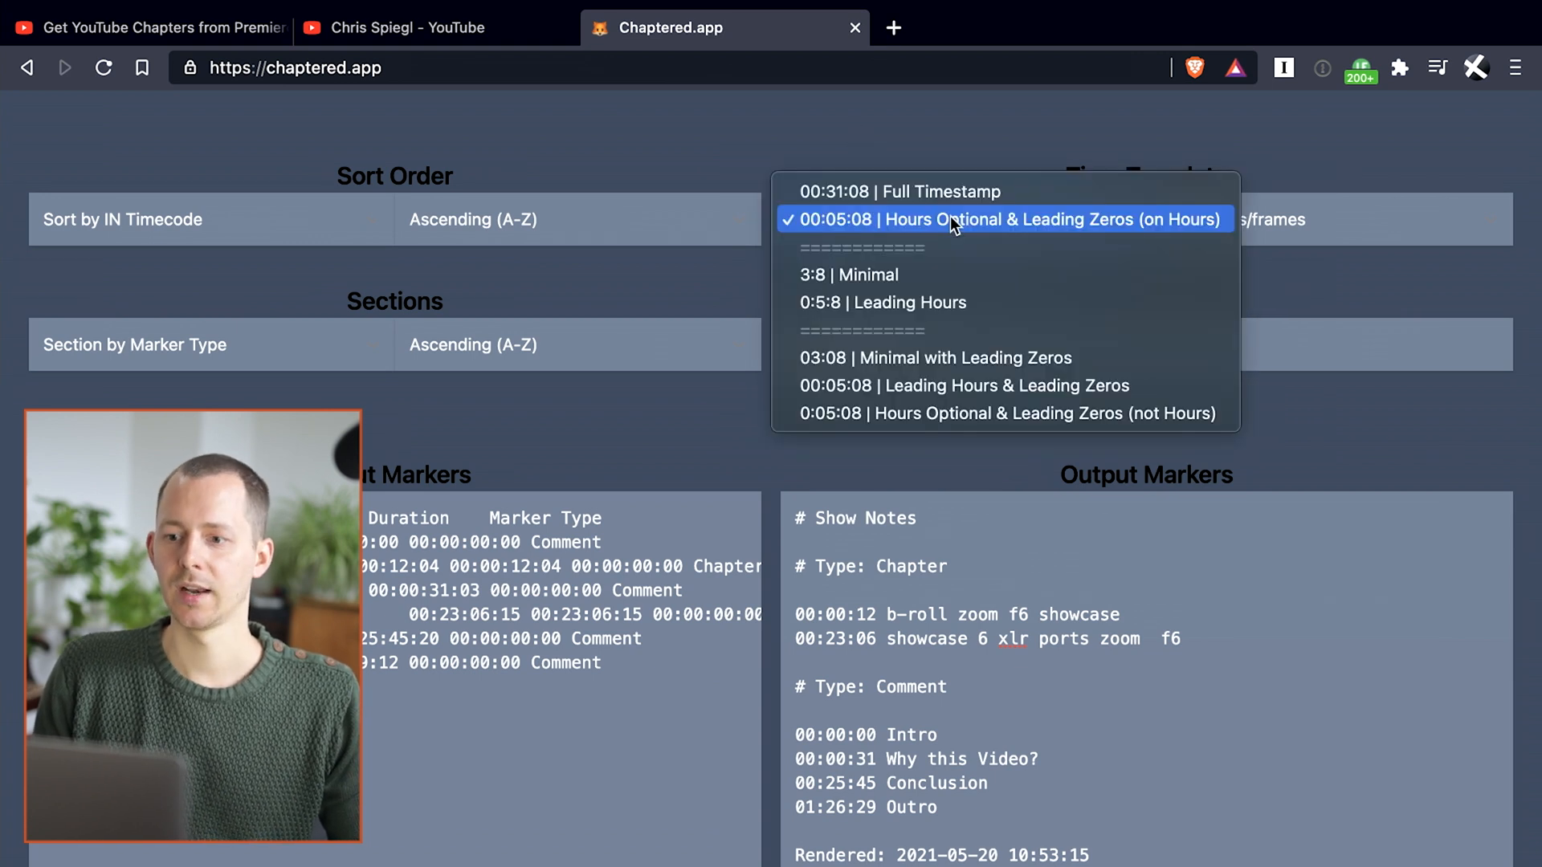
{"action": "mouse_move", "coordinate": [846, 202]}
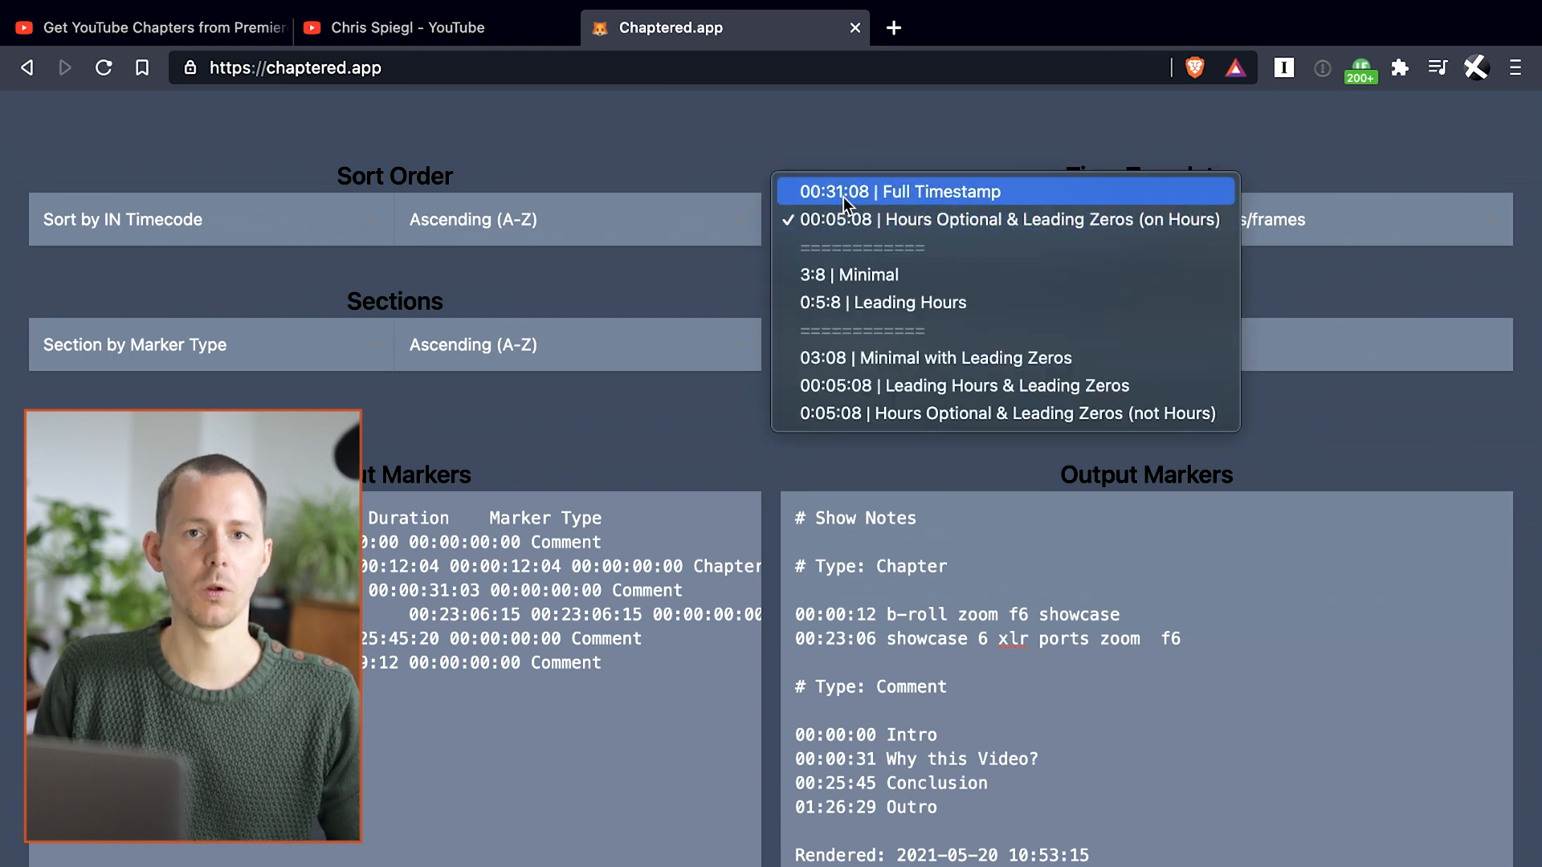
{"action": "left_click", "coordinate": [874, 191]}
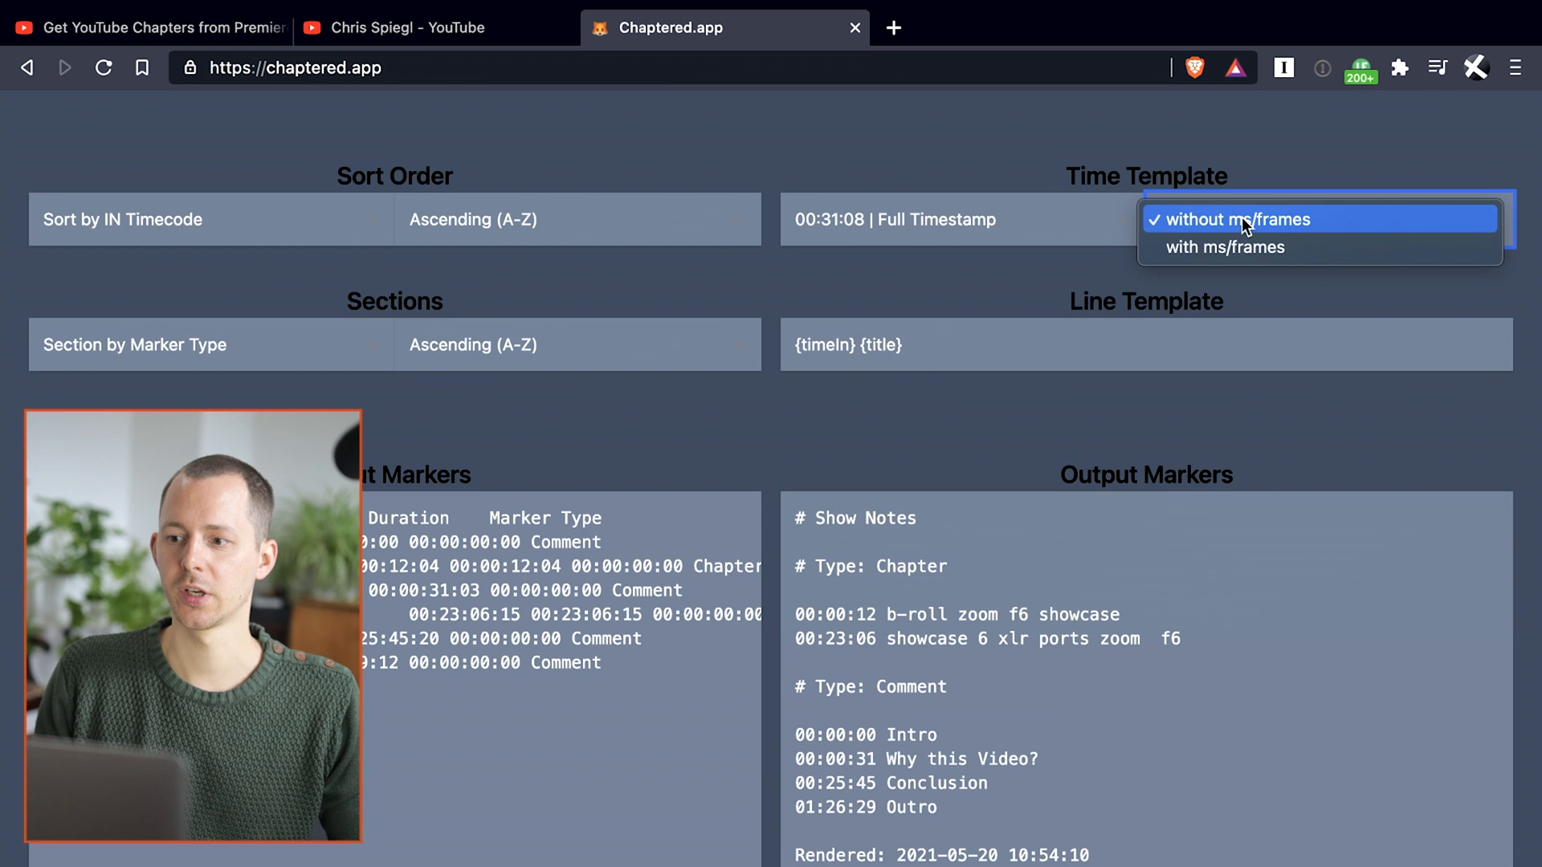
{"action": "mouse_move", "coordinate": [1238, 257]}
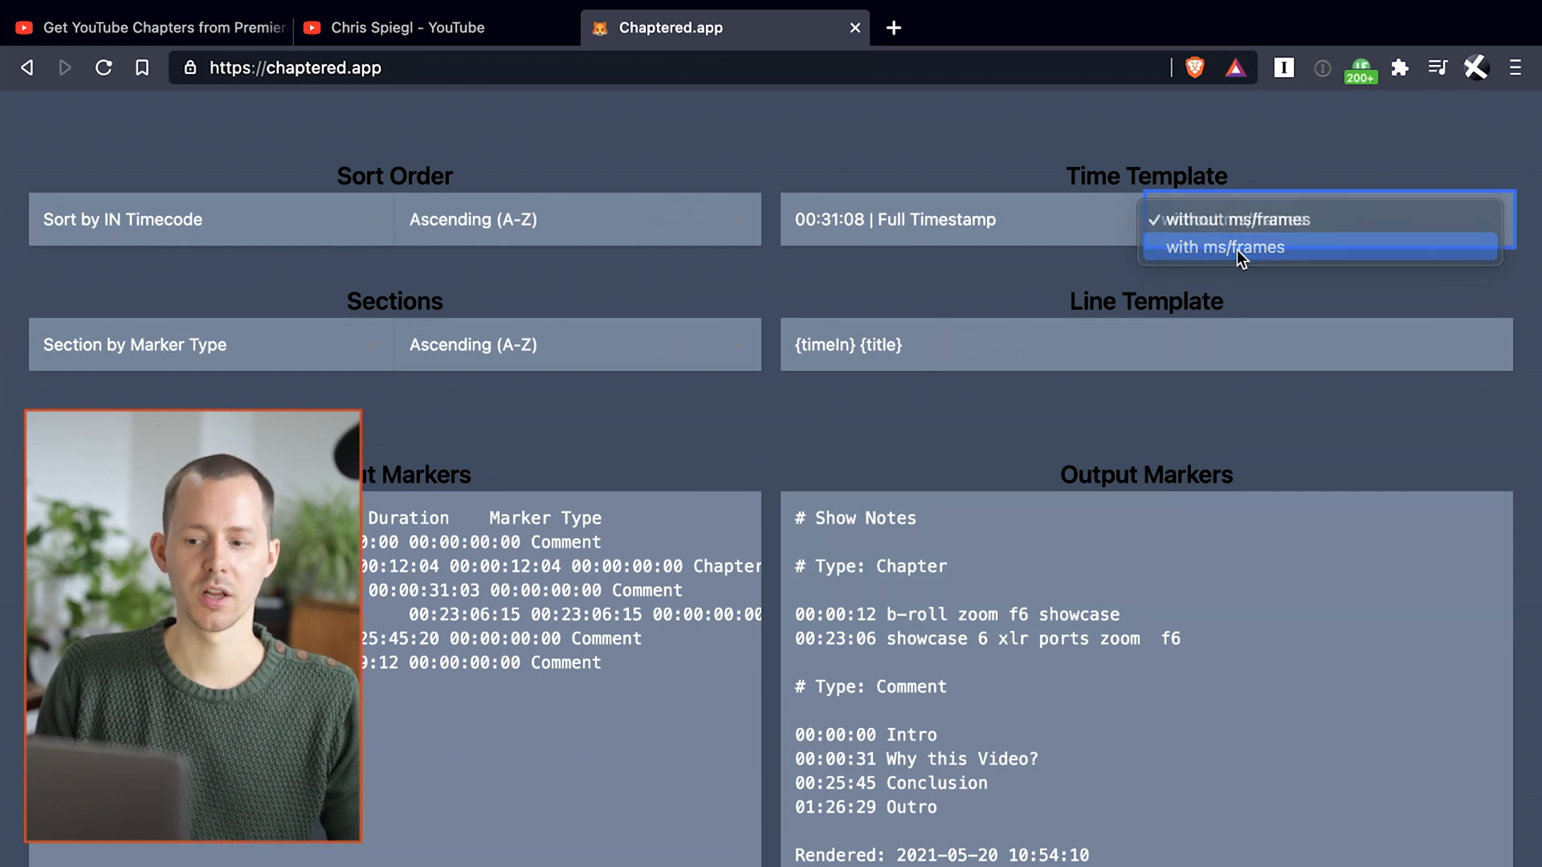
{"action": "left_click", "coordinate": [1223, 246]}
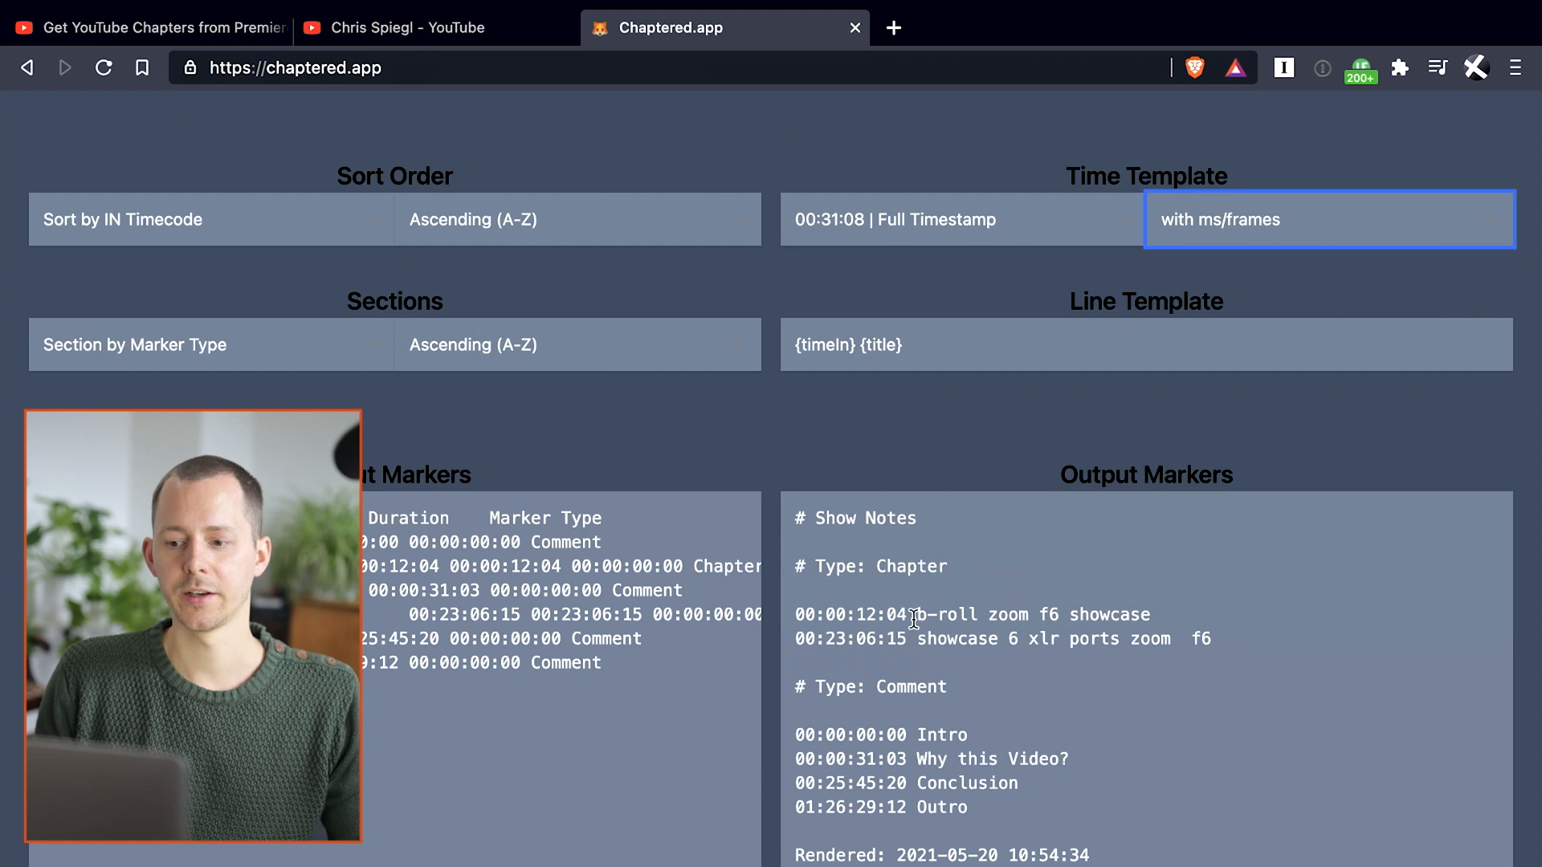
{"action": "mouse_move", "coordinate": [909, 611]}
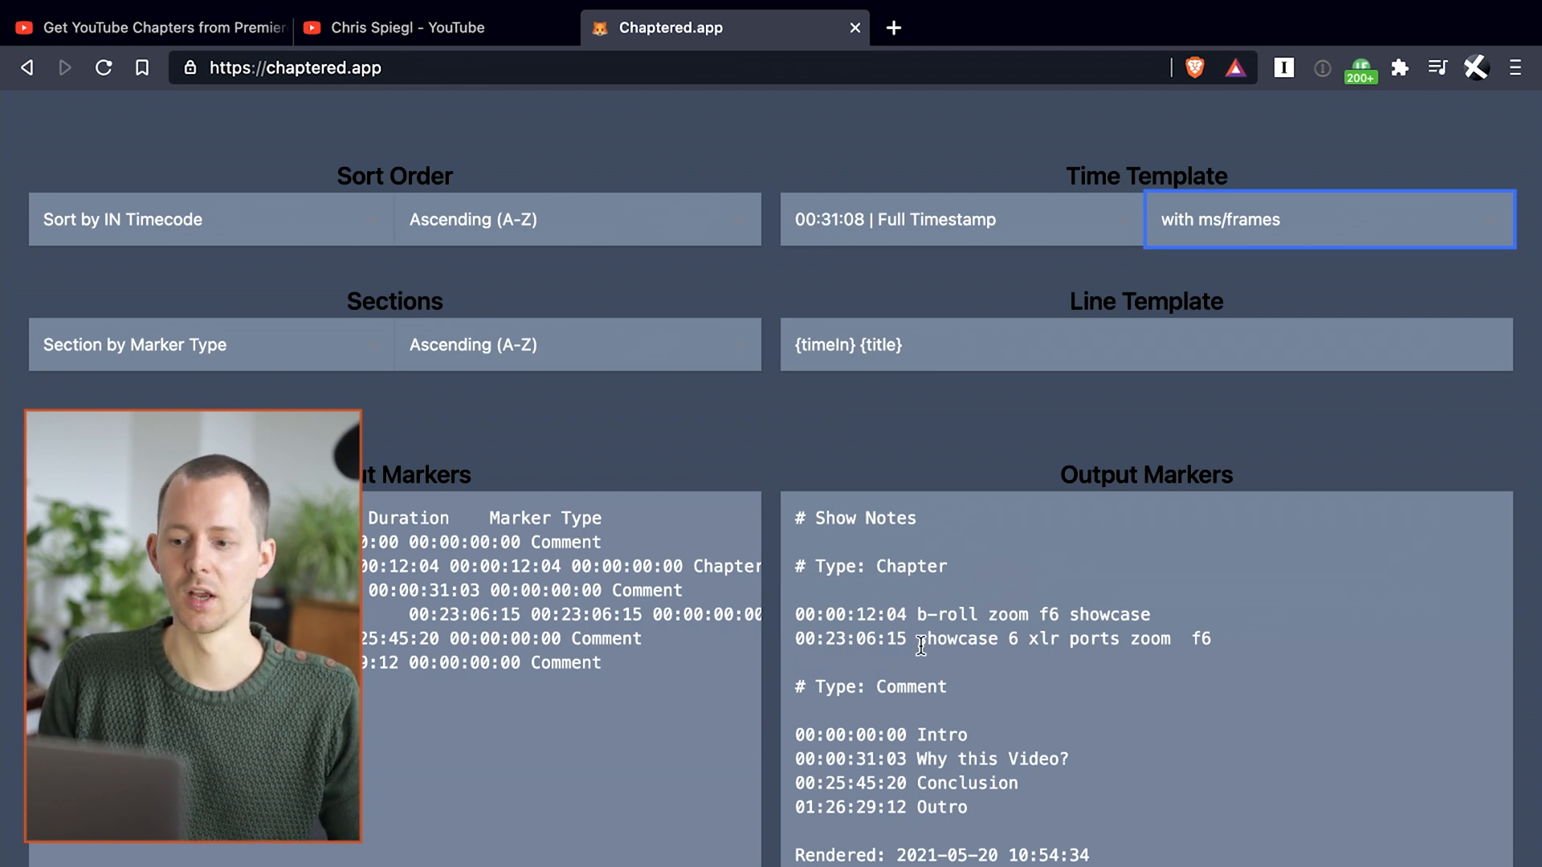
{"action": "double_click", "coordinate": [894, 615]}
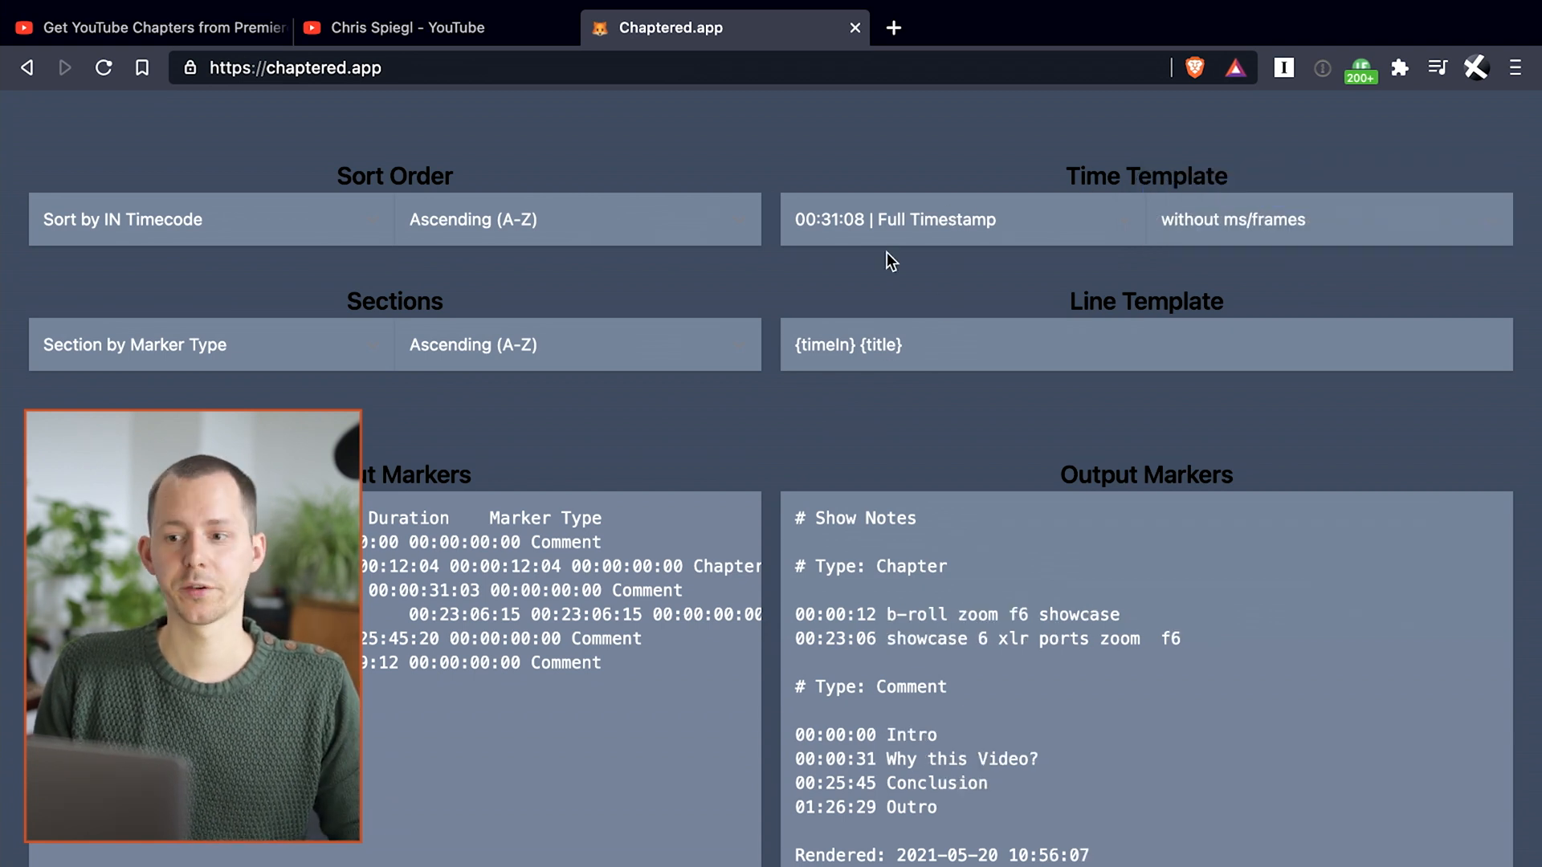
- Select '00:05:08 | Hours Optional & Leading Zeros (on Hours)' as the time template
{"action": "left_click", "coordinate": [958, 219]}
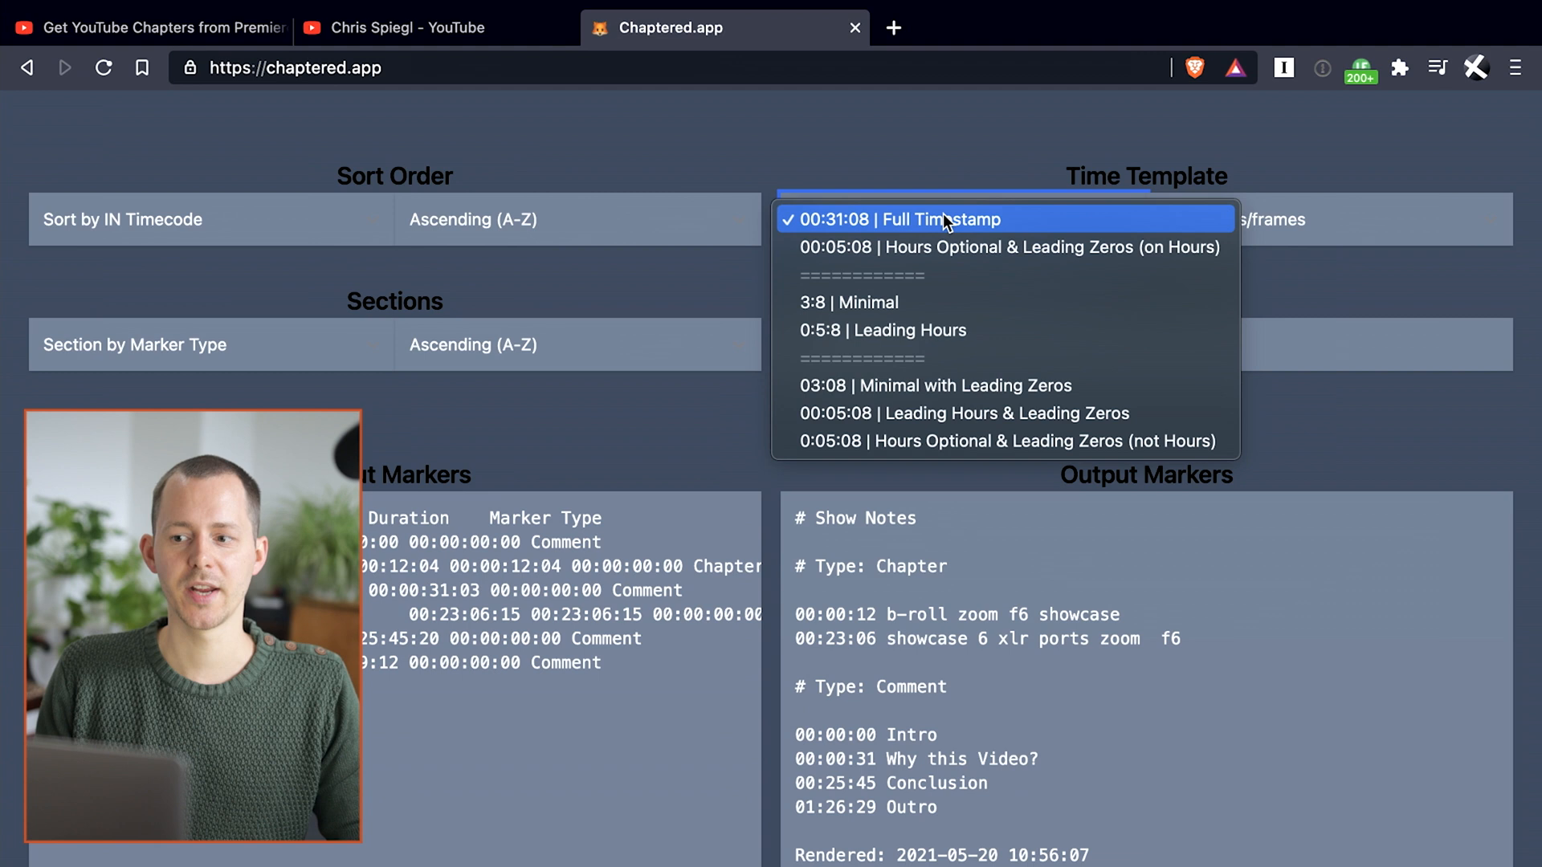
{"action": "mouse_move", "coordinate": [923, 376]}
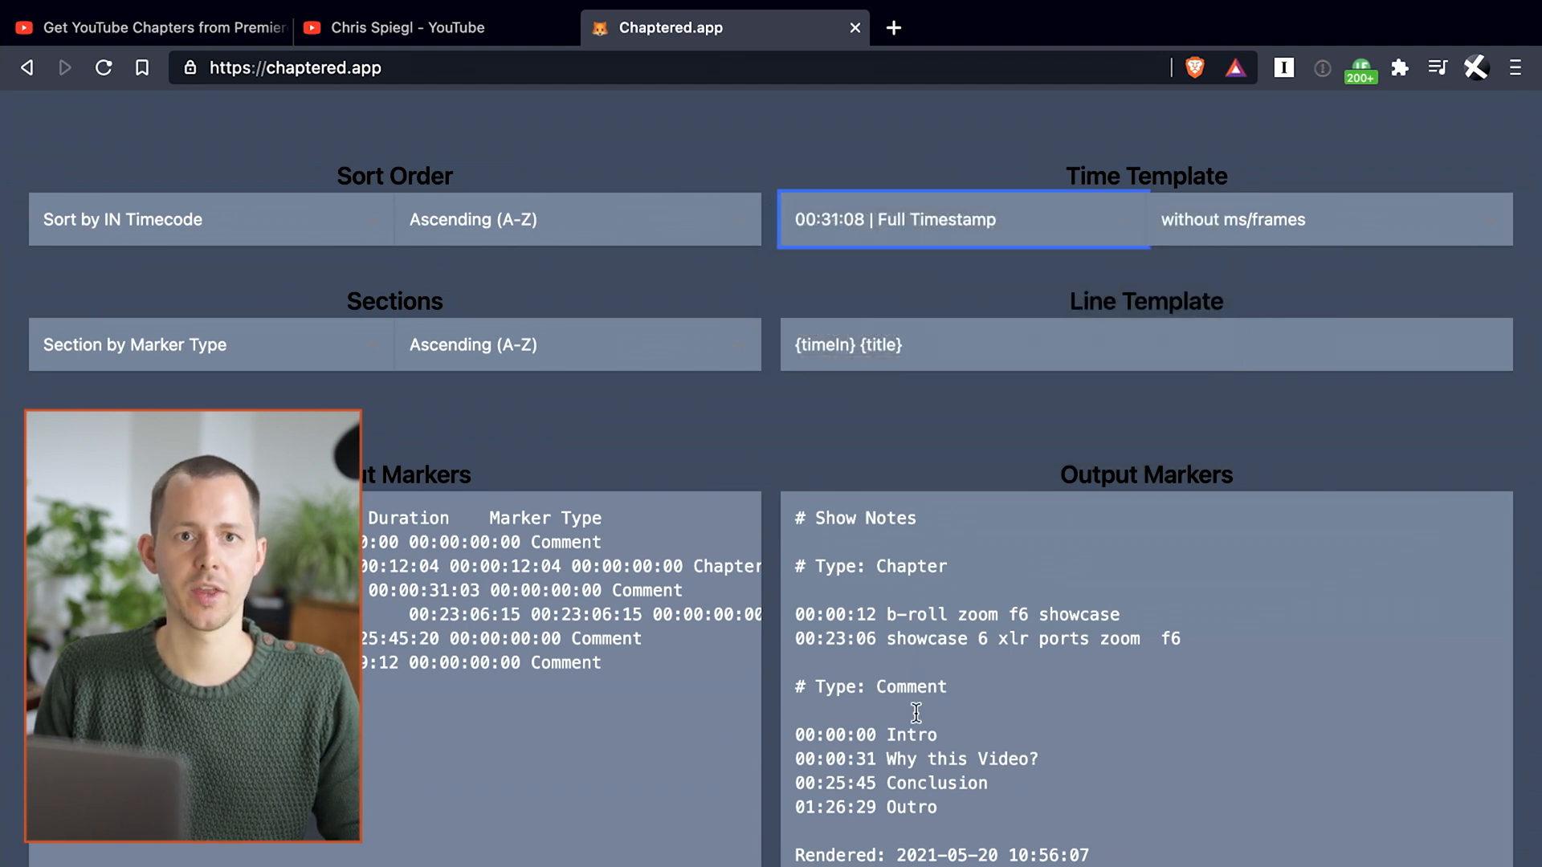
{"action": "left_click", "coordinate": [960, 220]}
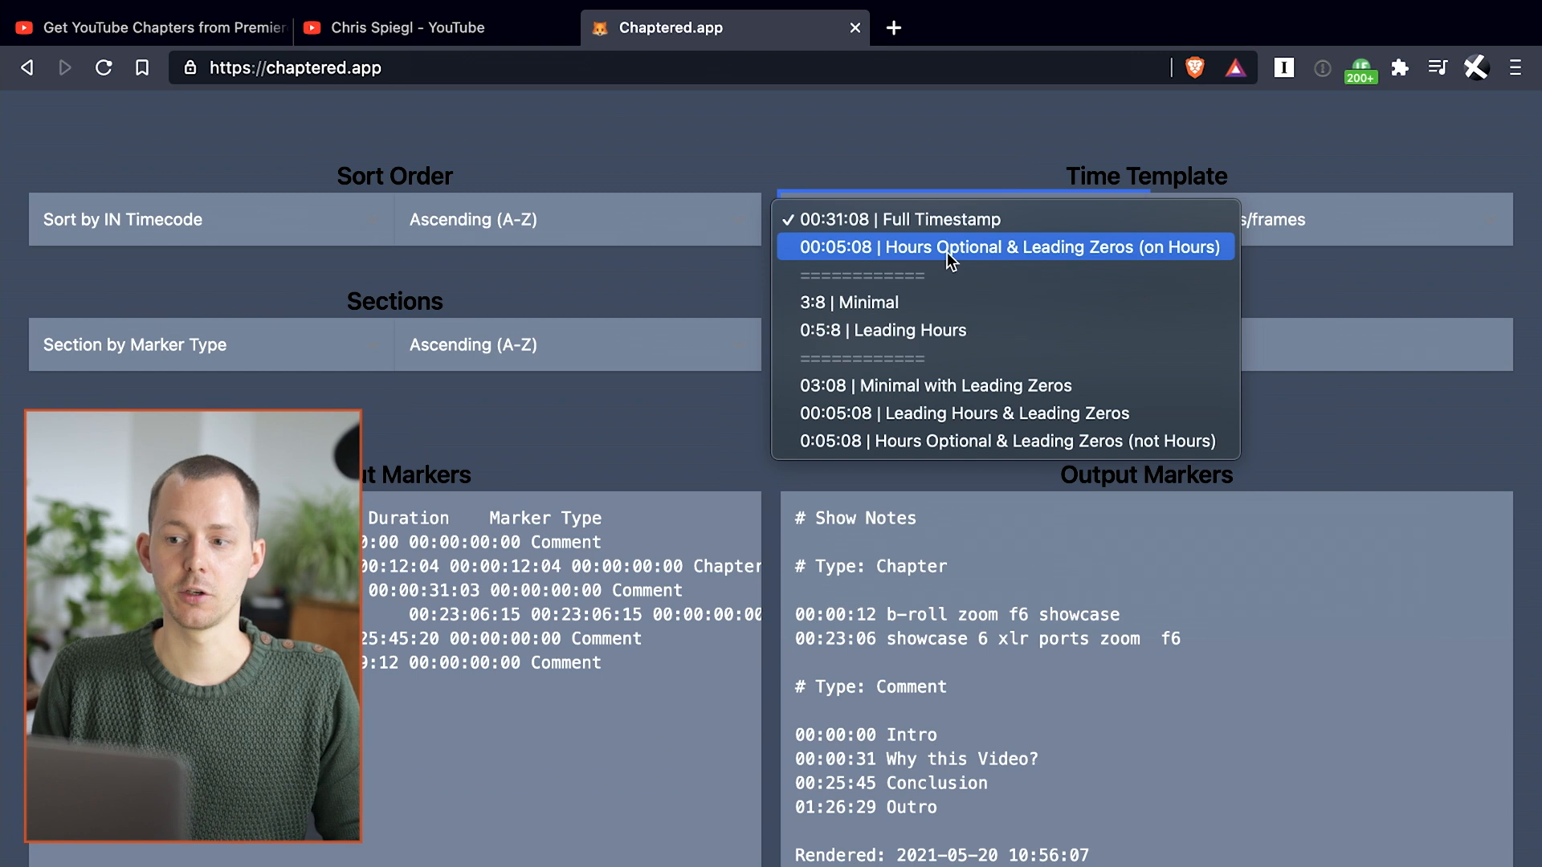
{"action": "mouse_move", "coordinate": [991, 257]}
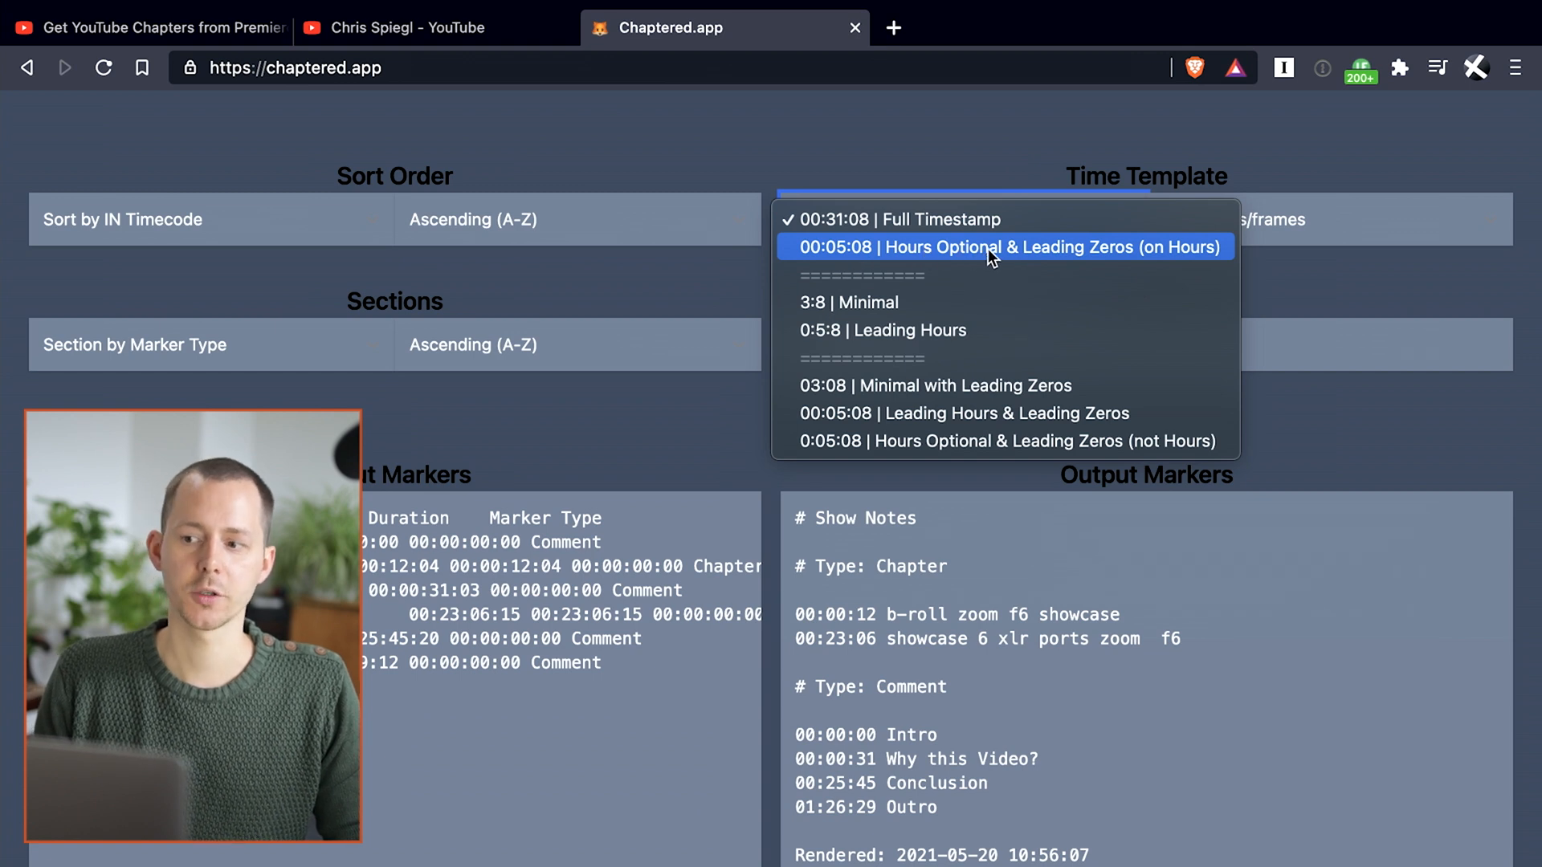
{"action": "left_click", "coordinate": [1007, 247]}
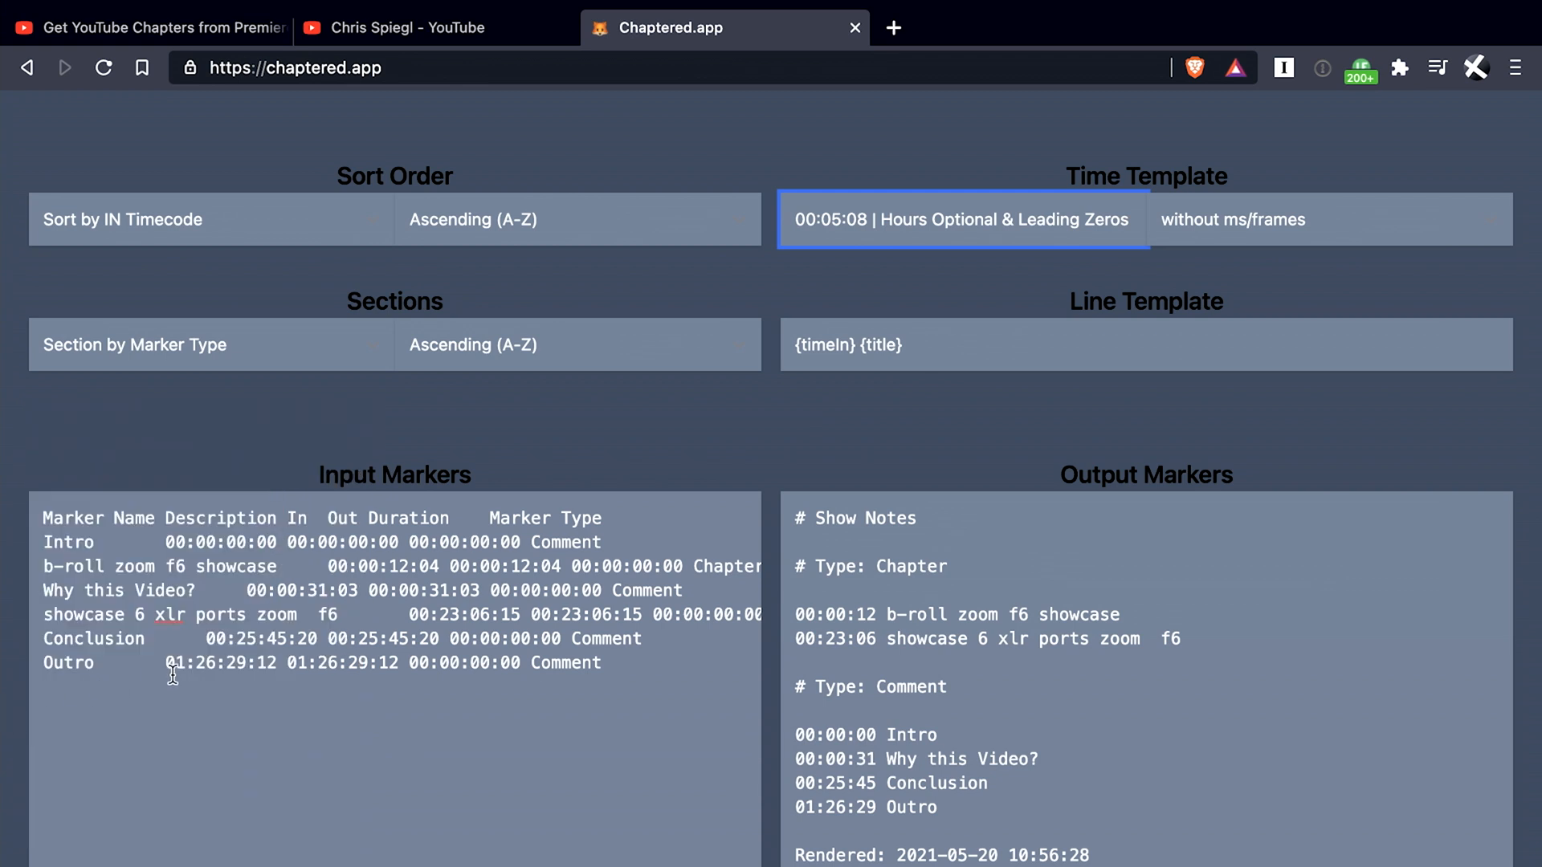
{"action": "left_click", "coordinate": [183, 662]}
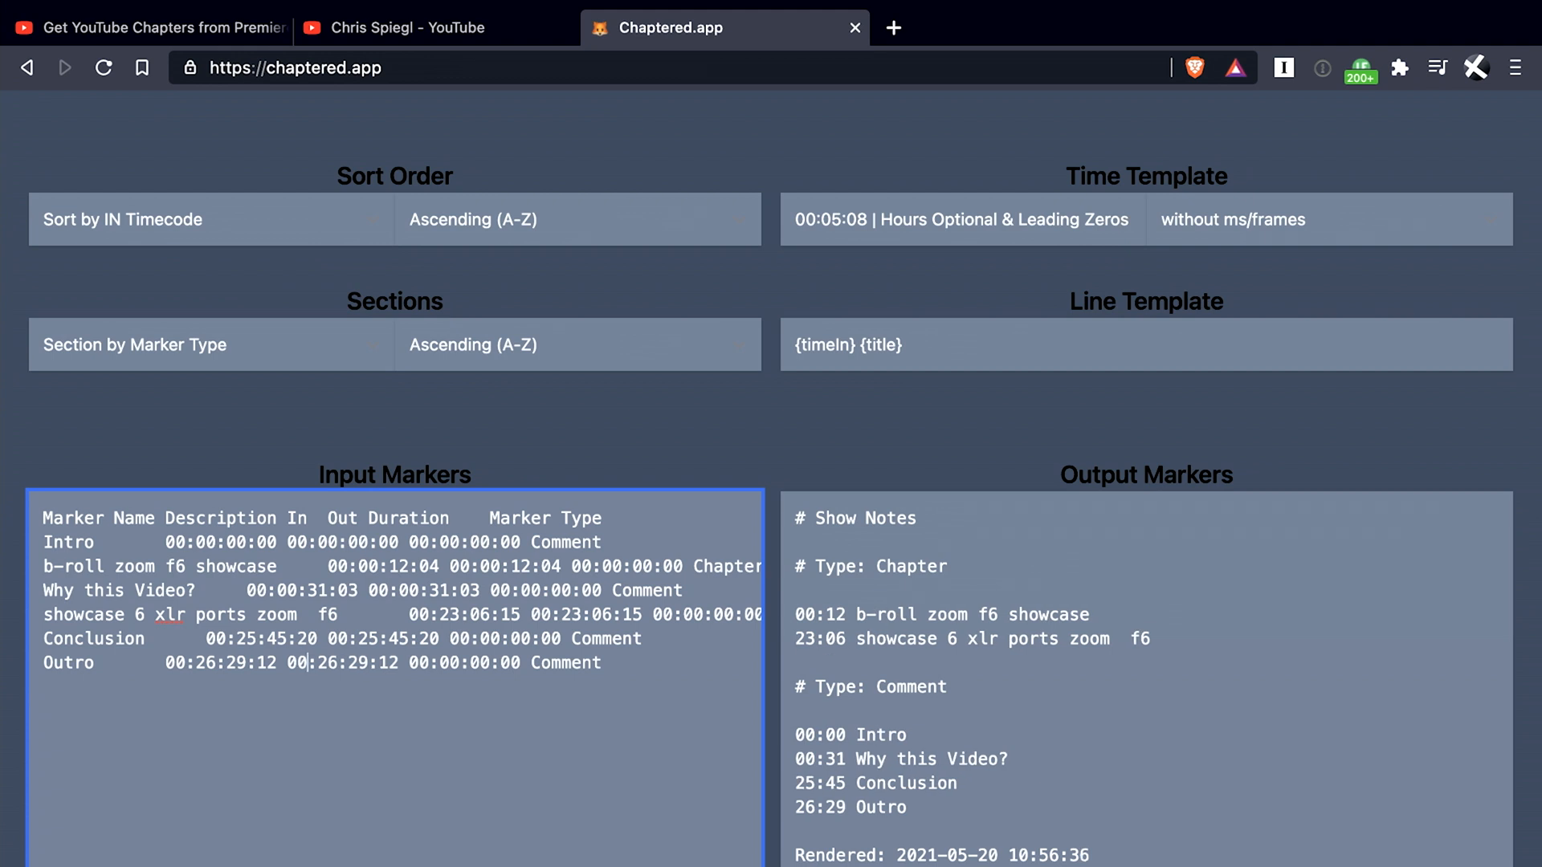
{"action": "mouse_move", "coordinate": [820, 771]}
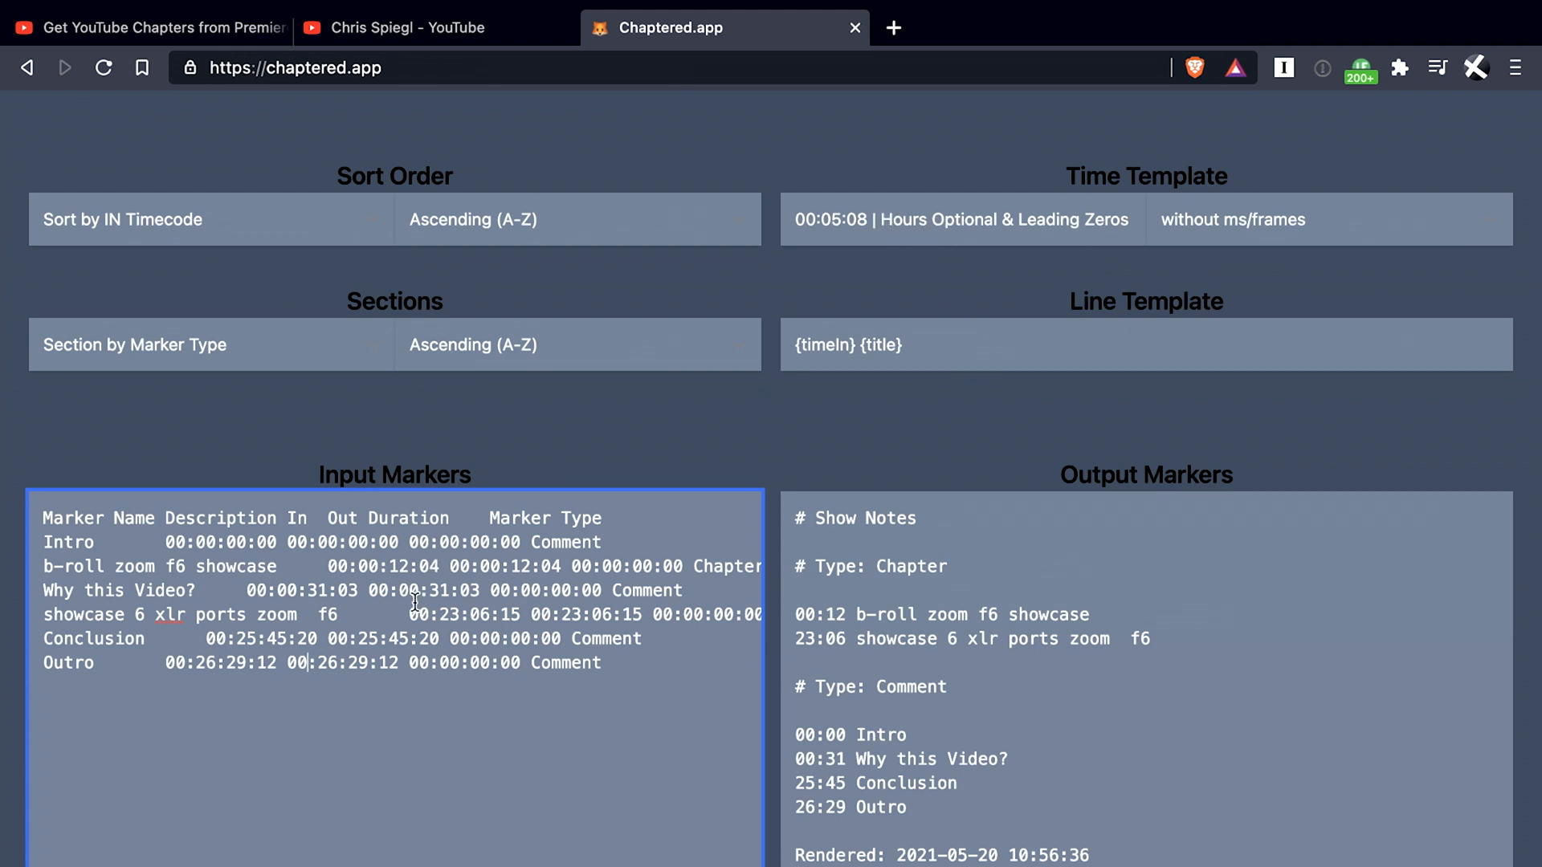
{"action": "mouse_move", "coordinate": [342, 696]}
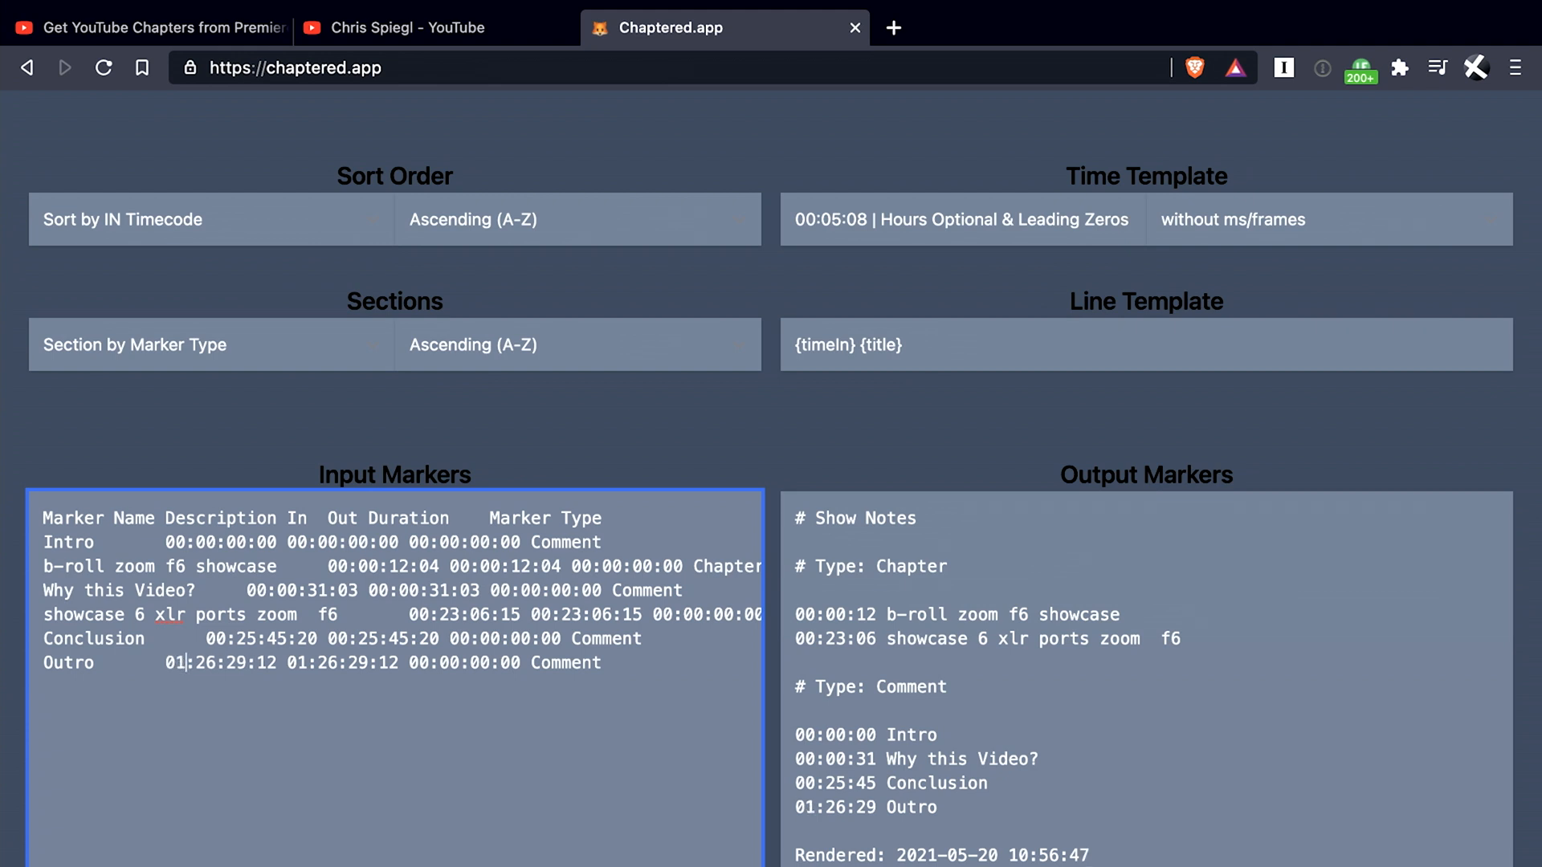
- Try the '3:8 | Minimal' time format, then switch to '0:5:8 | Leading Hours'
{"action": "left_click", "coordinate": [960, 219]}
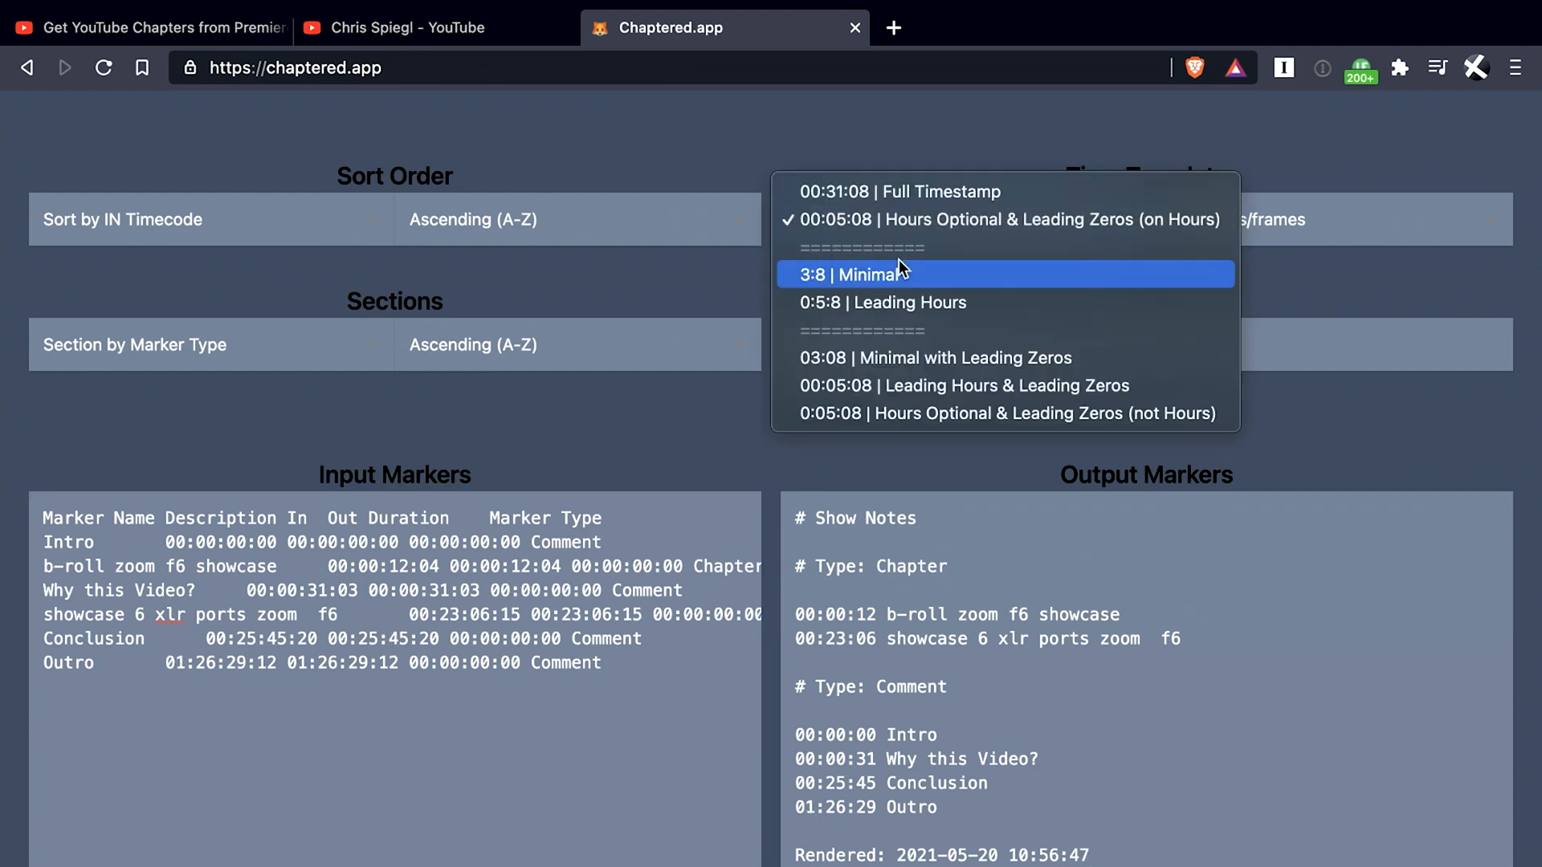
{"action": "left_click", "coordinate": [850, 275]}
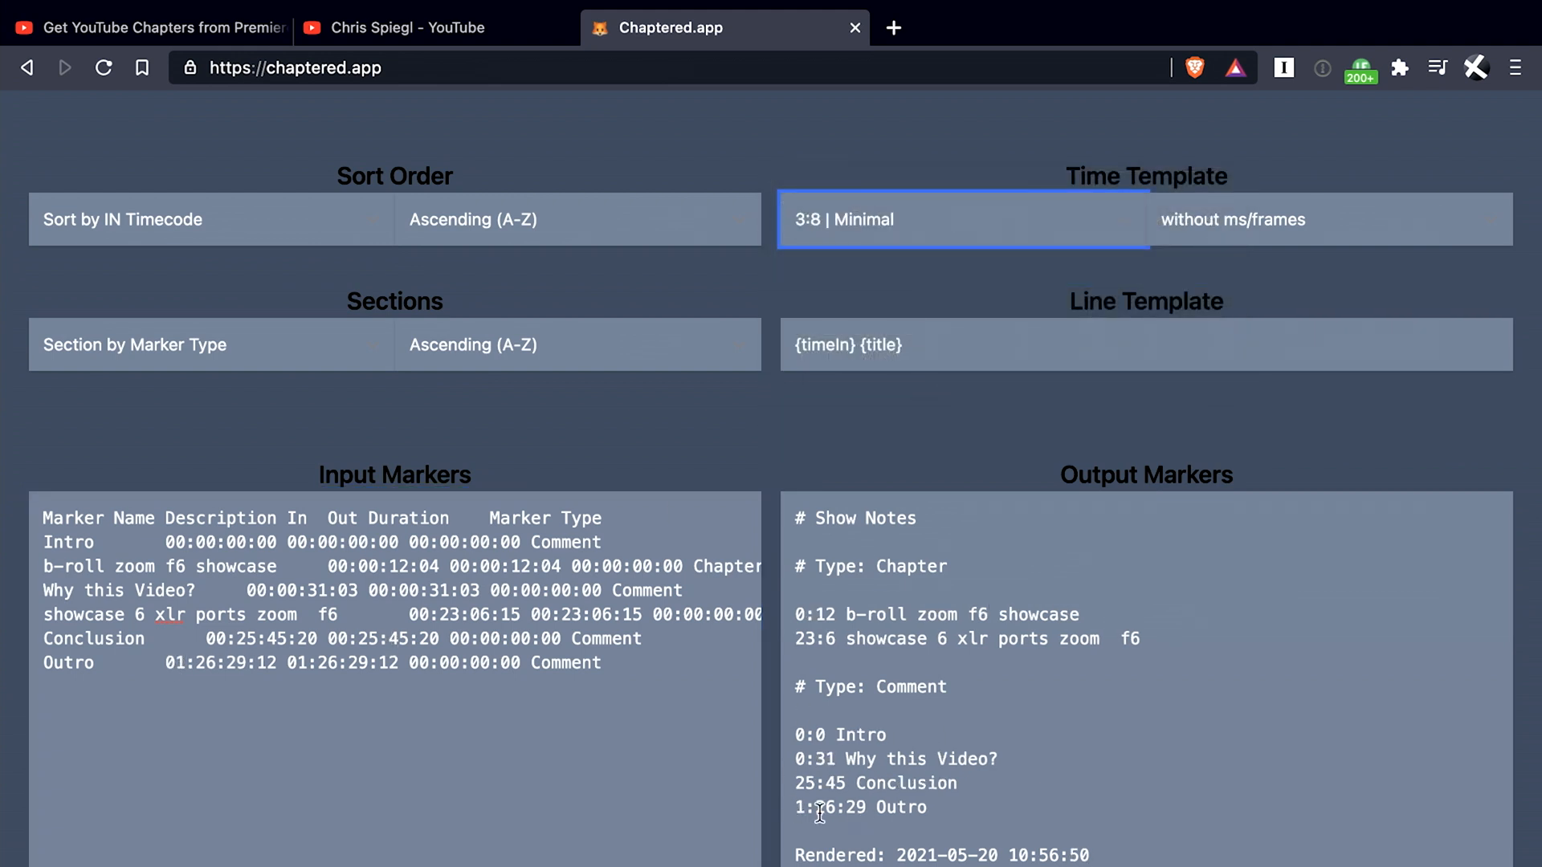
{"action": "mouse_move", "coordinate": [892, 758]}
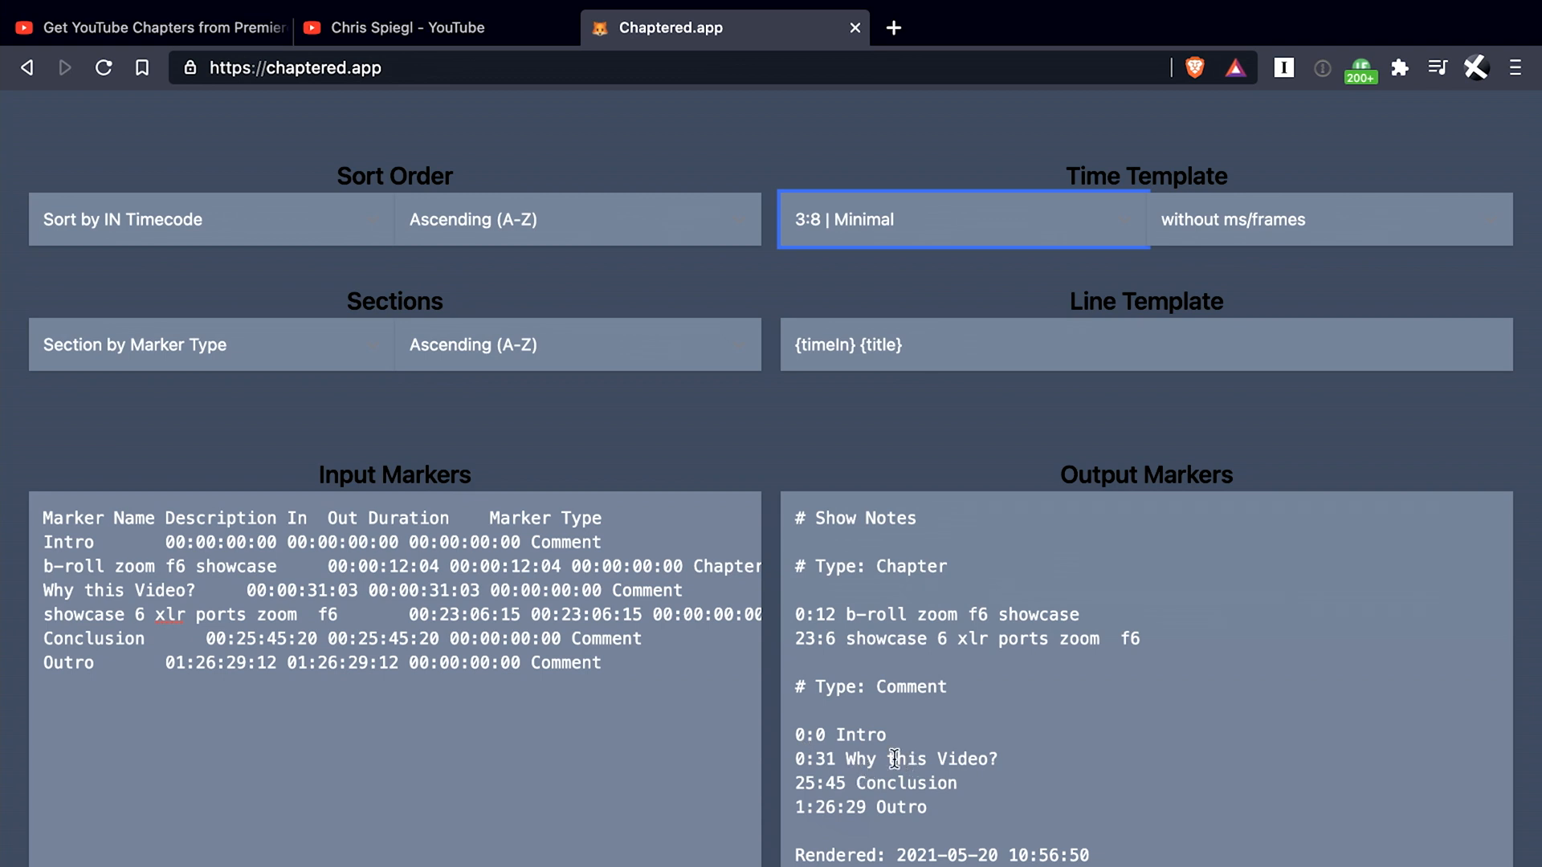
{"action": "mouse_move", "coordinate": [867, 807]}
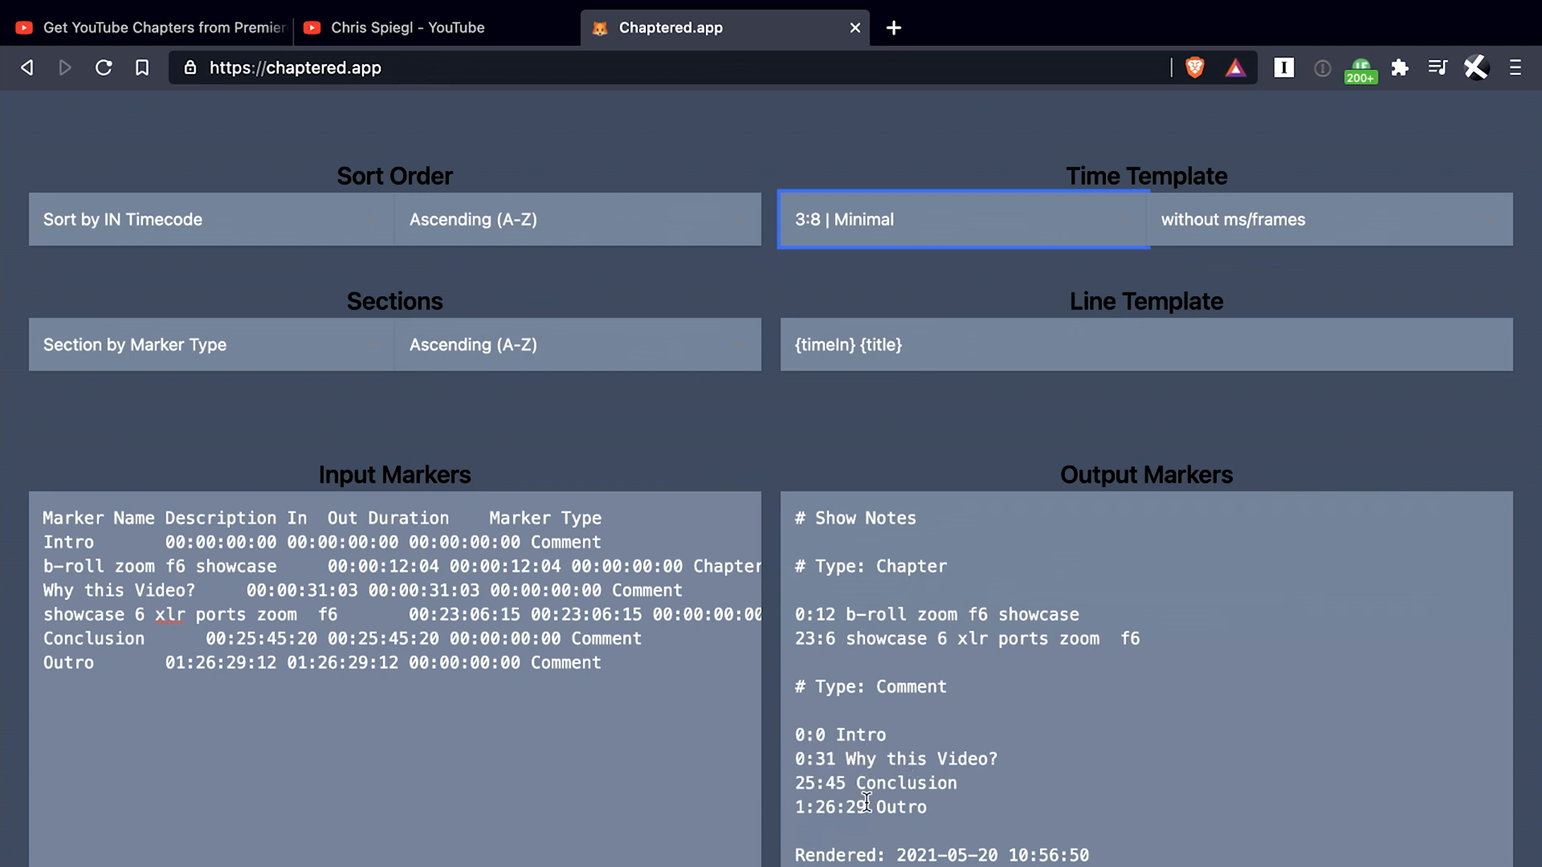
{"action": "mouse_move", "coordinate": [814, 759]}
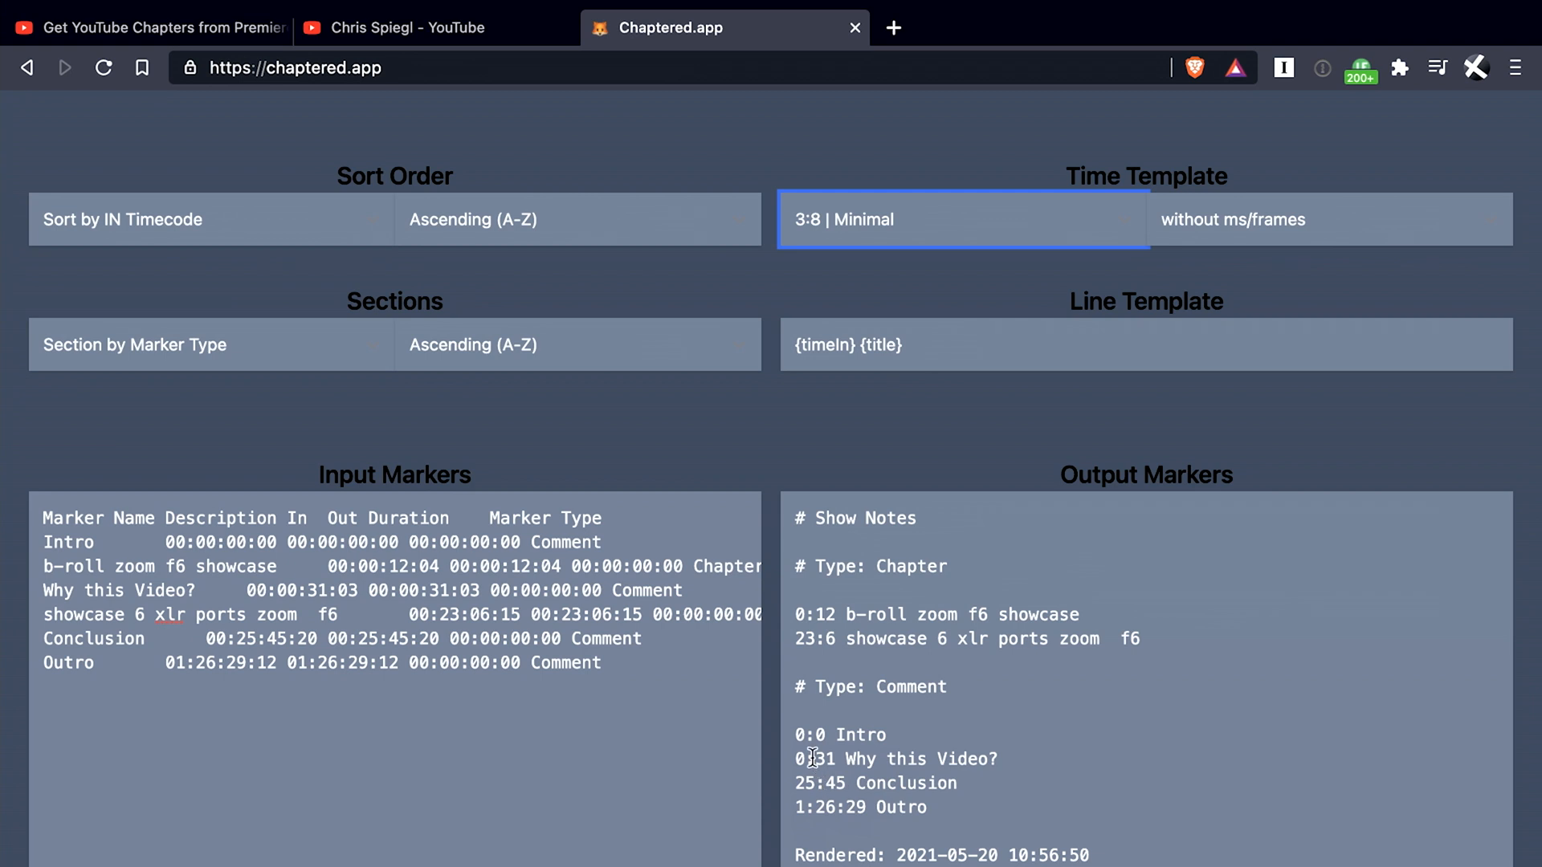
{"action": "mouse_move", "coordinate": [799, 771]}
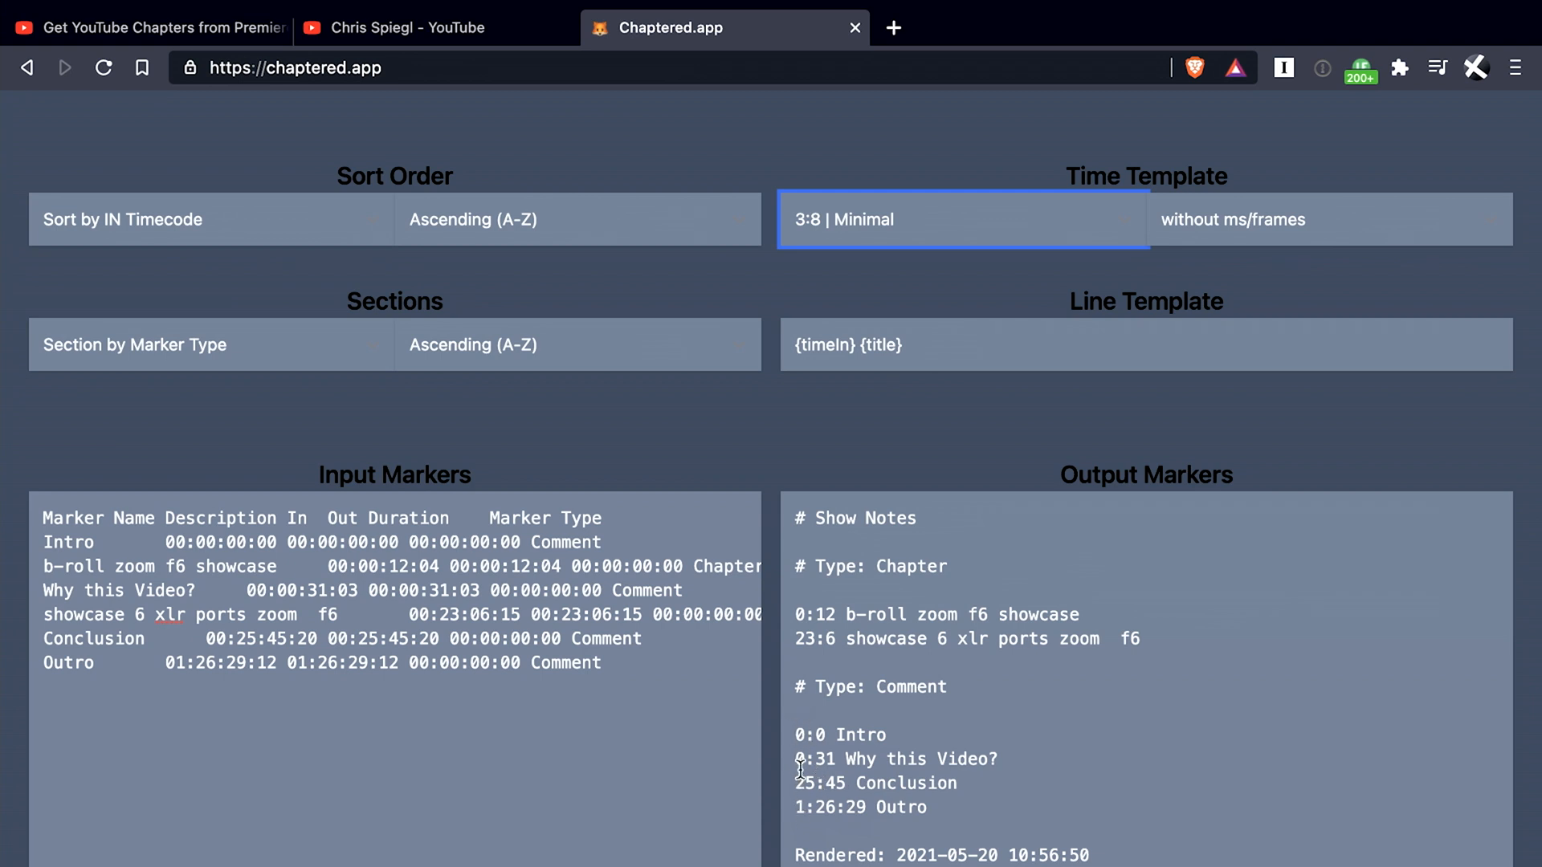
{"action": "left_click", "coordinate": [961, 219]}
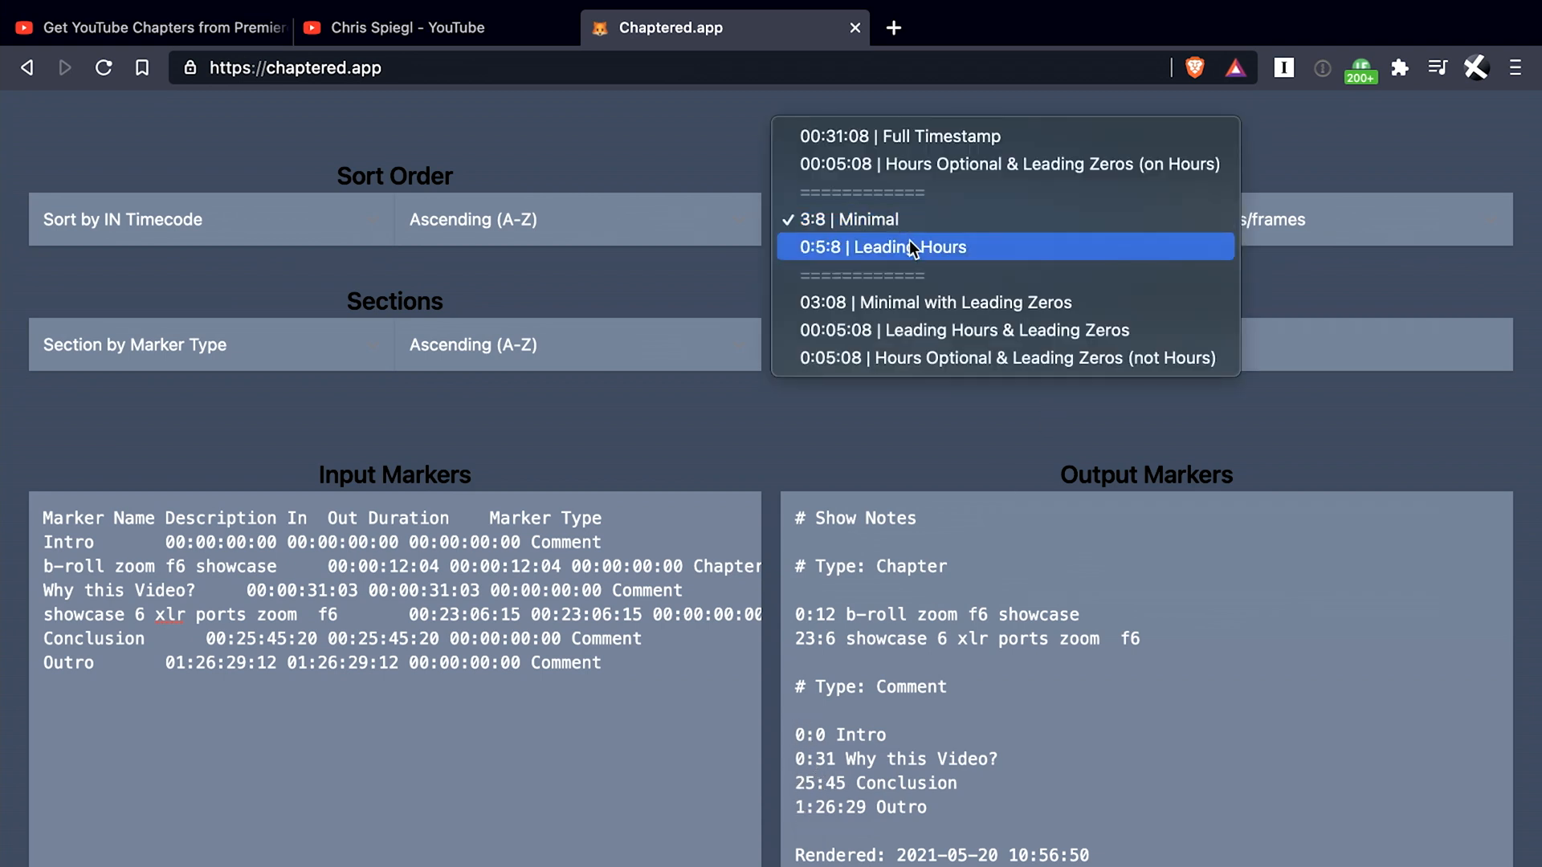
{"action": "left_click", "coordinate": [911, 246]}
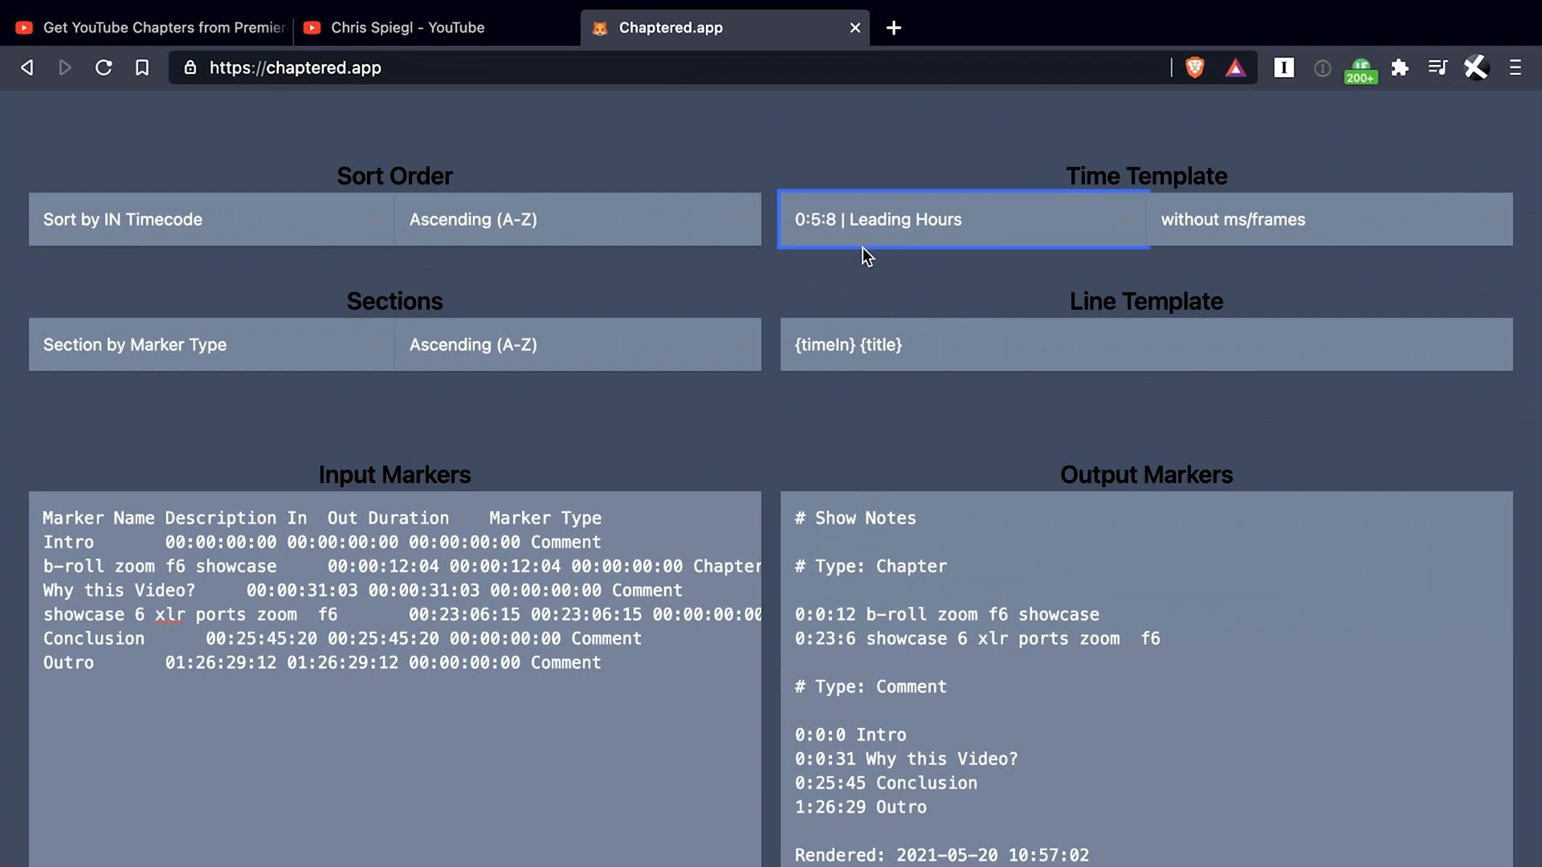
{"action": "mouse_move", "coordinate": [814, 793]}
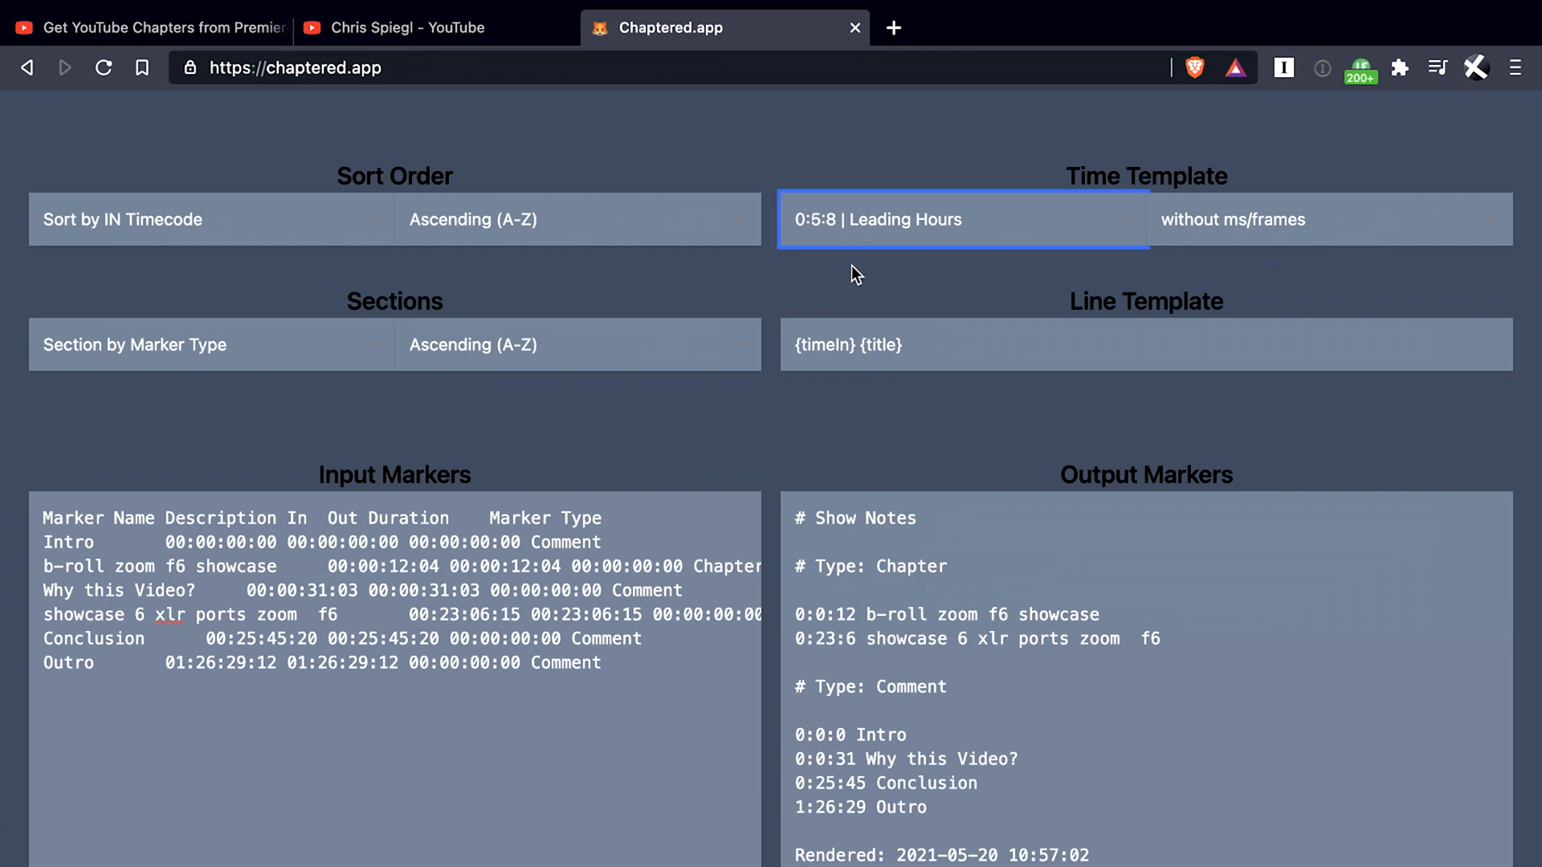
{"action": "left_click", "coordinate": [961, 219]}
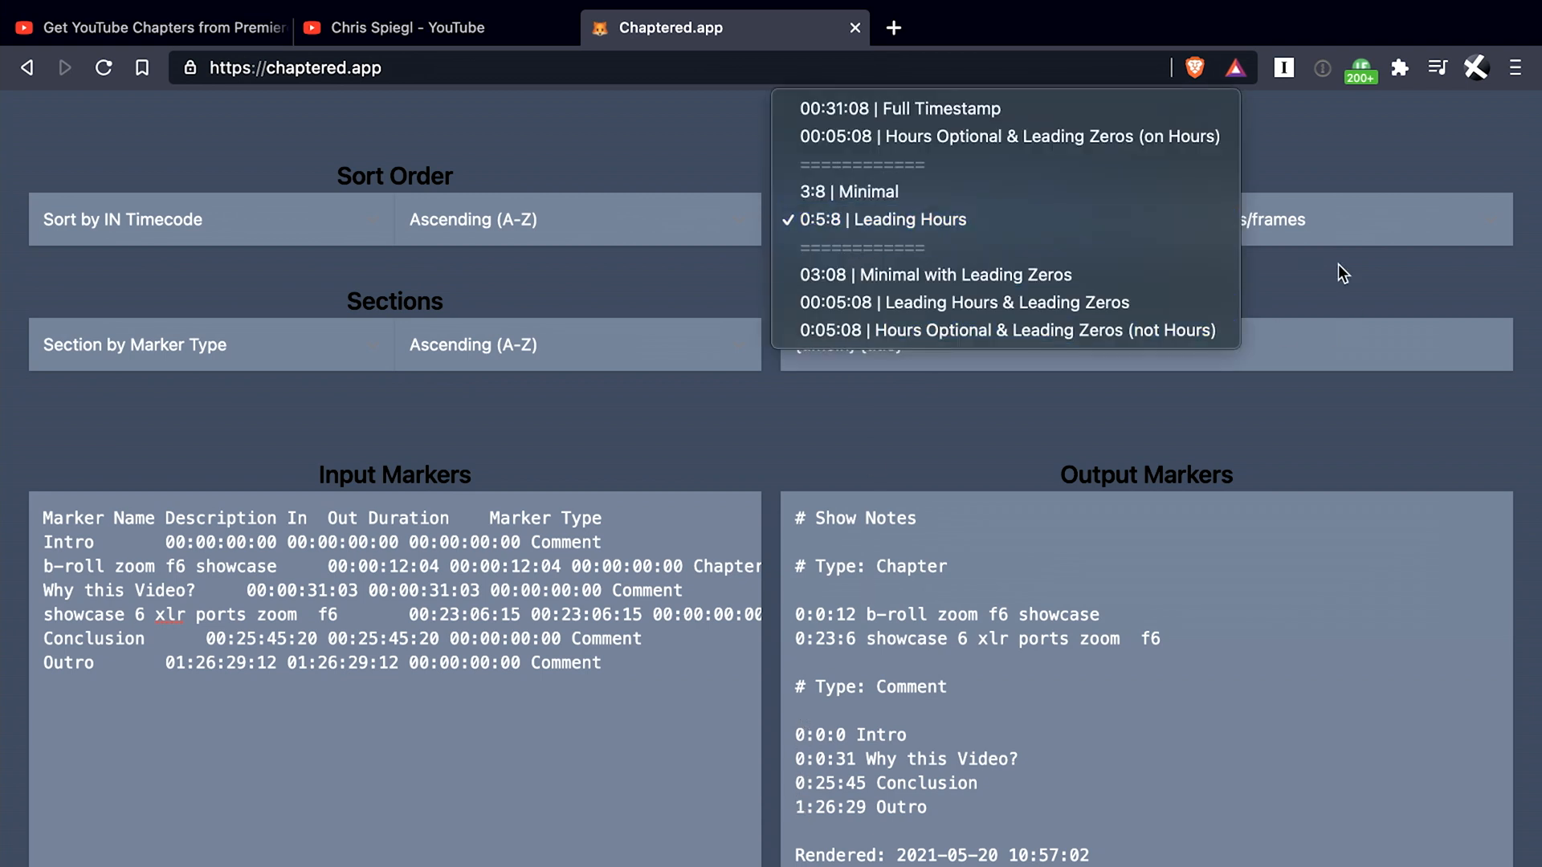
{"action": "mouse_move", "coordinate": [916, 280]}
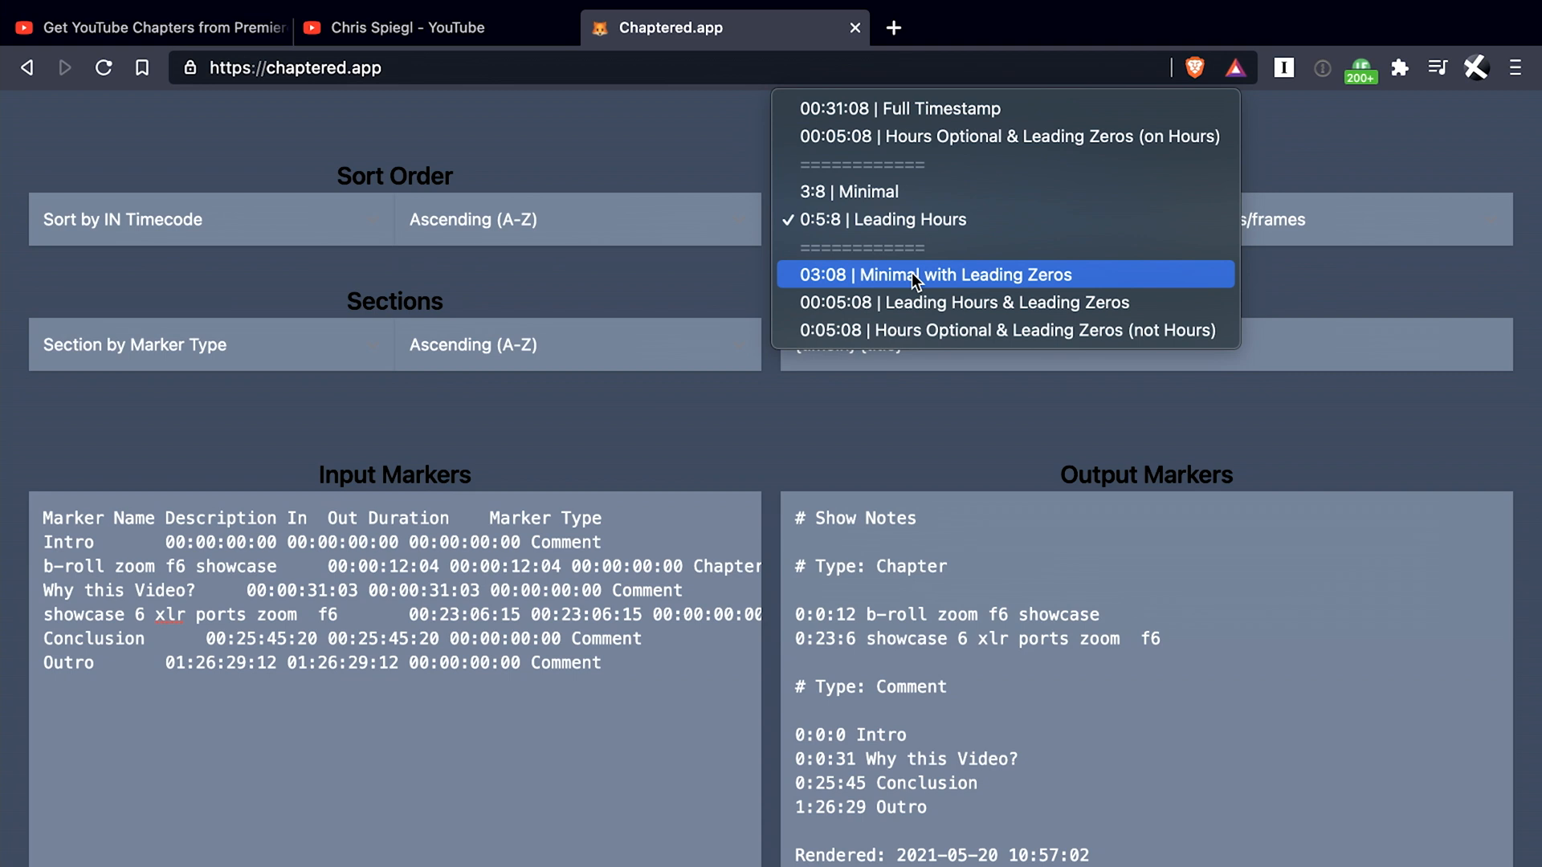
- Try two leading-zeros time formats, settling on Hours Optional & Leading Zeros (not Hours)
{"action": "left_click", "coordinate": [919, 274]}
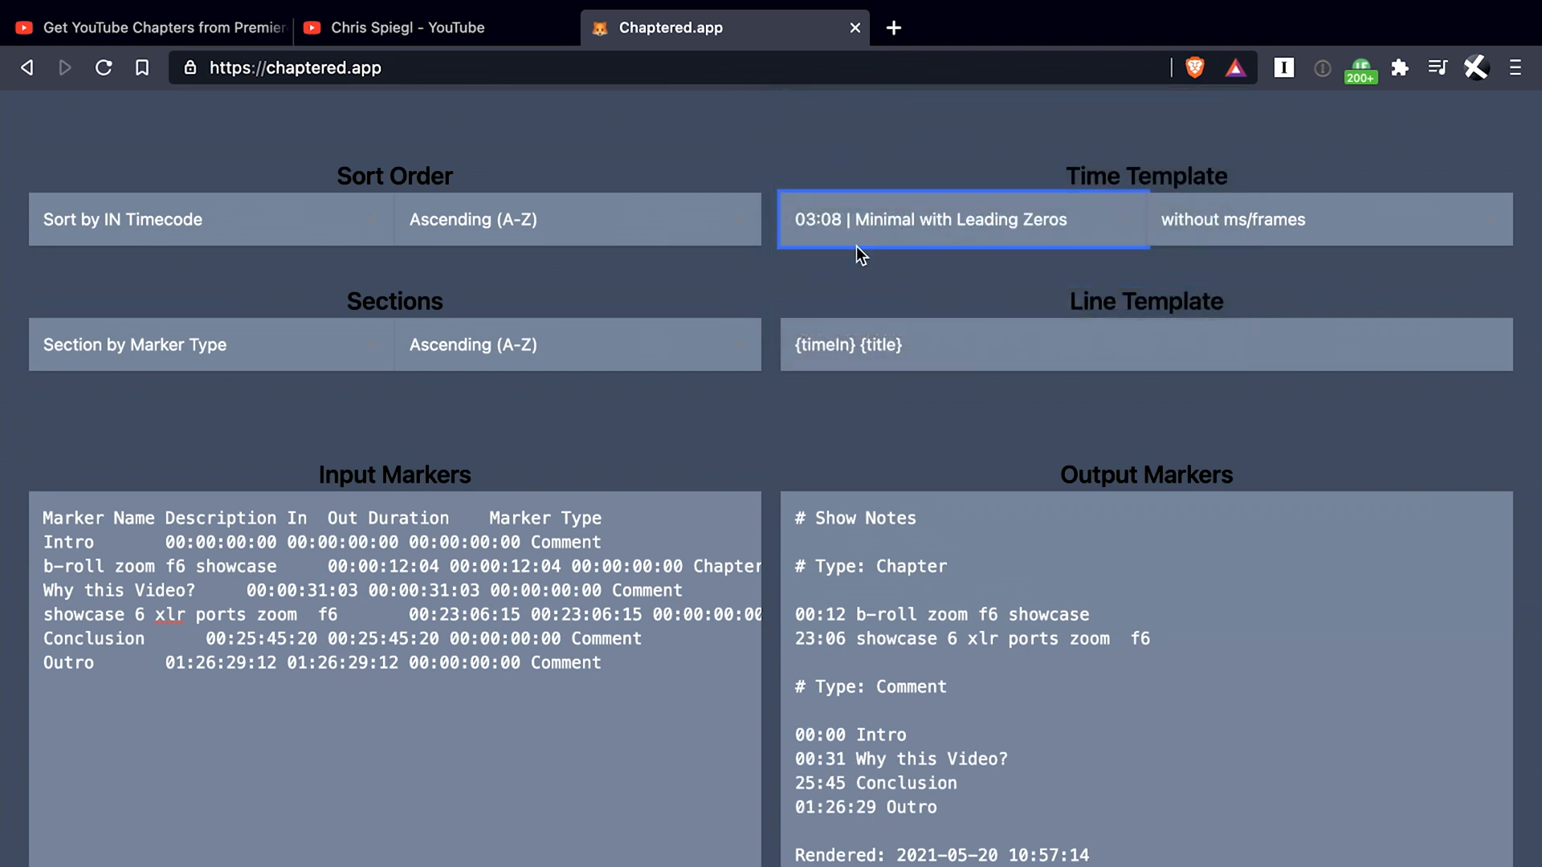
{"action": "mouse_move", "coordinate": [797, 744]}
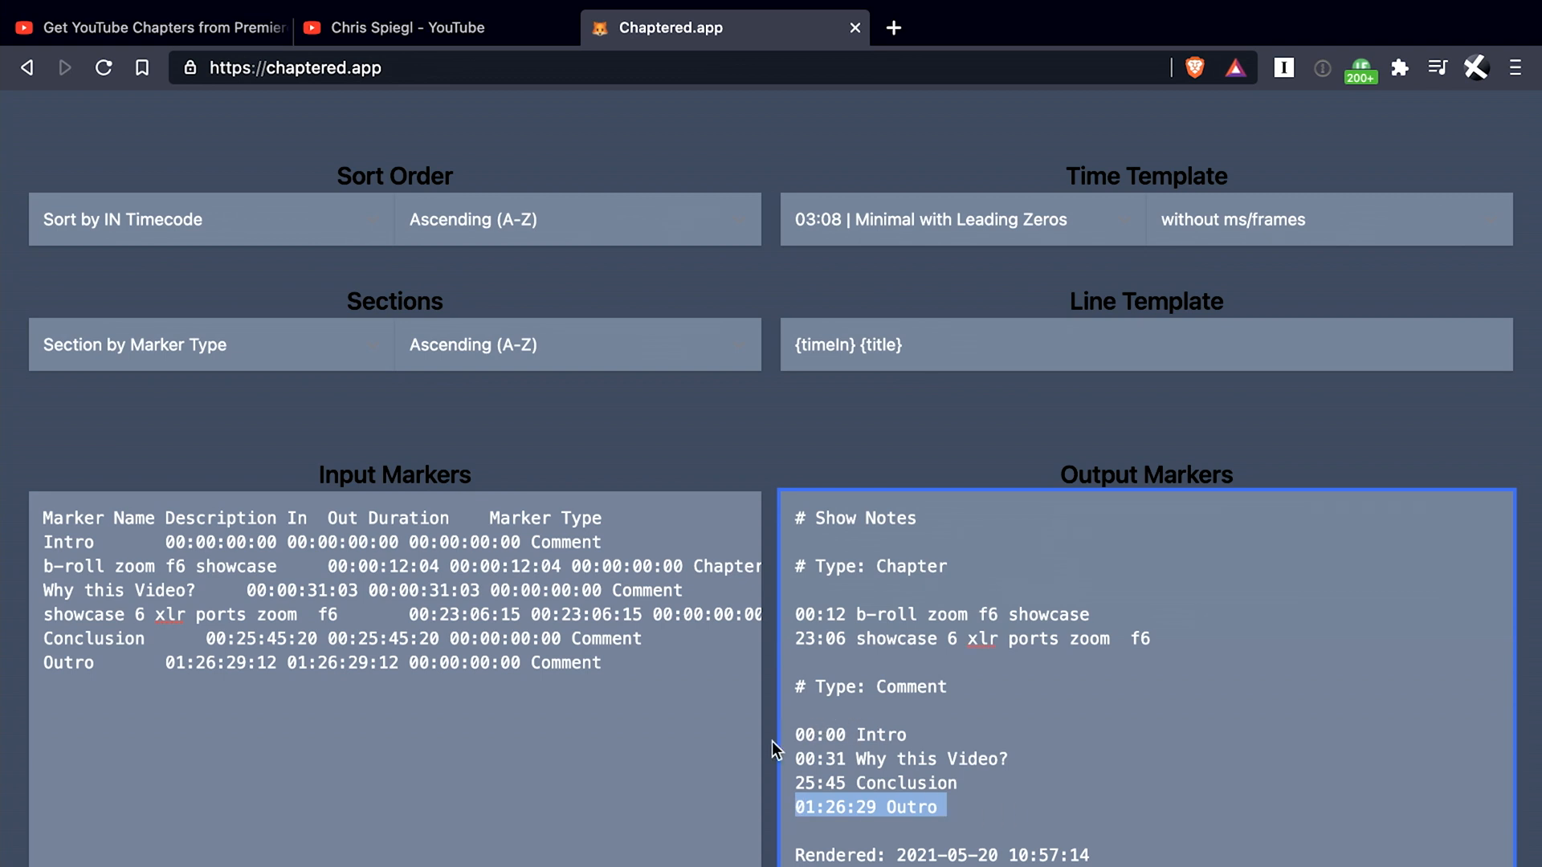
{"action": "left_click", "coordinate": [961, 219]}
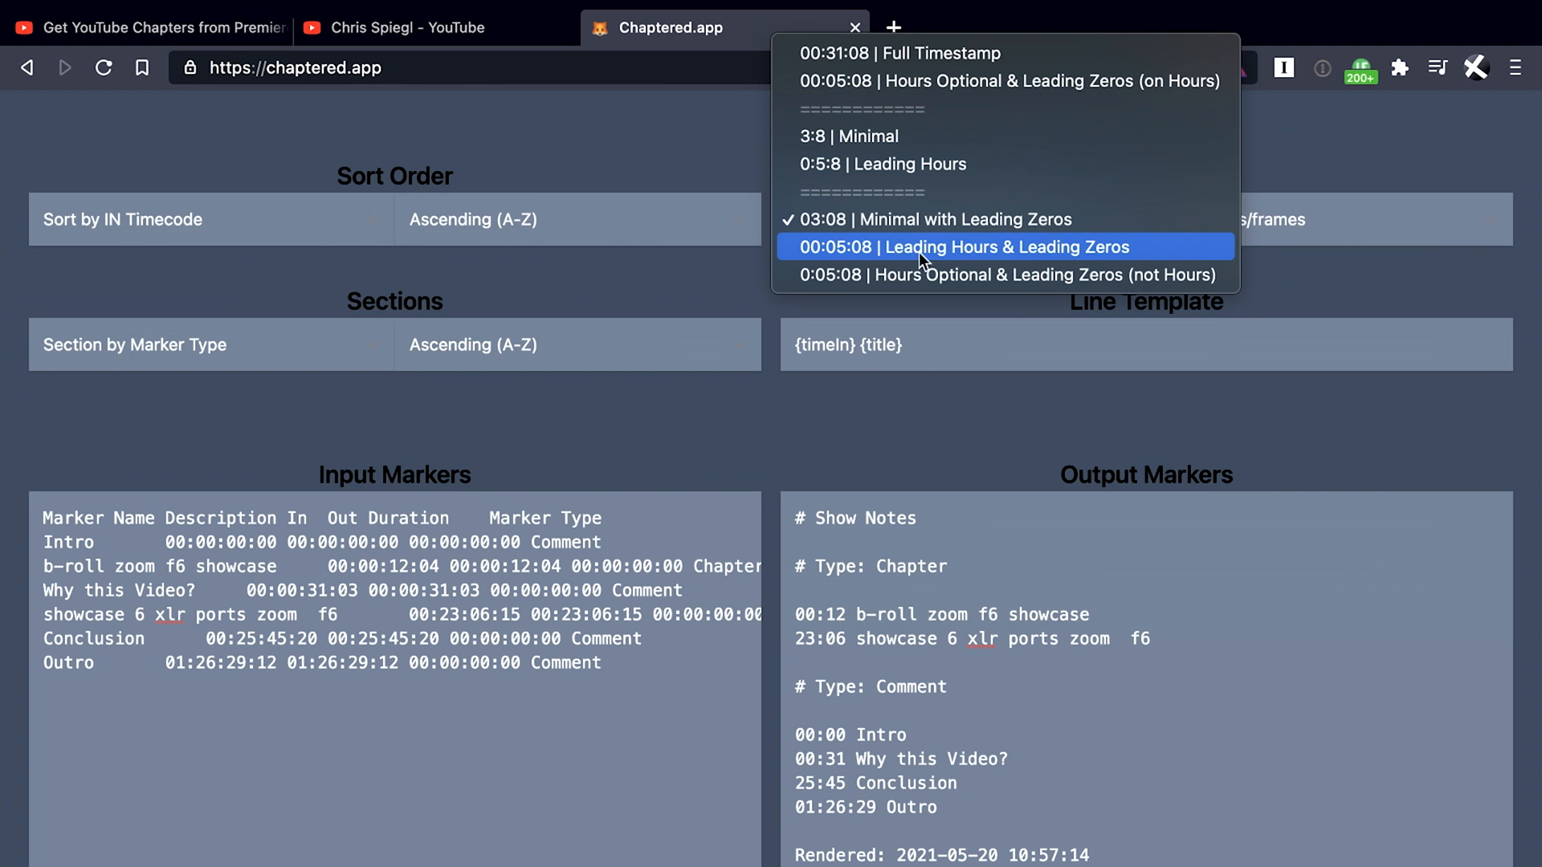
{"action": "left_click", "coordinate": [963, 247]}
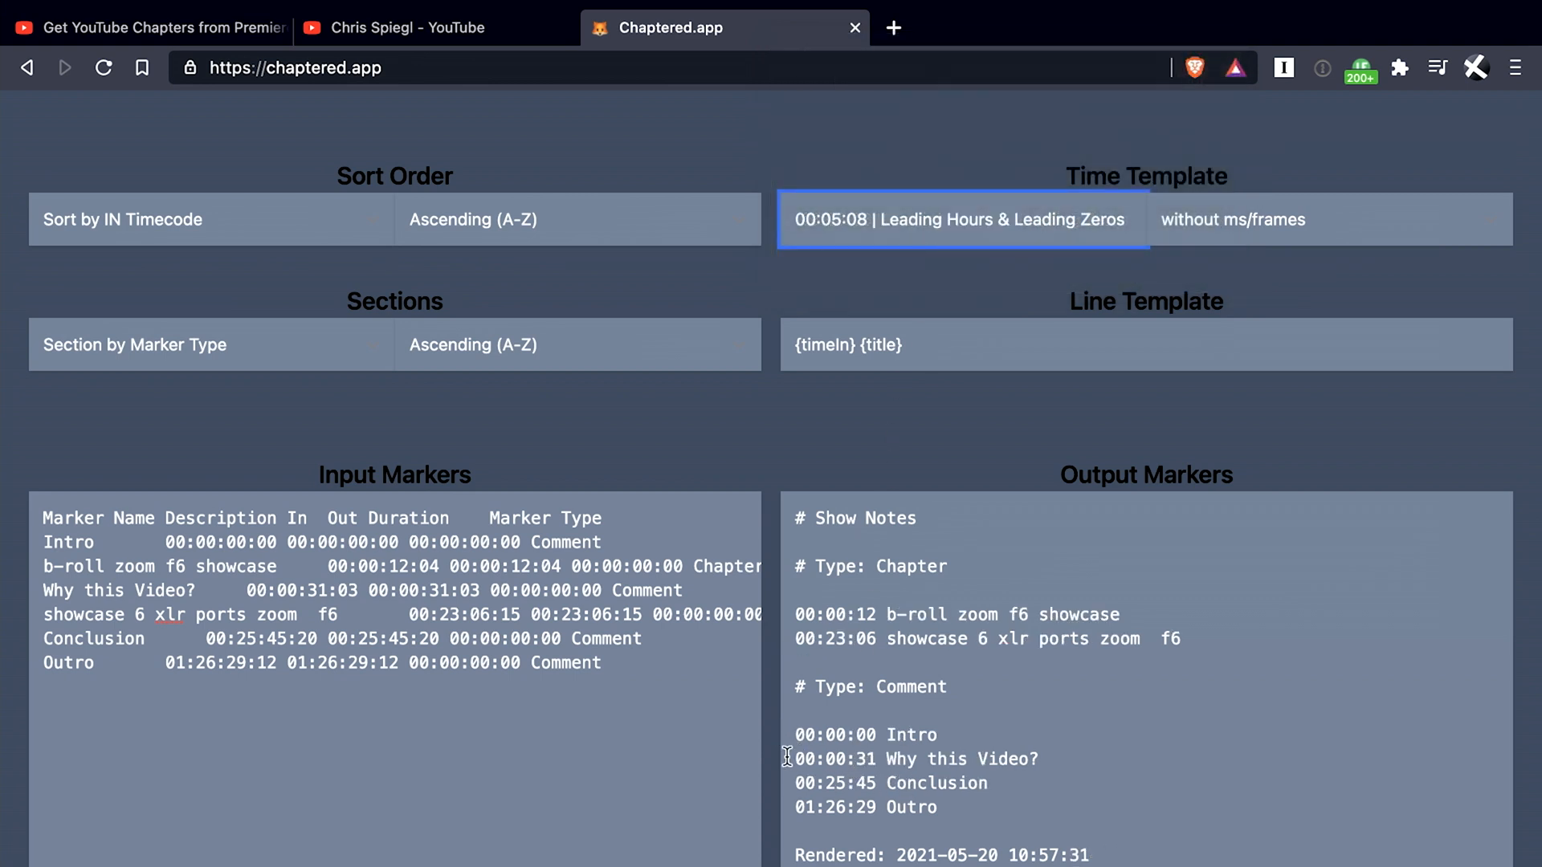
{"action": "left_click", "coordinate": [962, 219]}
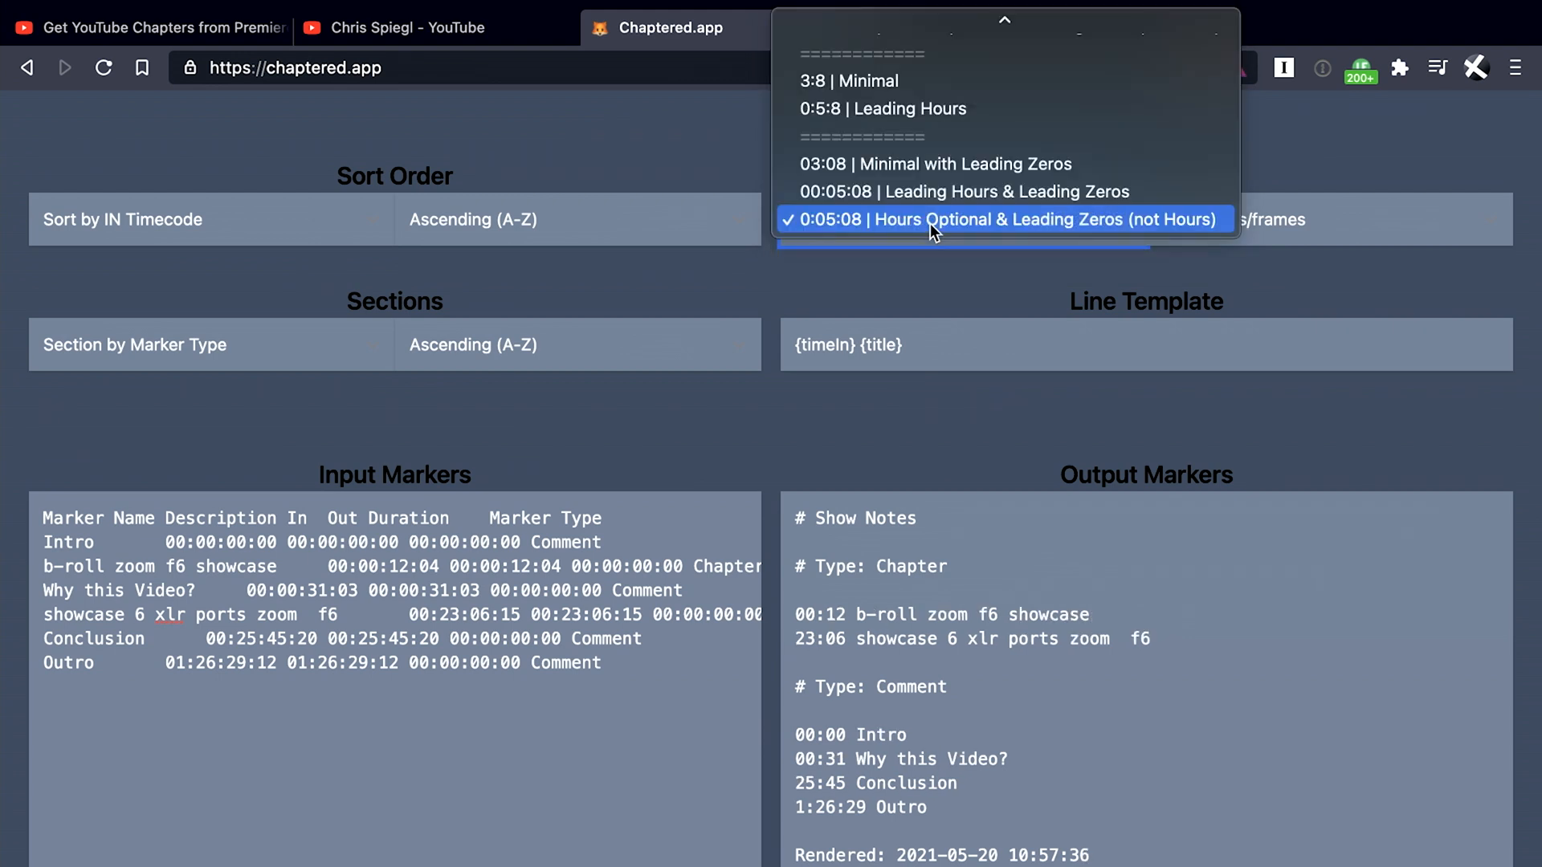
{"action": "mouse_move", "coordinate": [1157, 232]}
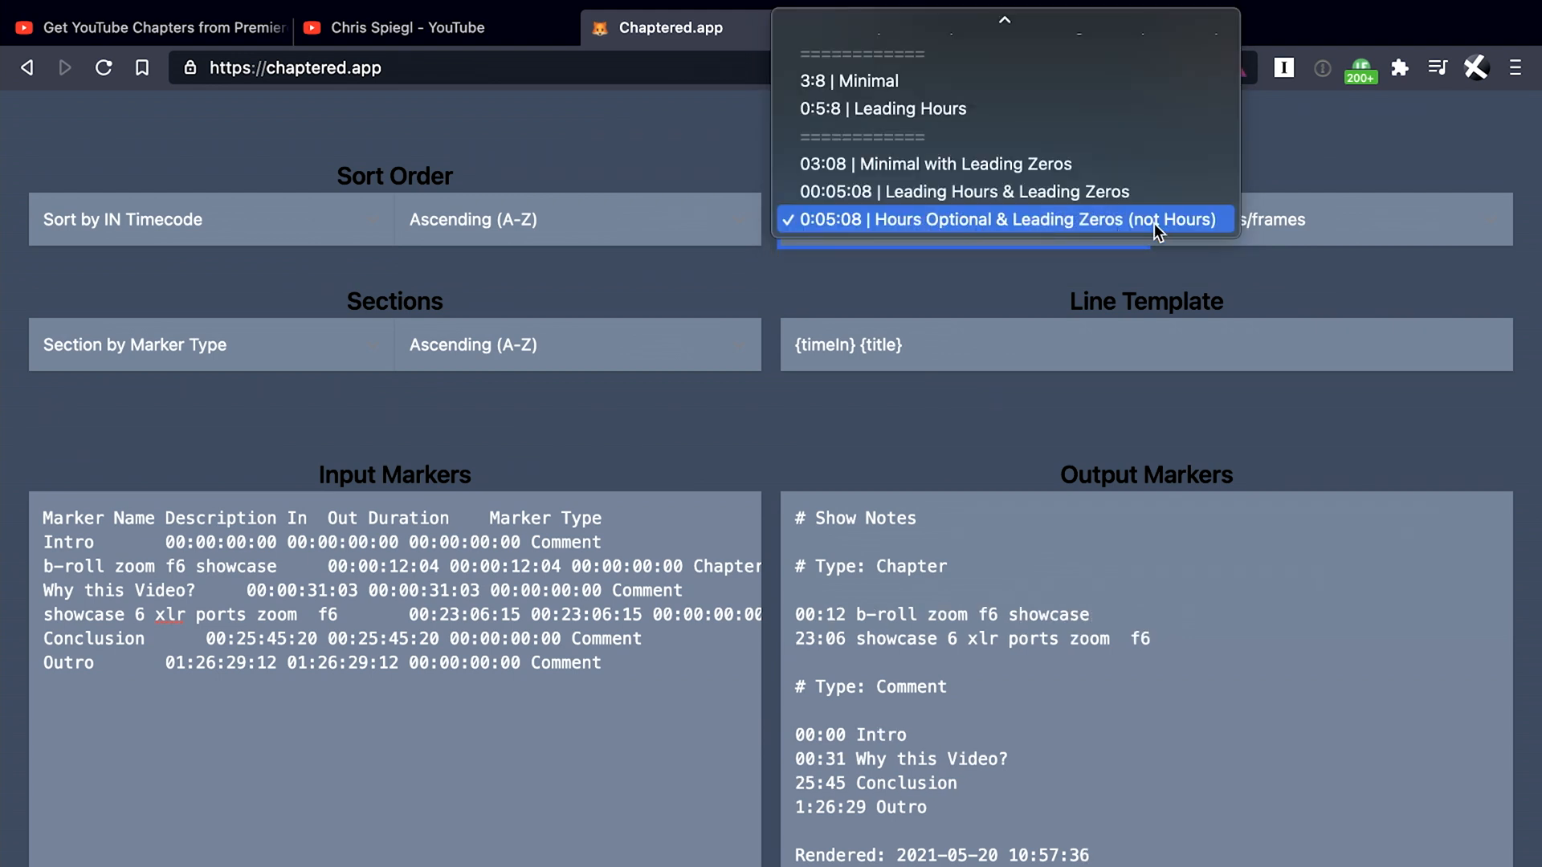
{"action": "left_click", "coordinate": [1009, 220]}
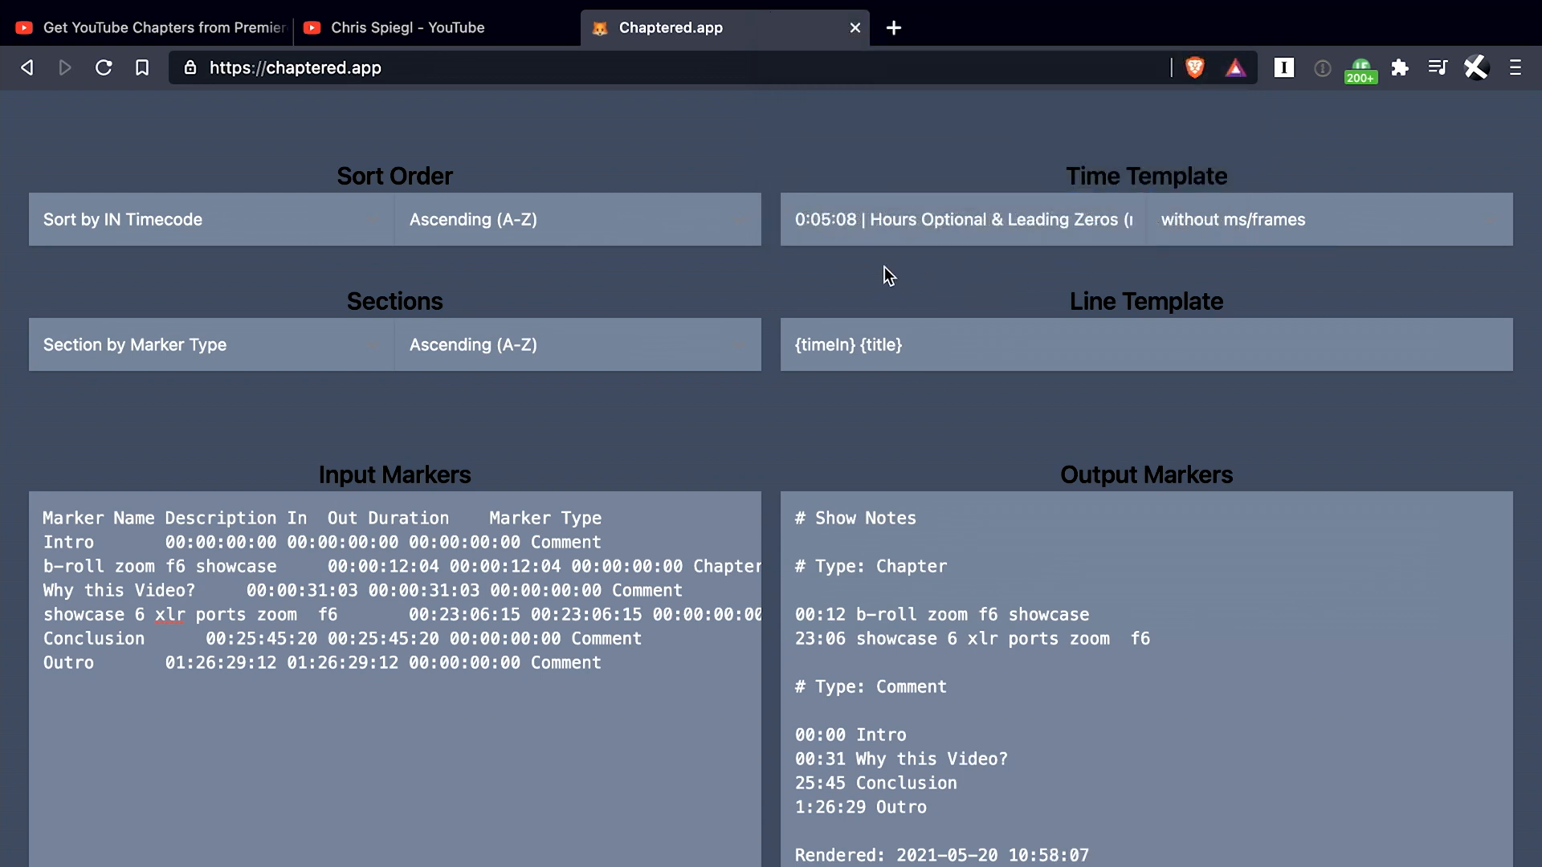
- Select '00:05:08 | Leading Hours & Leading Zeros' as the time template
{"action": "left_click", "coordinate": [962, 220]}
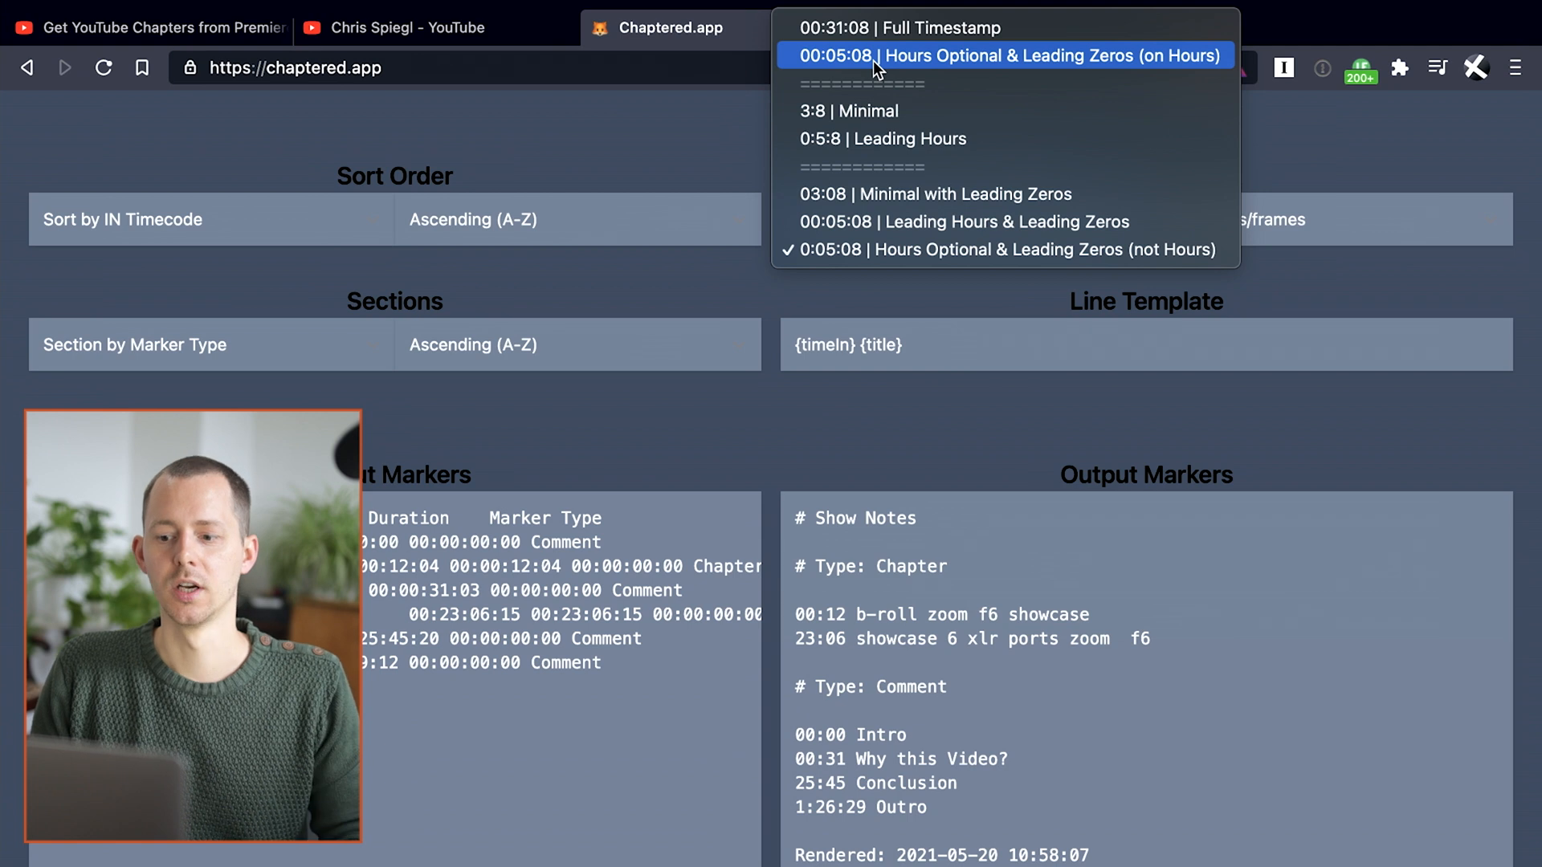
{"action": "mouse_move", "coordinate": [792, 751]}
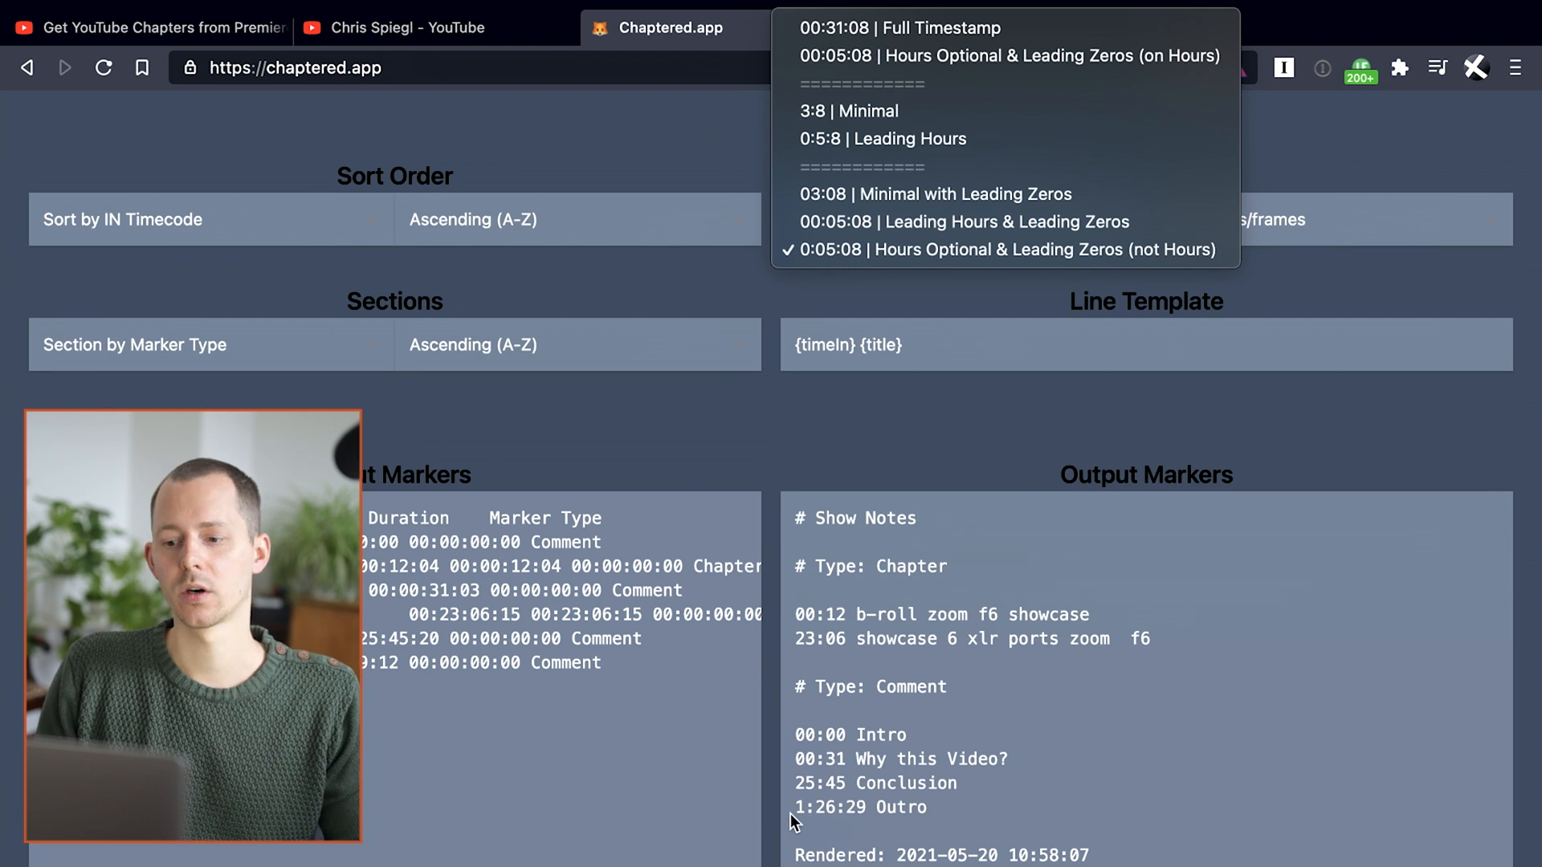
{"action": "left_click", "coordinate": [962, 221]}
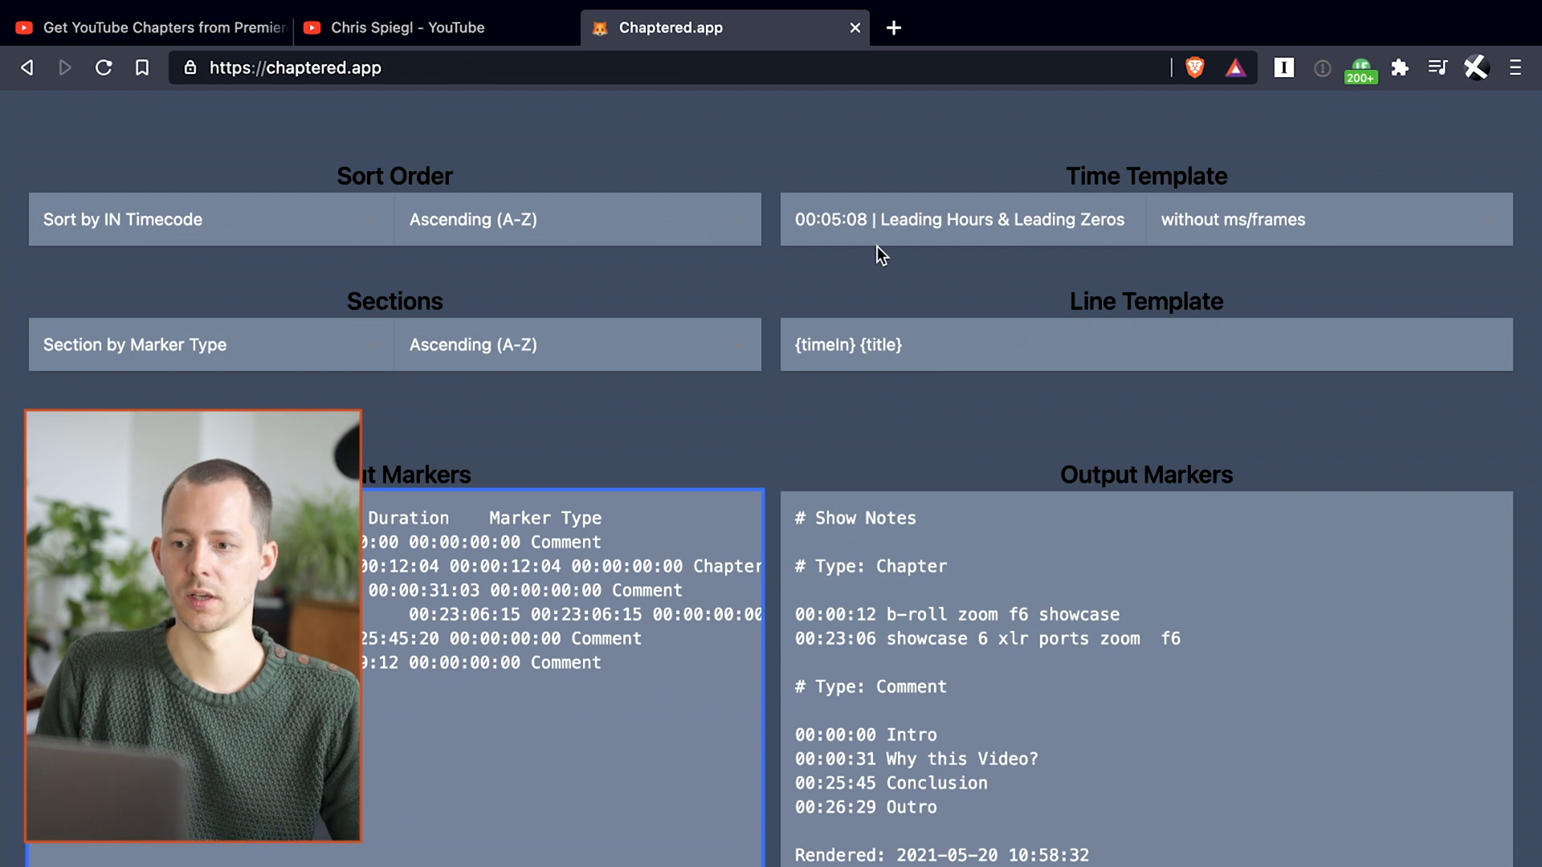
- Choose Hours Optional & Leading Zeros (on Hours) and focus the generated show notes
{"action": "left_click", "coordinate": [958, 220]}
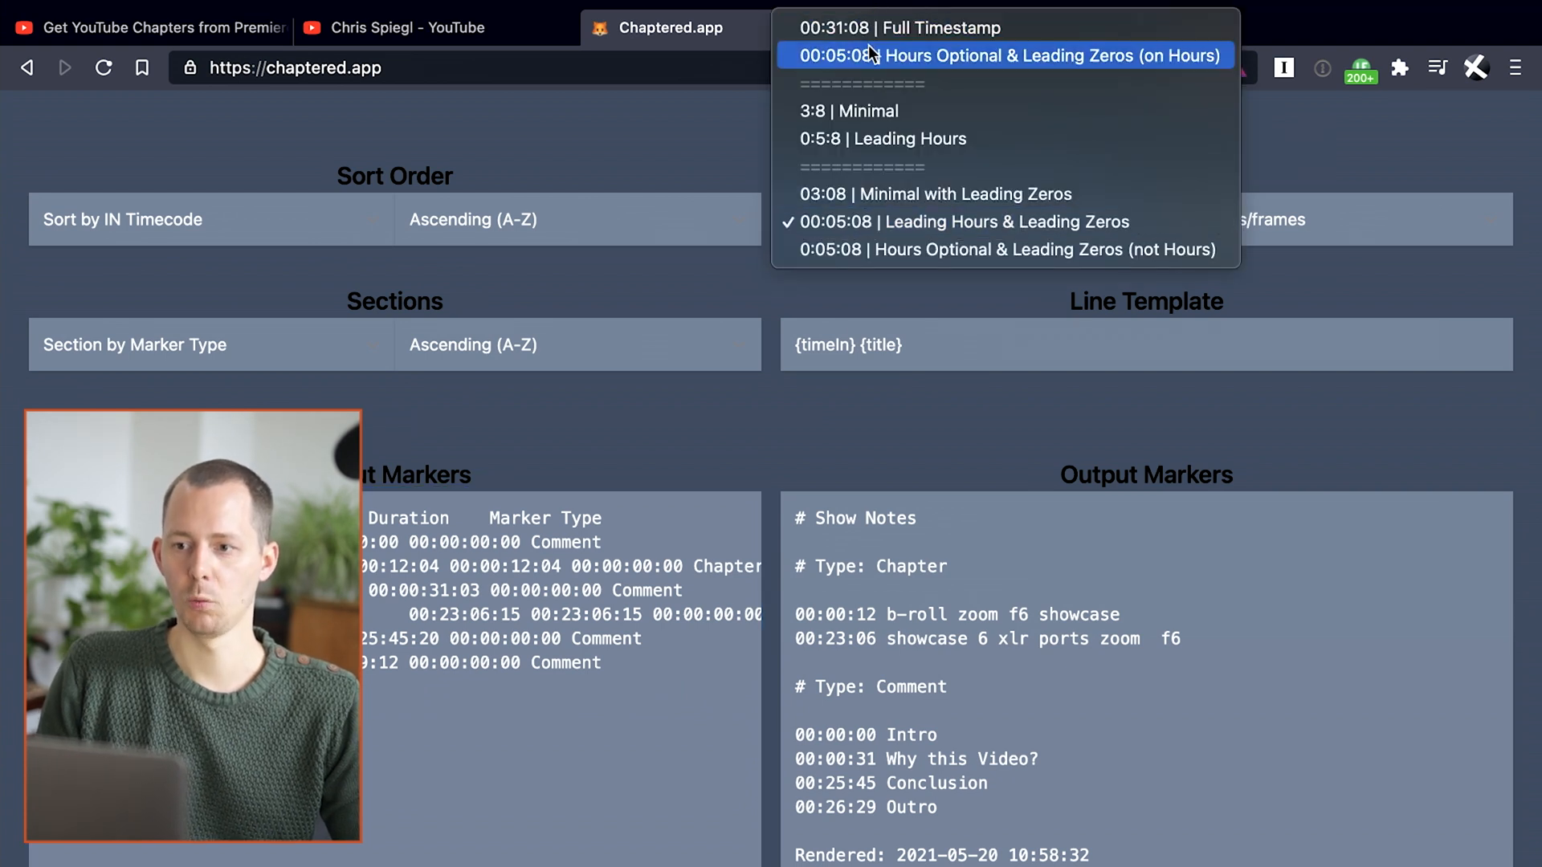
{"action": "left_click", "coordinate": [1005, 55]}
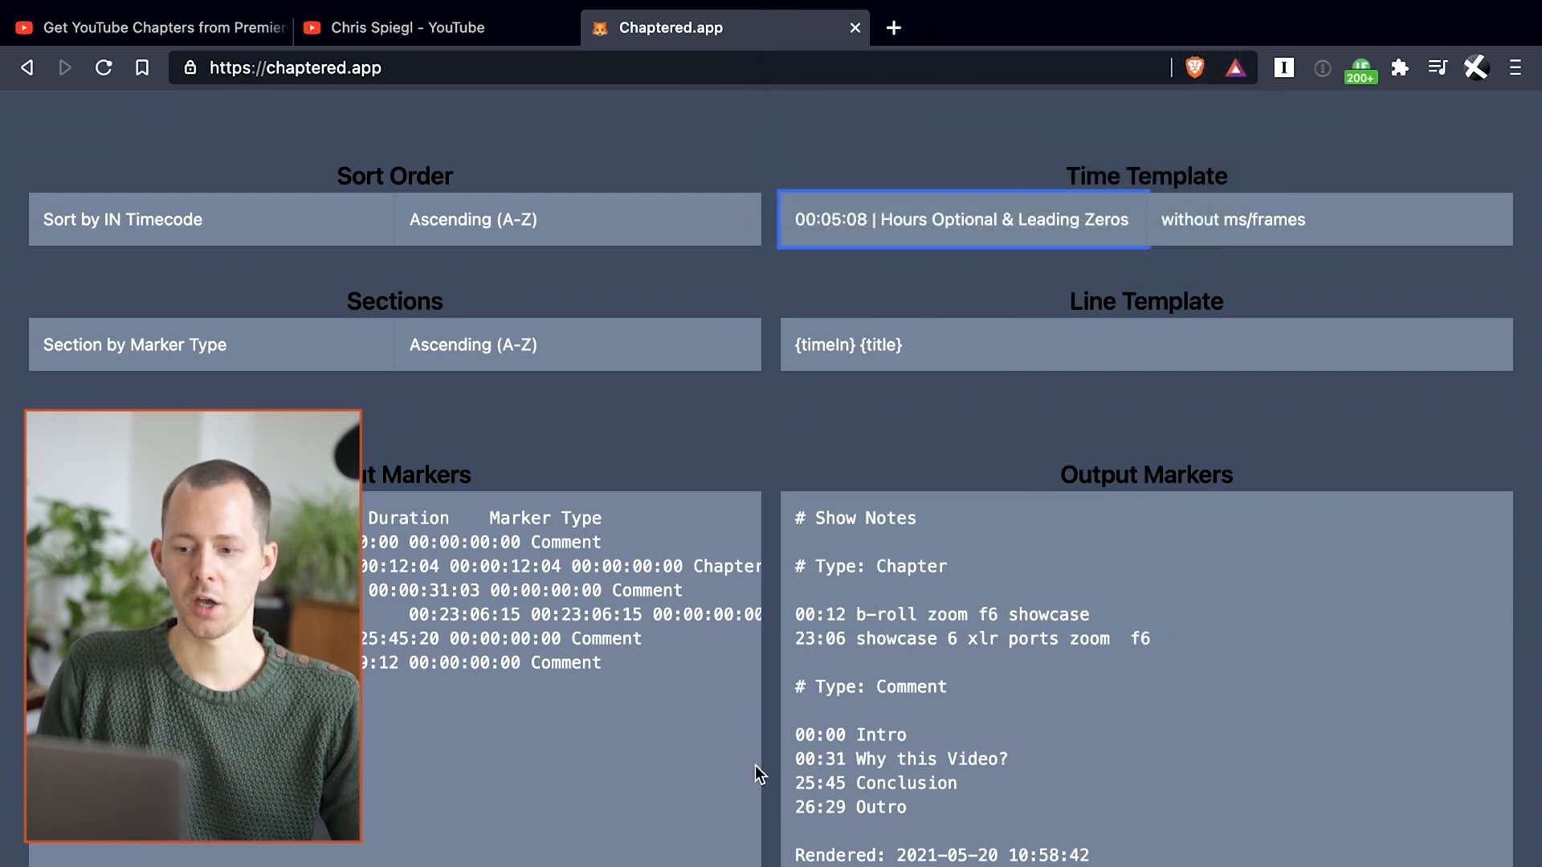
{"action": "mouse_move", "coordinate": [429, 663]}
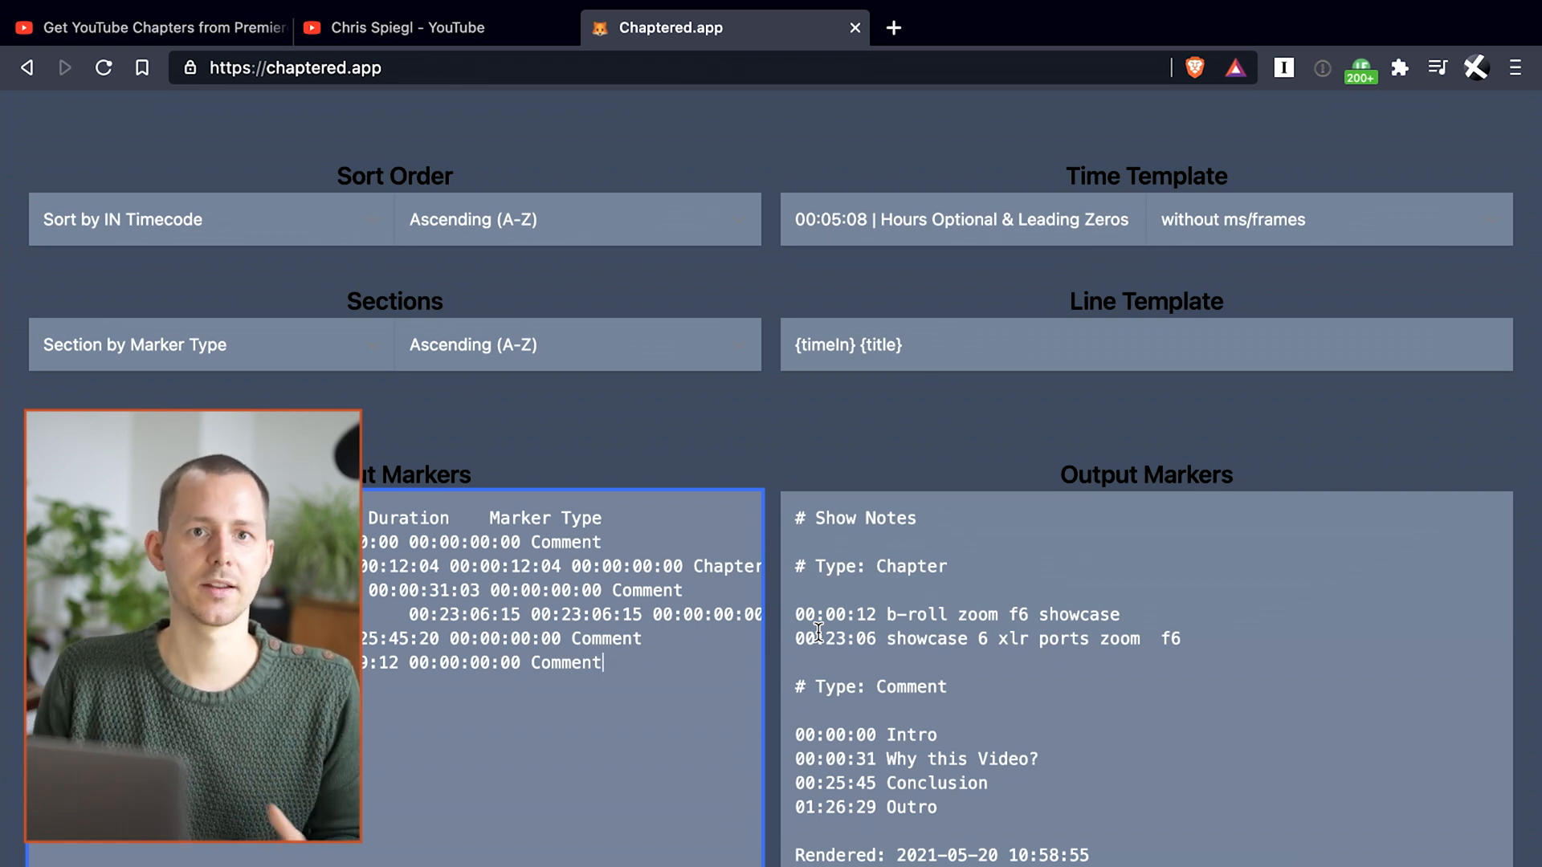
{"action": "left_click", "coordinate": [1076, 819]}
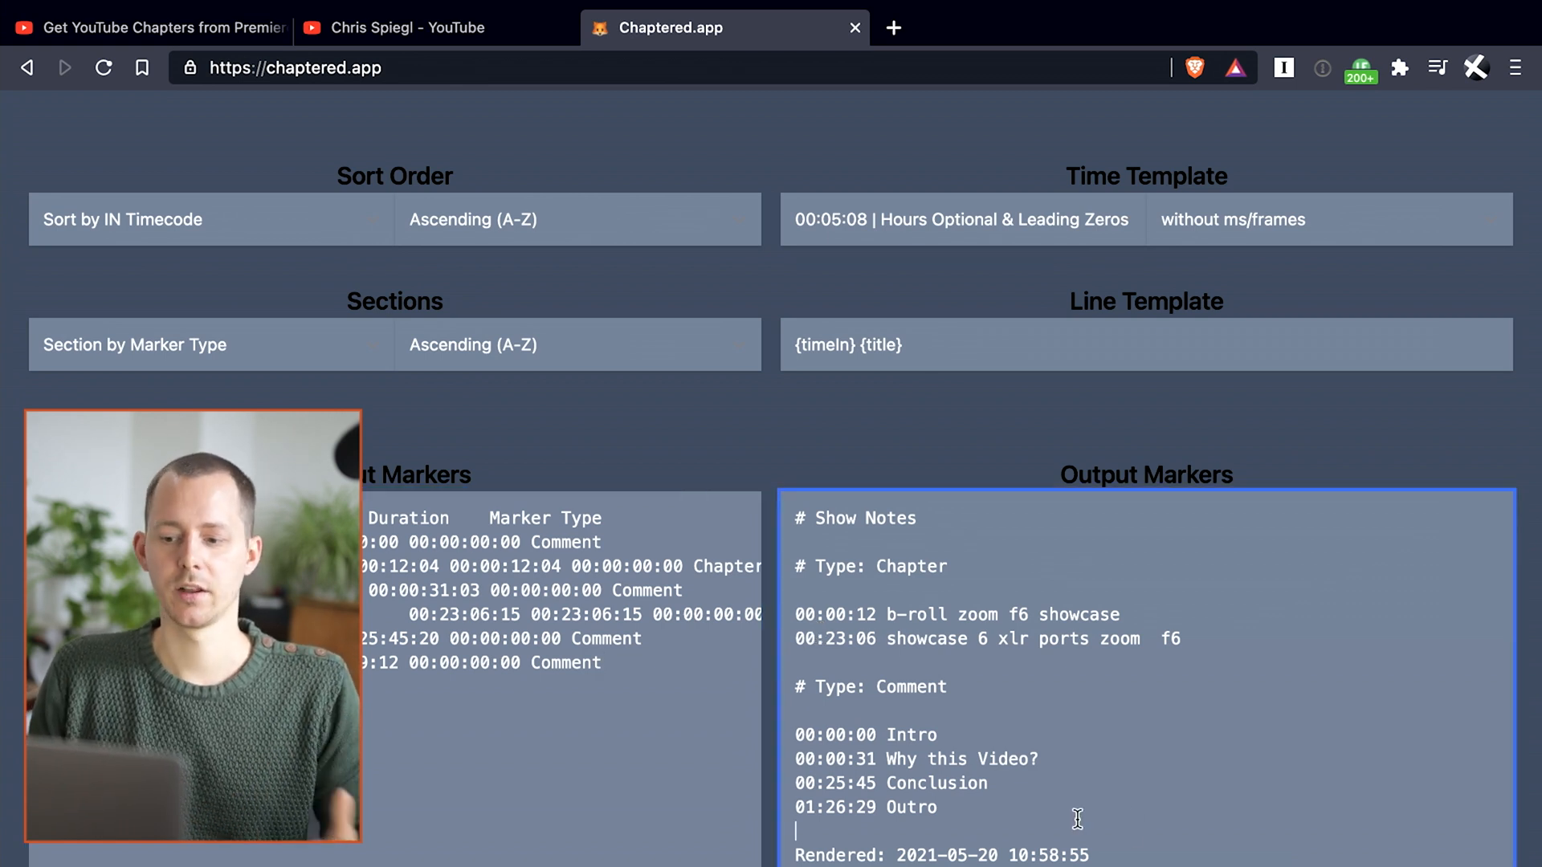